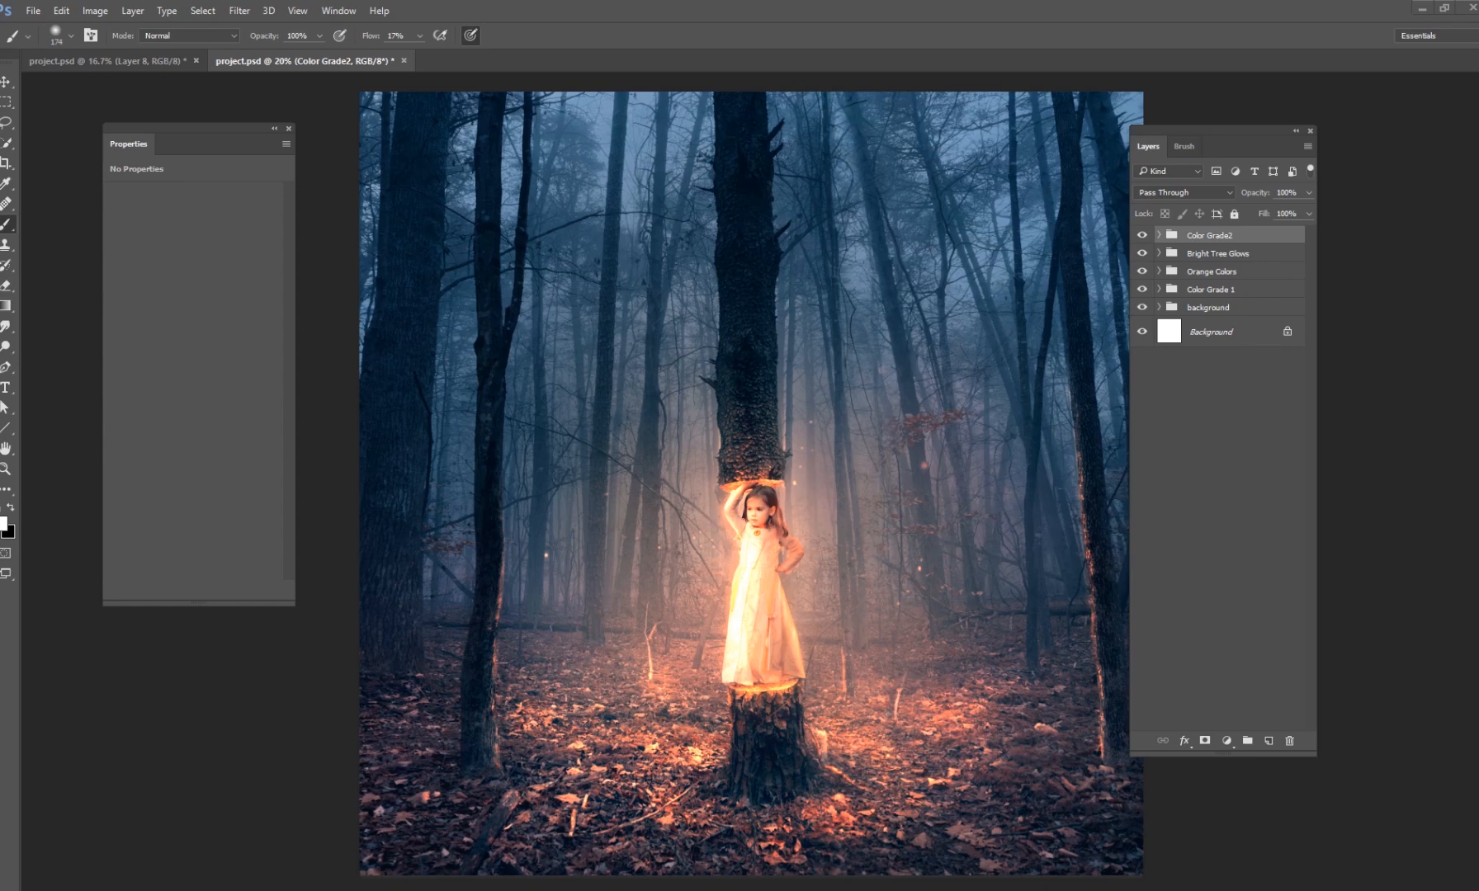
{"action": "mouse_move", "coordinate": [1377, 463]}
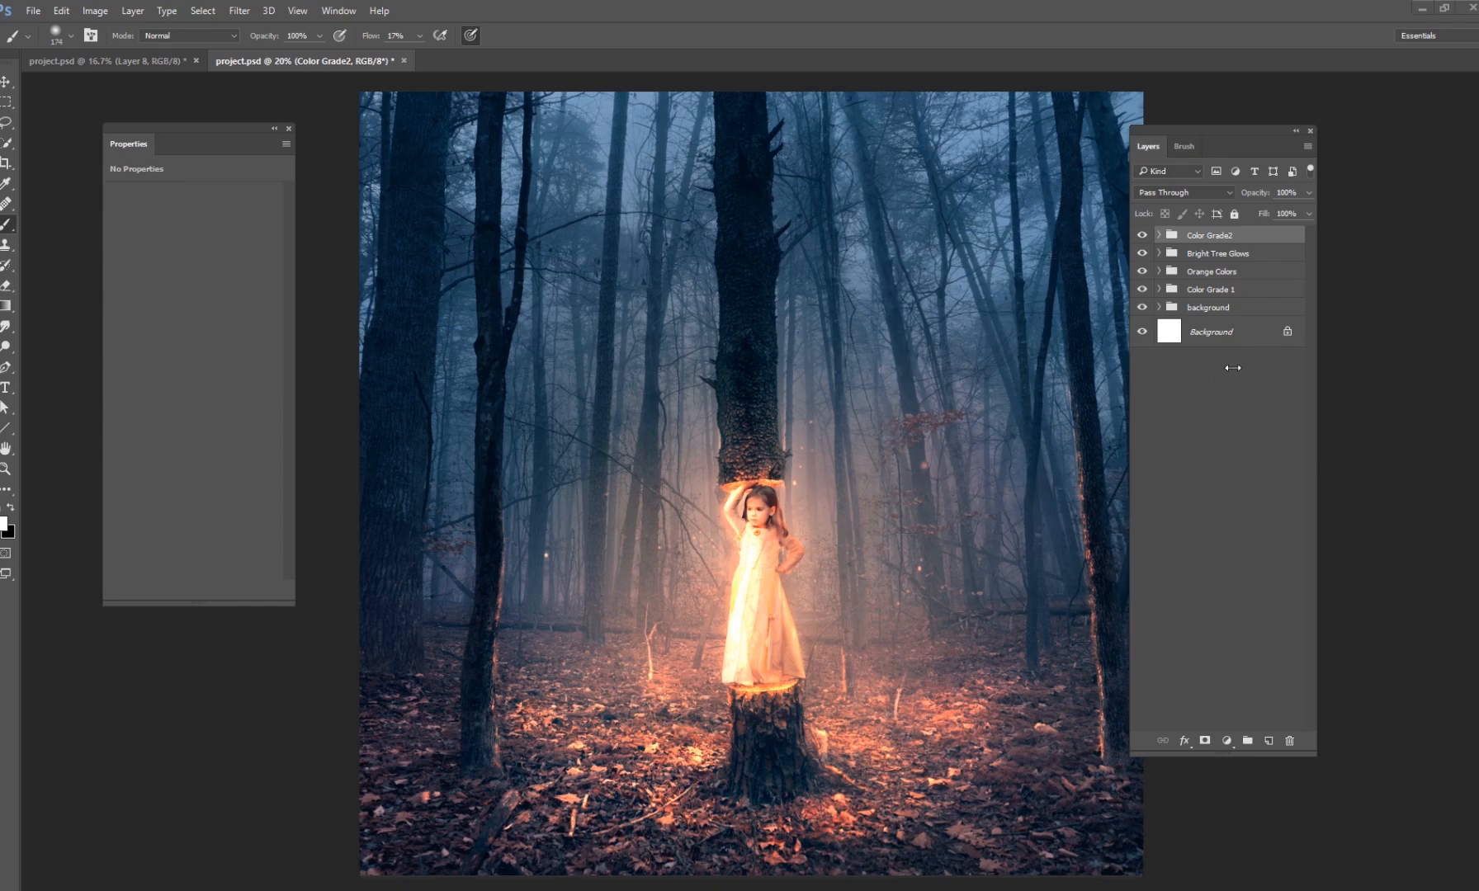
{"action": "mouse_move", "coordinate": [1231, 366]}
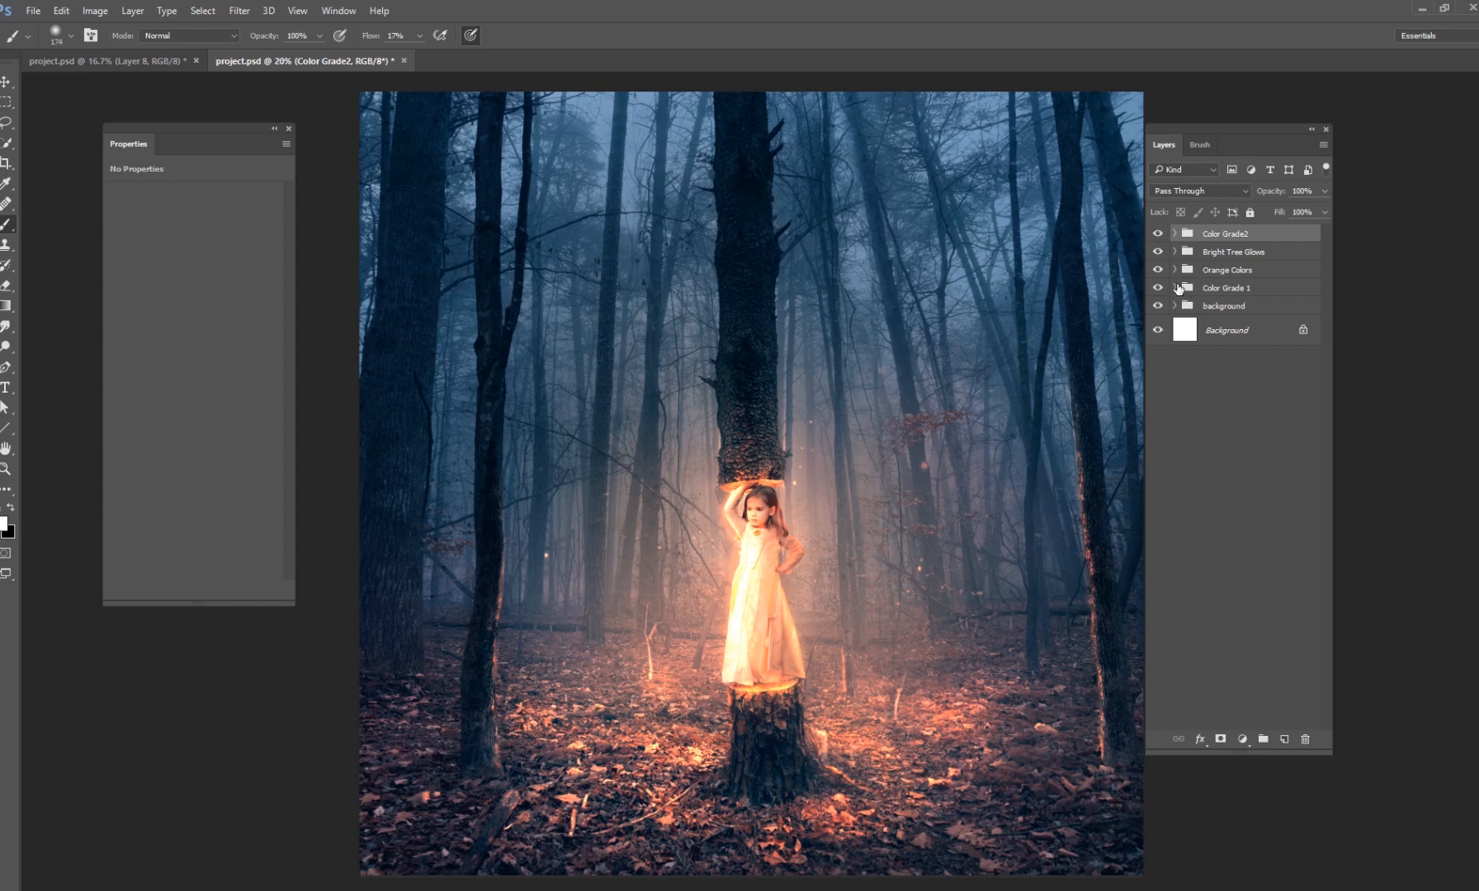
Expand the Color Grade 1, Orange Colors, Bright Tree Glows and Color Grade2 groups to inspect their layers.
{"action": "left_click", "coordinate": [1176, 287]}
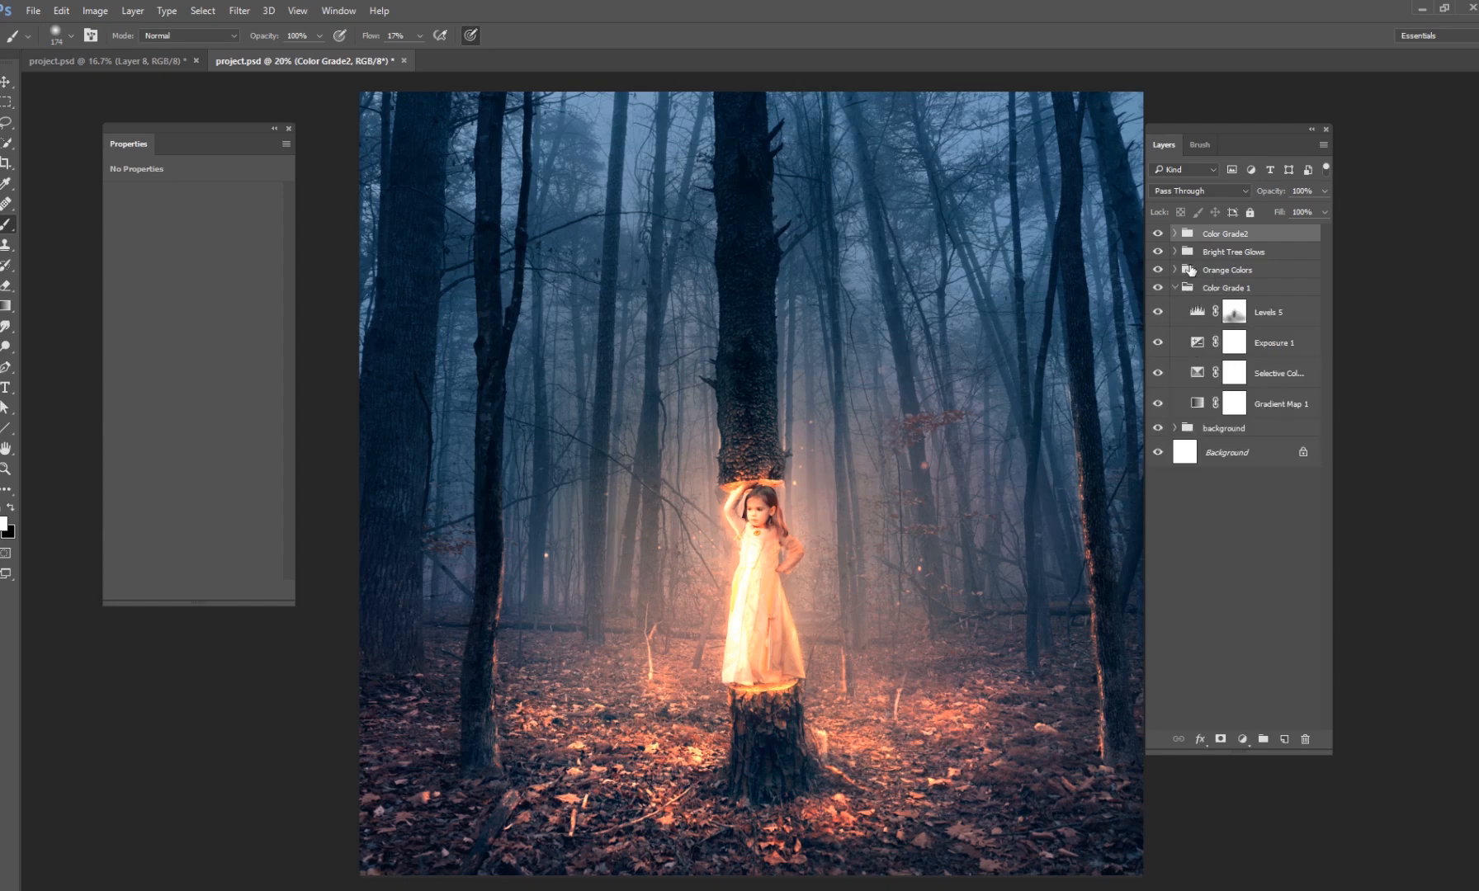
{"action": "left_click", "coordinate": [1175, 287]}
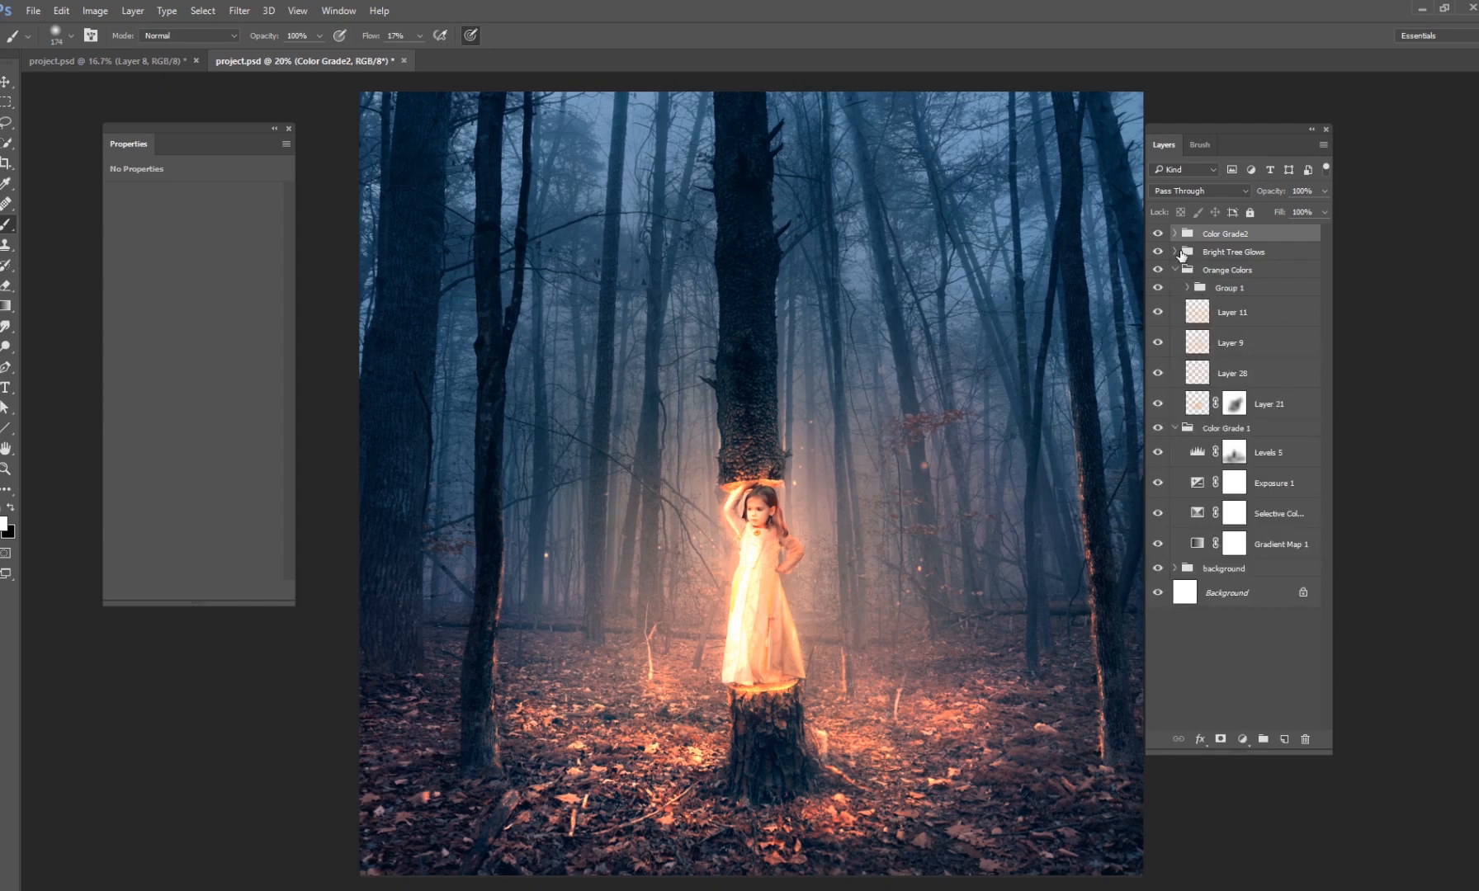
{"action": "left_click", "coordinate": [1176, 252]}
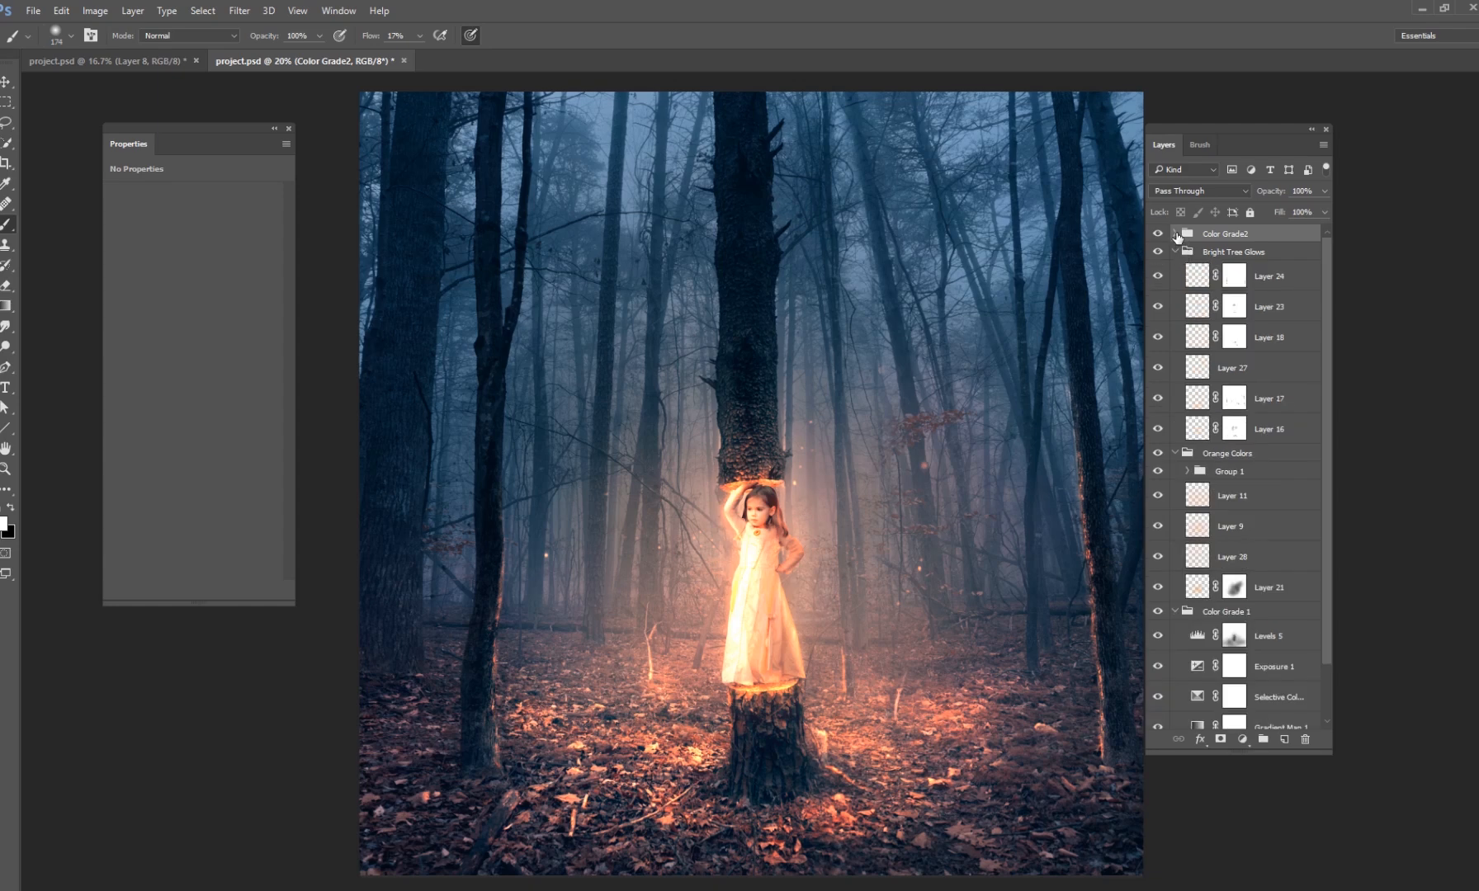
{"action": "left_click", "coordinate": [1177, 233]}
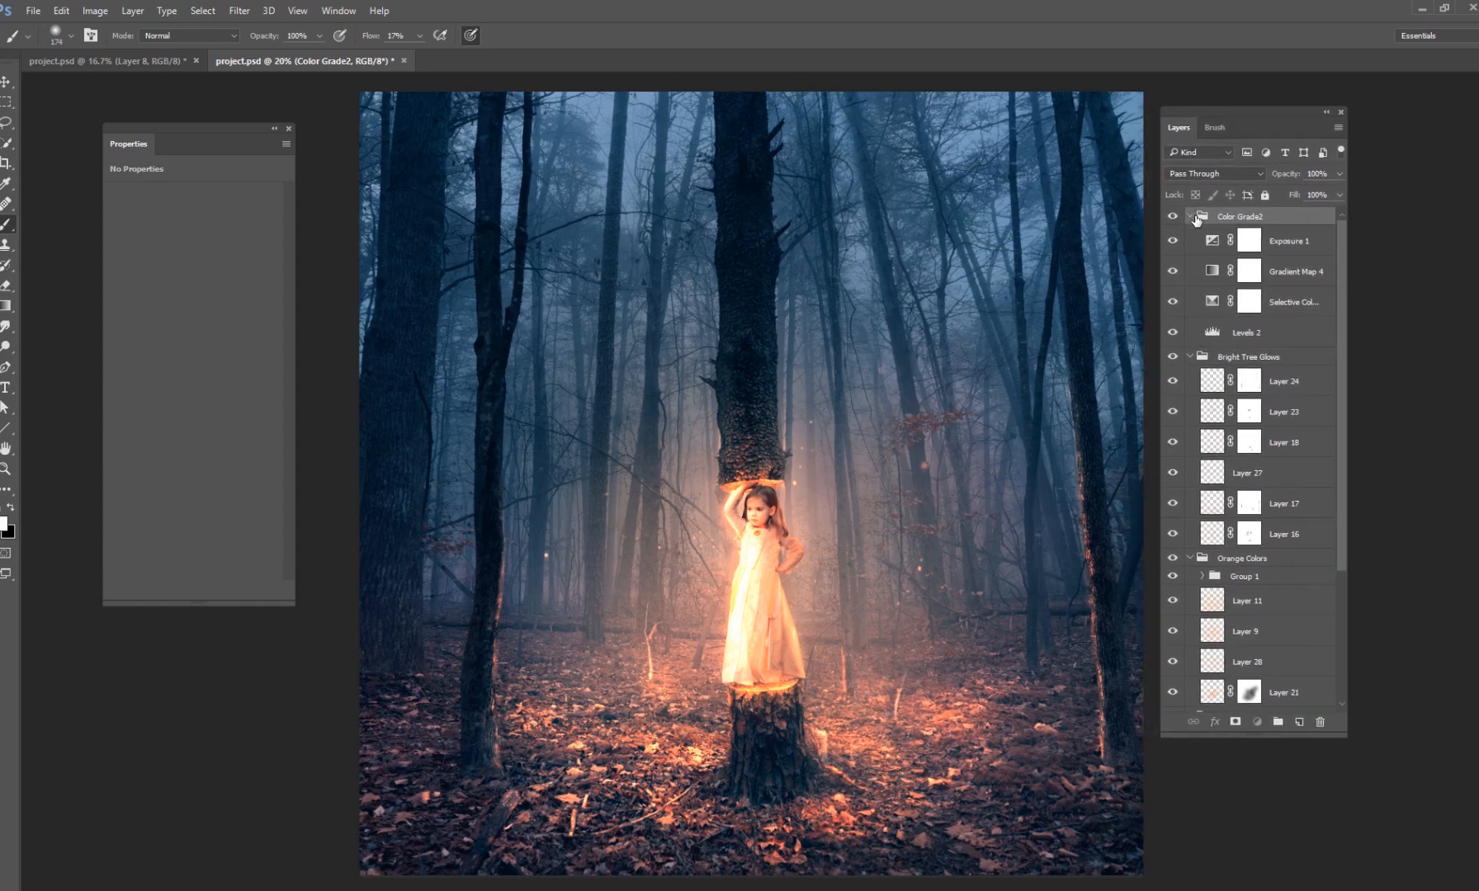
Collapse the groups again, leaving only Color Grade 1 expanded to its four adjustment layers.
{"action": "left_click", "coordinate": [1190, 216]}
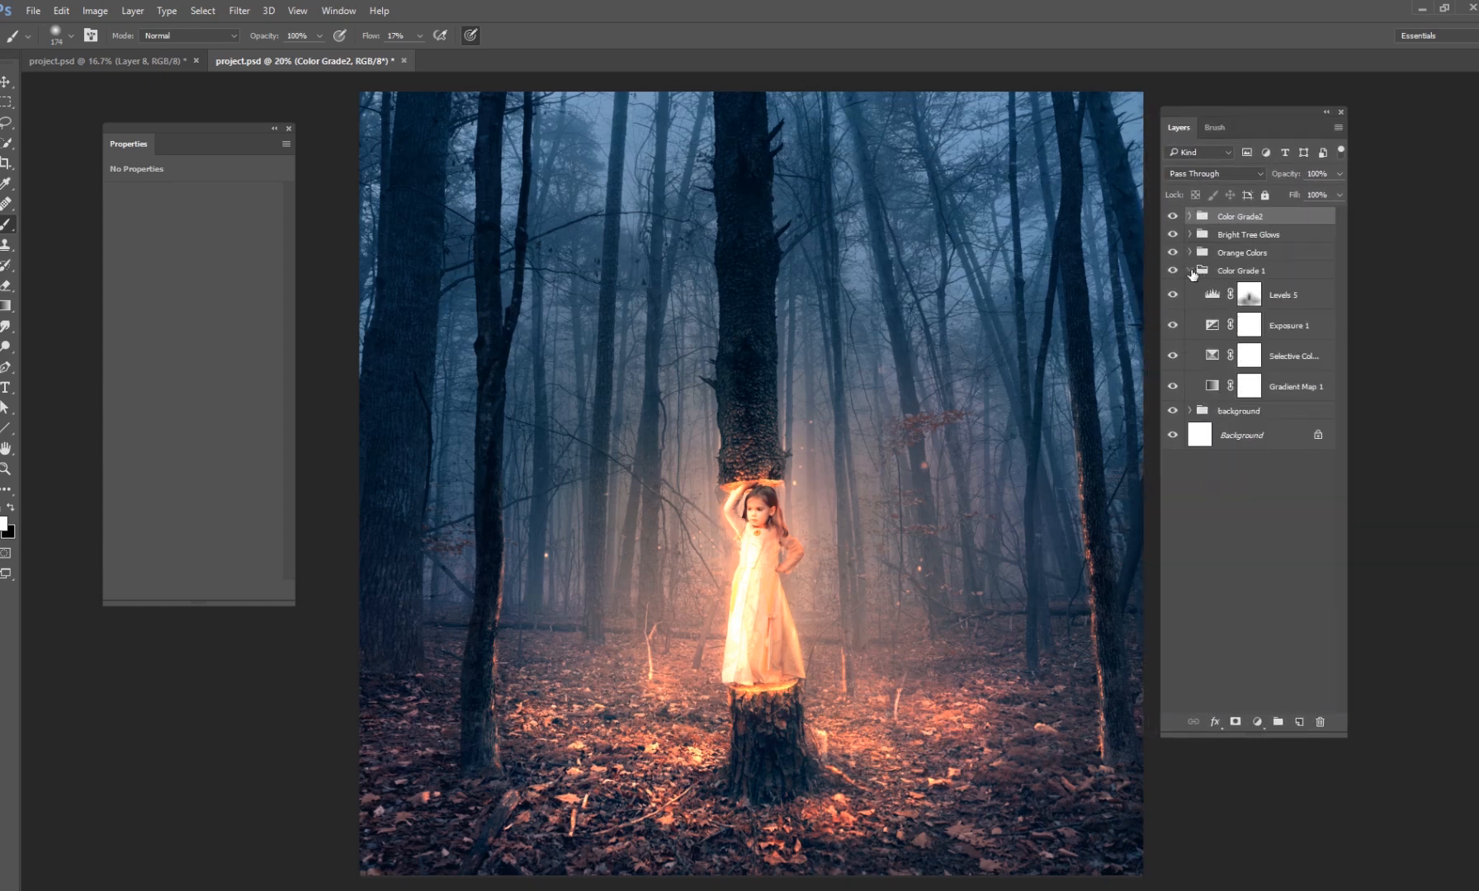
{"action": "left_click", "coordinate": [1190, 271]}
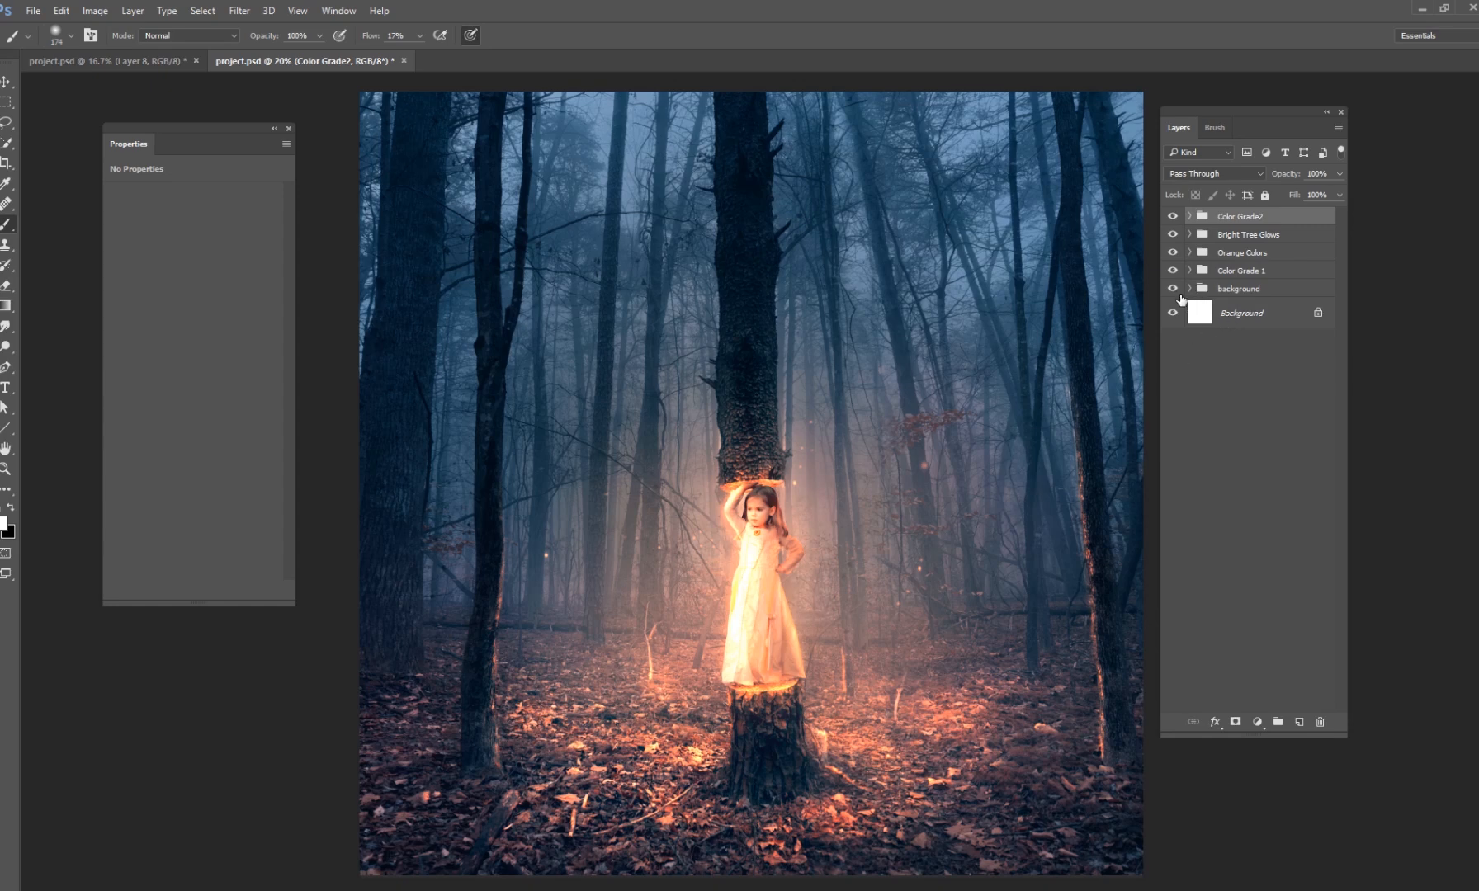
{"action": "left_click", "coordinate": [1190, 270]}
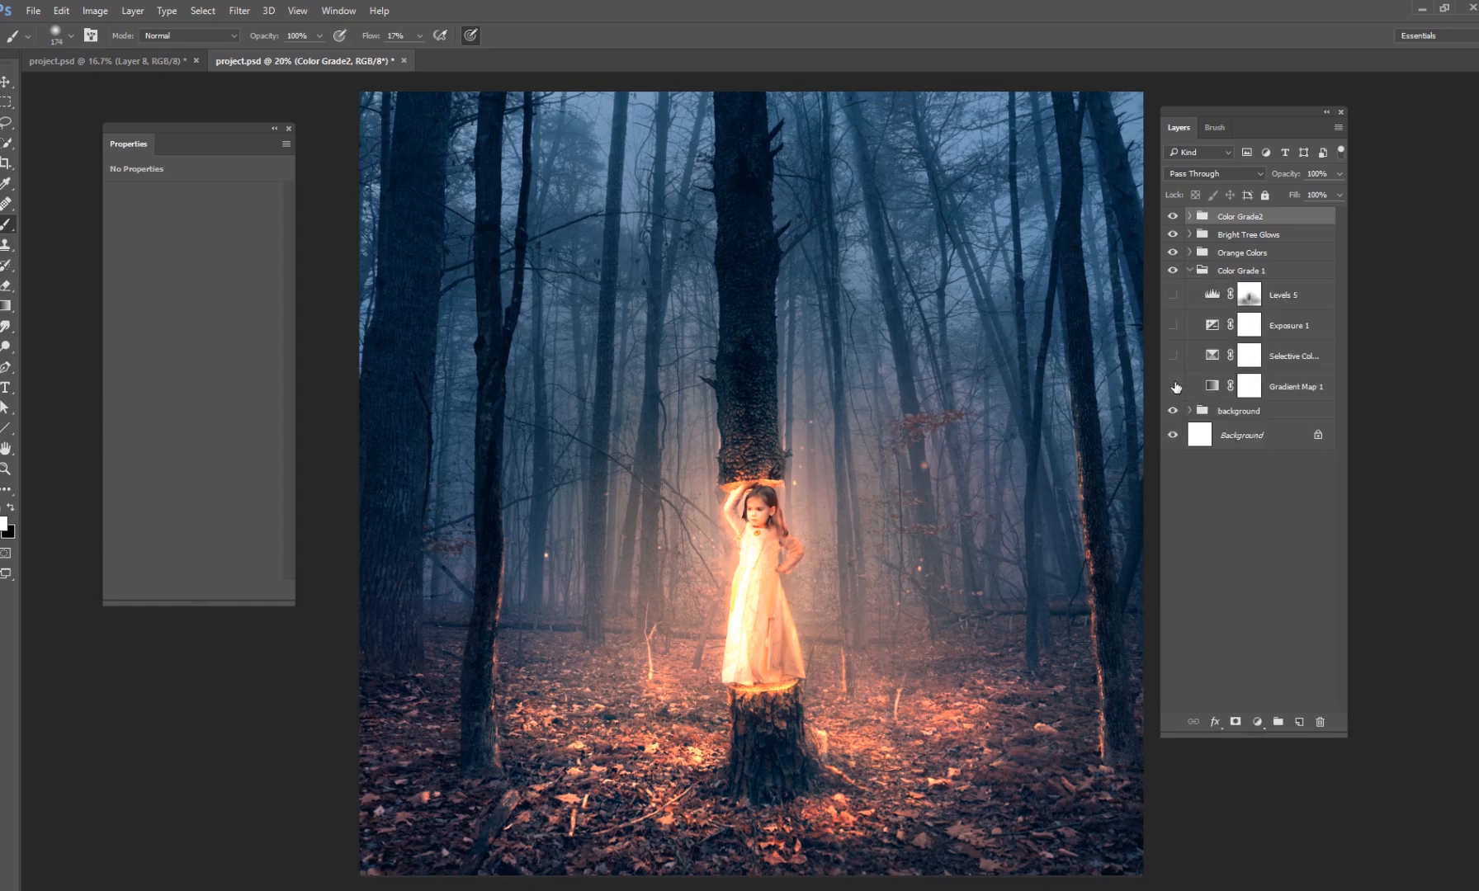
Hide the grading and glow groups to reveal the ungraded forest, then expand Color Grade 1.
{"action": "left_click", "coordinate": [1172, 252]}
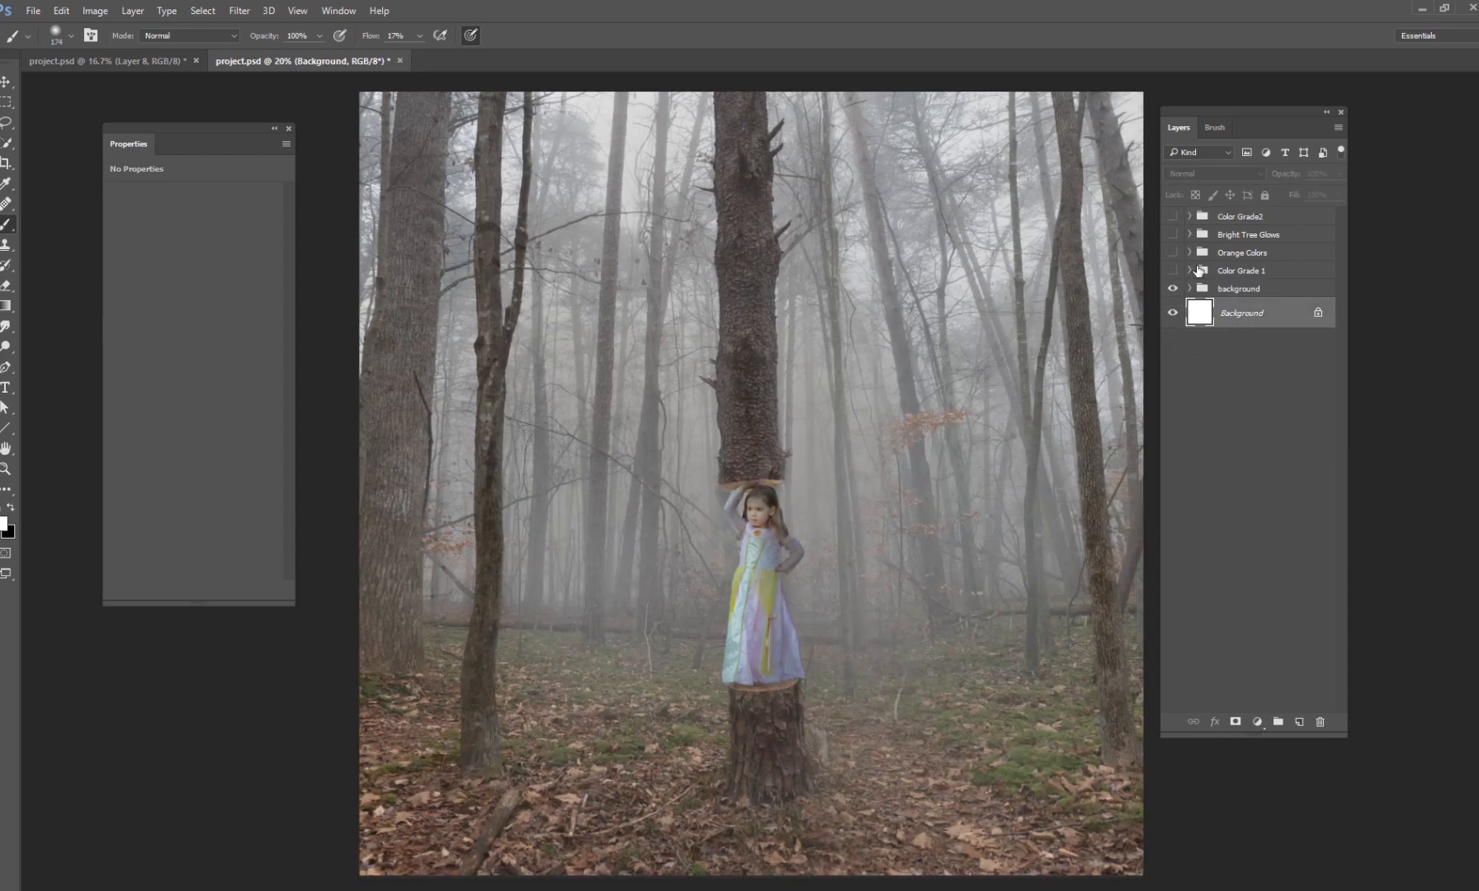
{"action": "left_click", "coordinate": [1191, 216]}
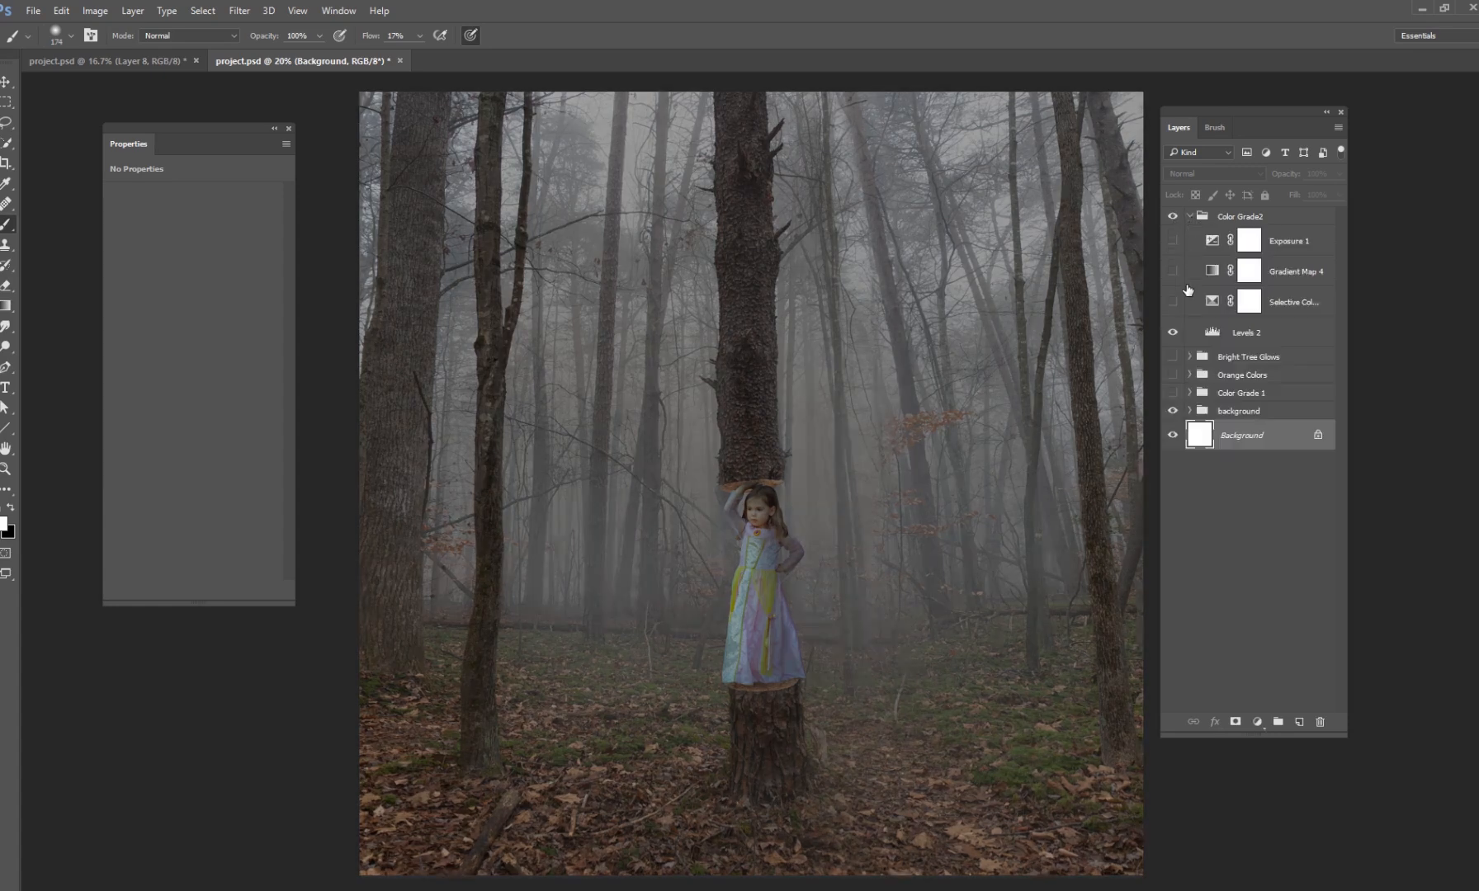
{"action": "left_click", "coordinate": [1190, 216]}
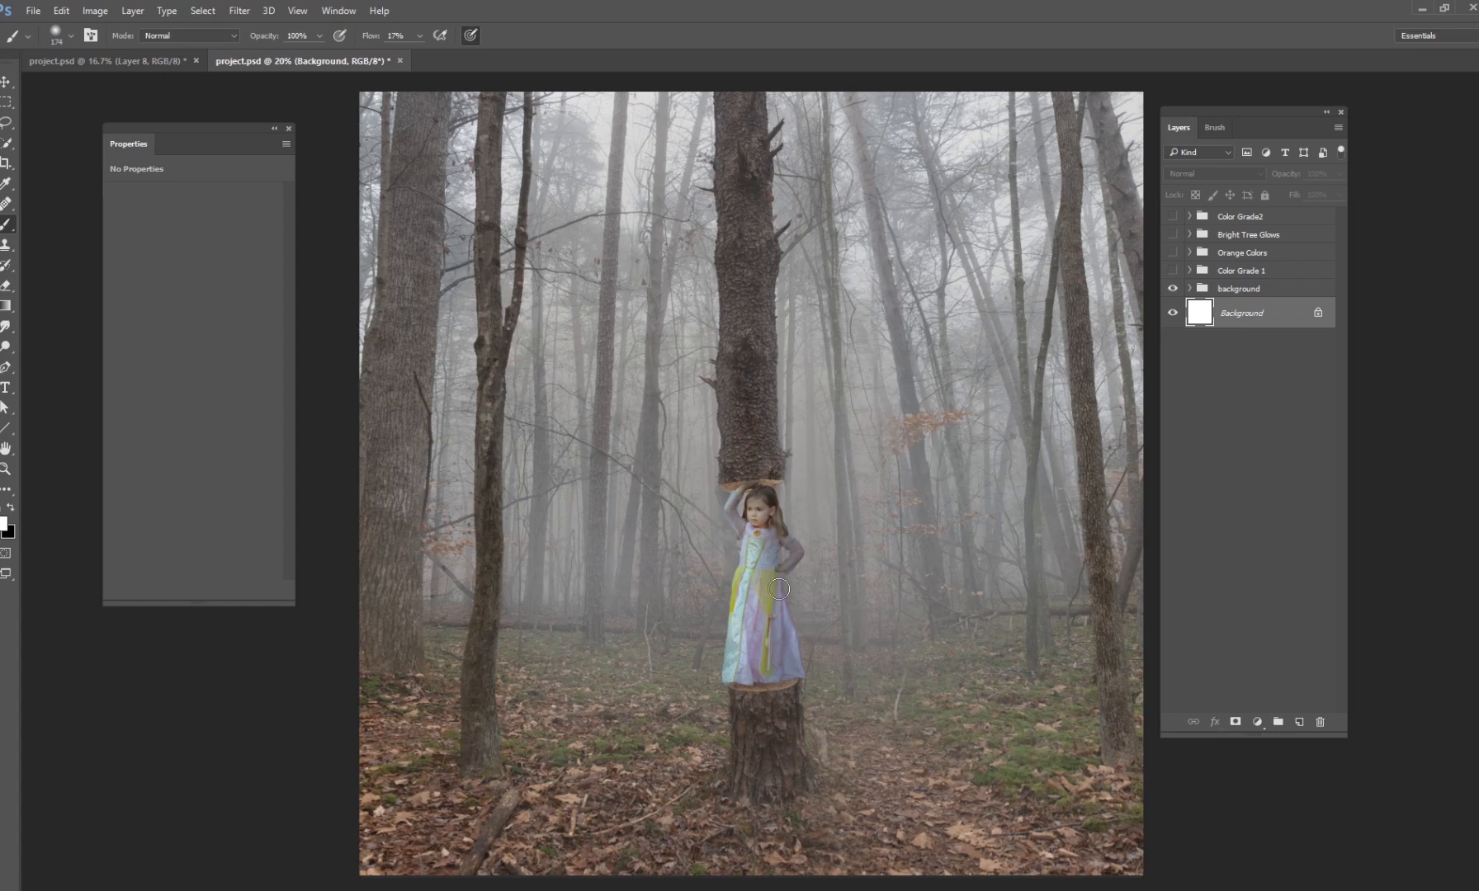
{"action": "mouse_move", "coordinate": [875, 538]}
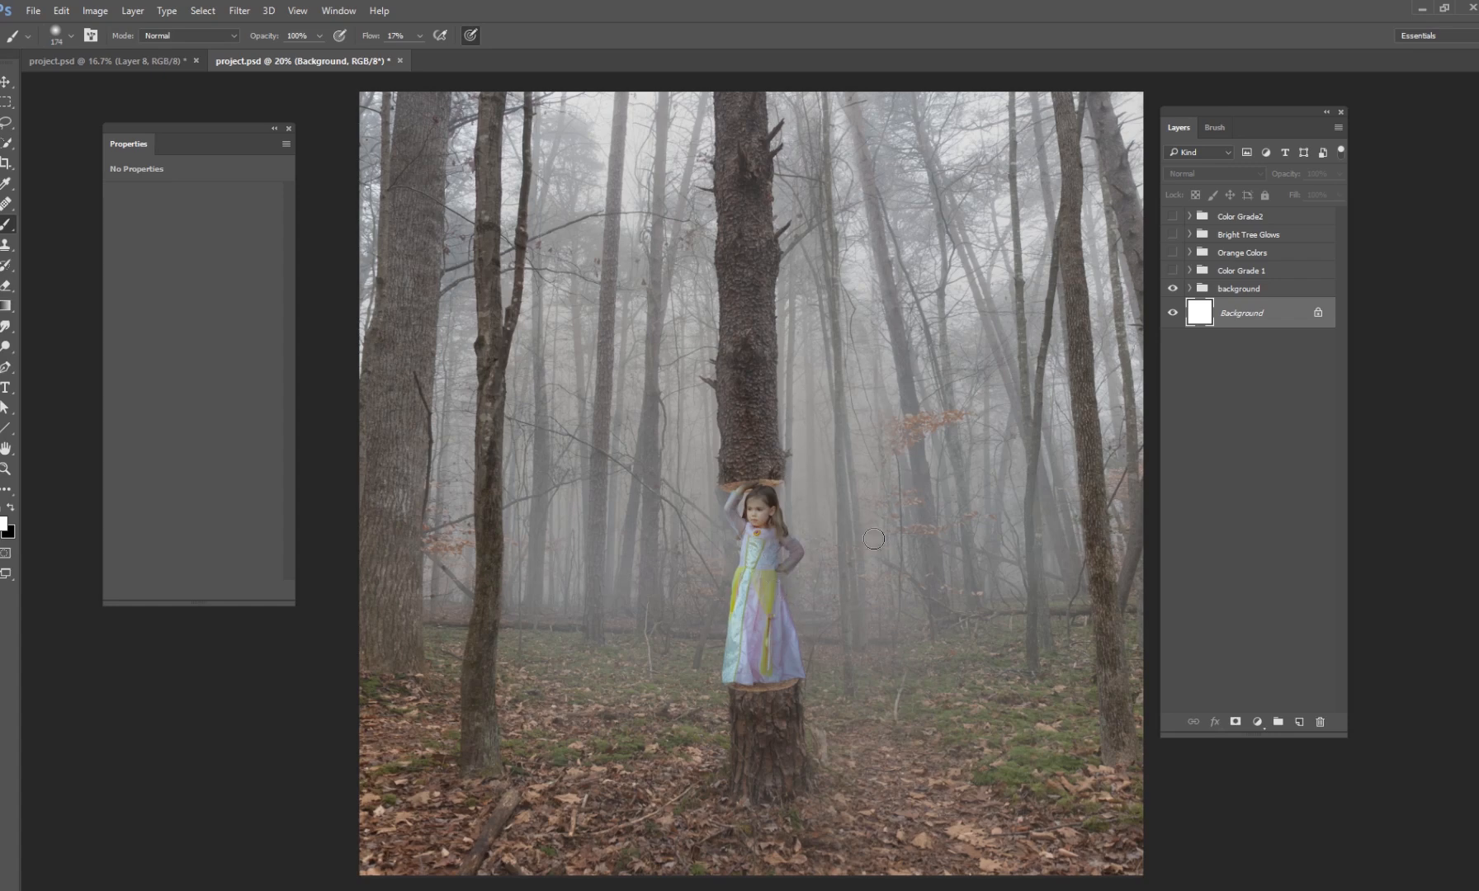
{"action": "mouse_move", "coordinate": [1021, 500]}
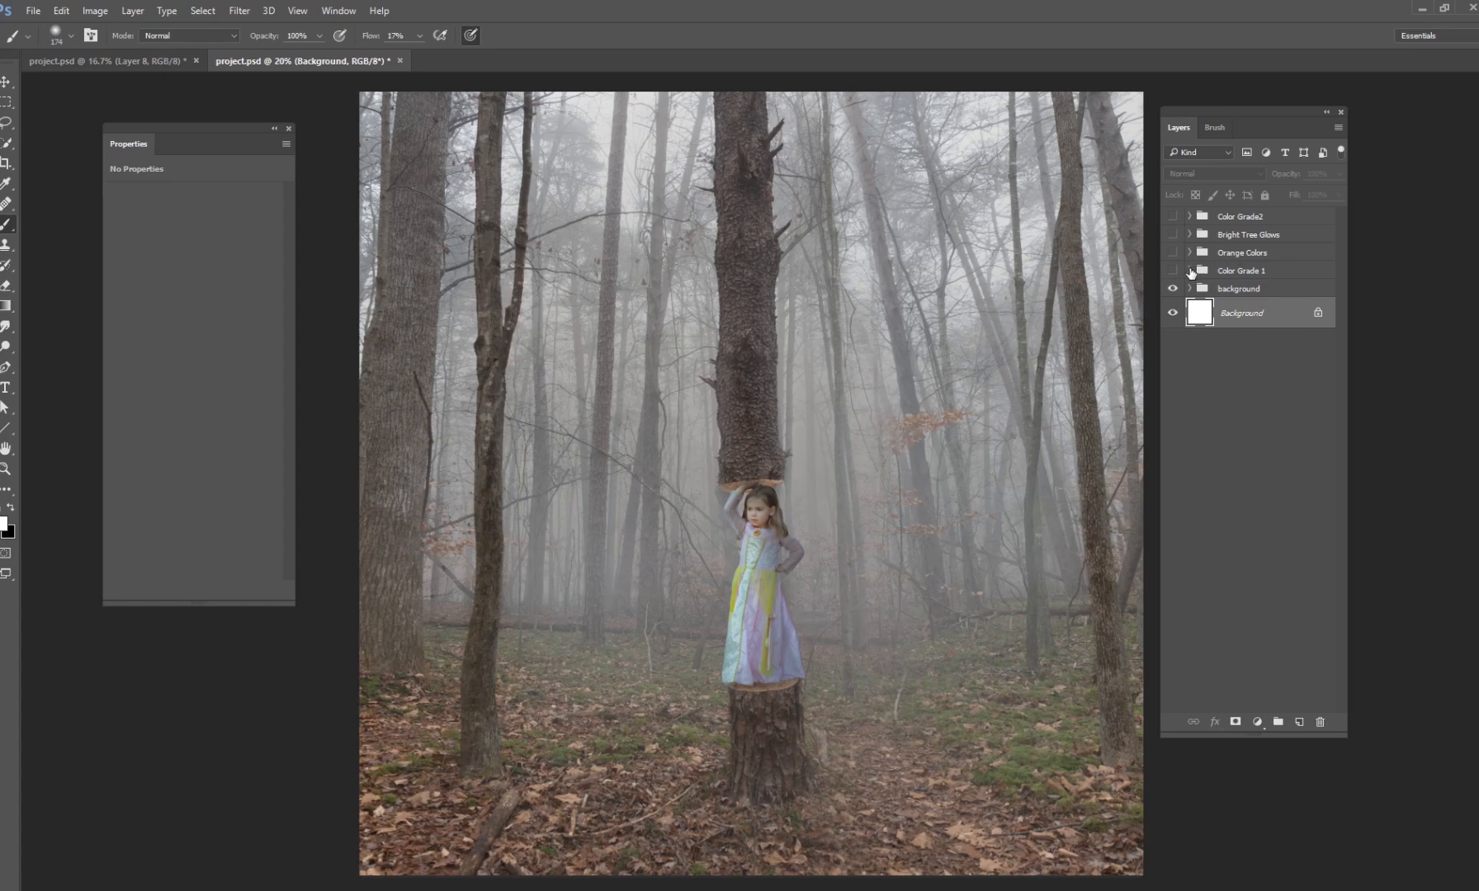
{"action": "left_click", "coordinate": [1190, 270]}
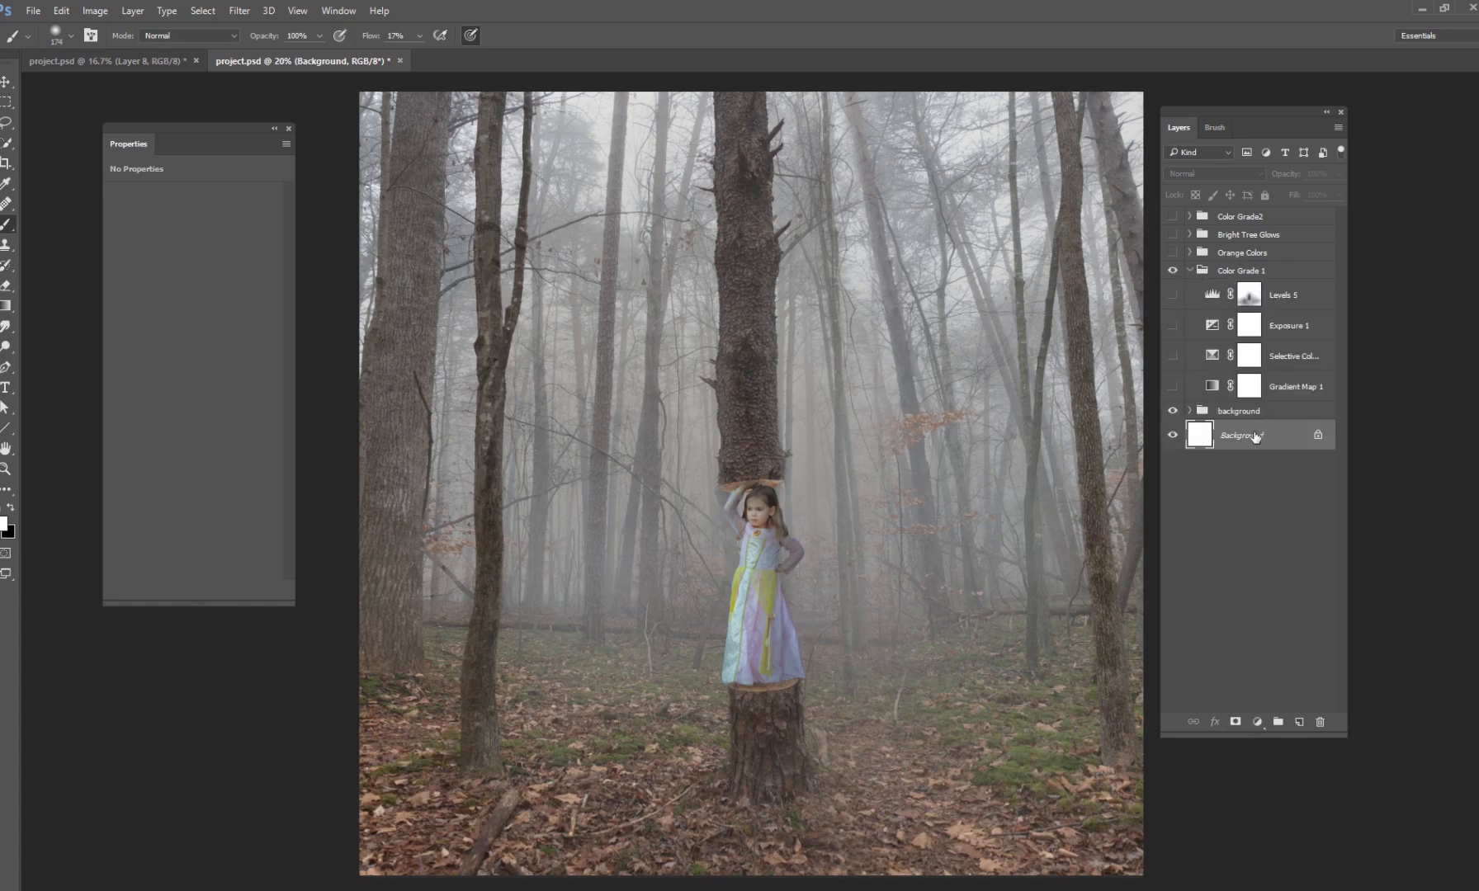
Make the orange Gradient Map 1 adjustment visible, washing the forest and girl in warm tones.
{"action": "left_click", "coordinate": [1295, 386]}
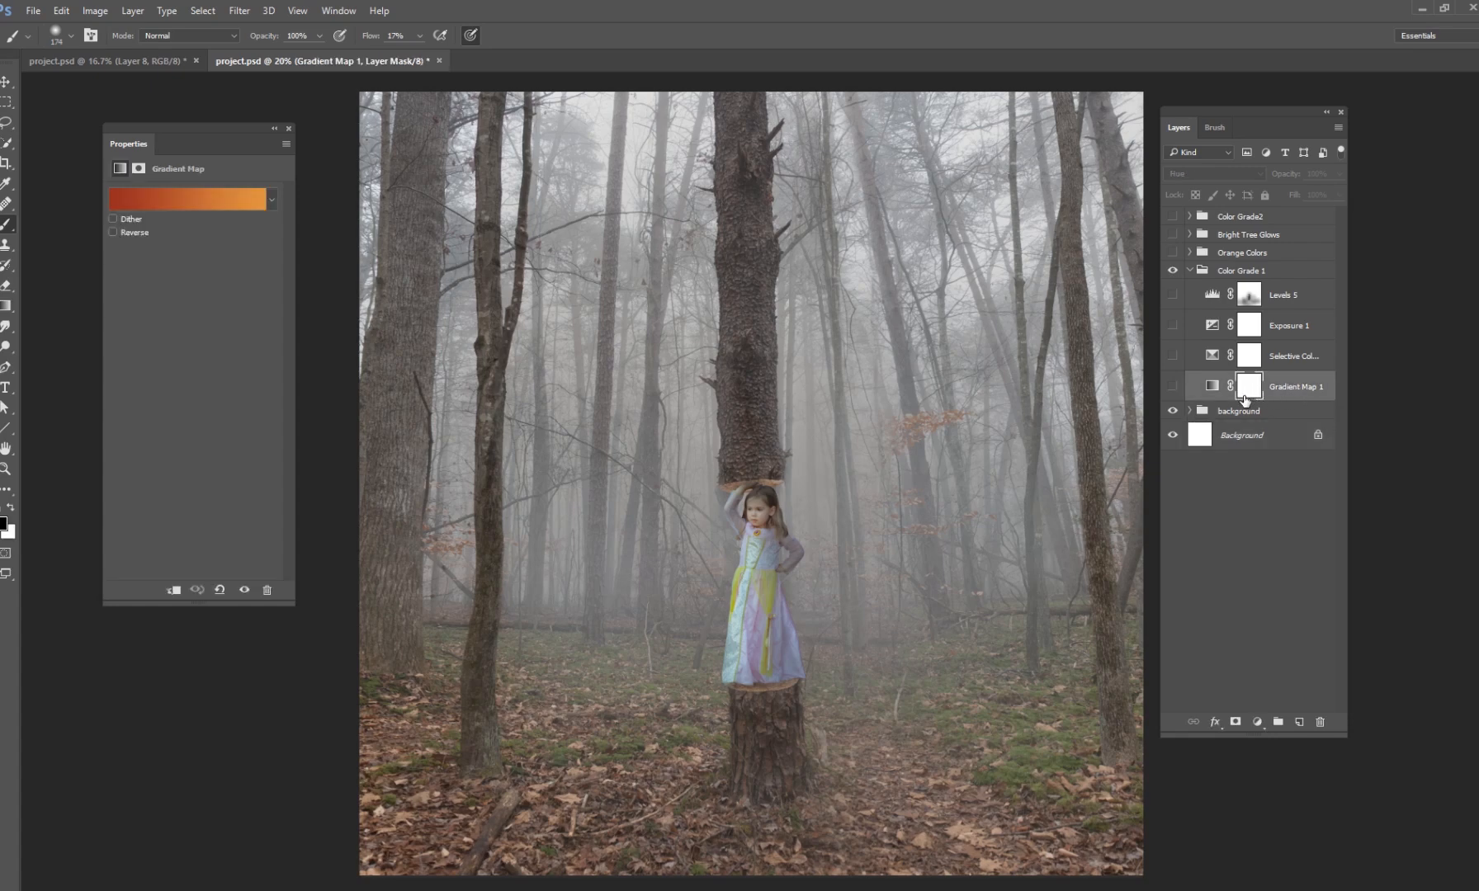
{"action": "mouse_move", "coordinate": [1243, 401]}
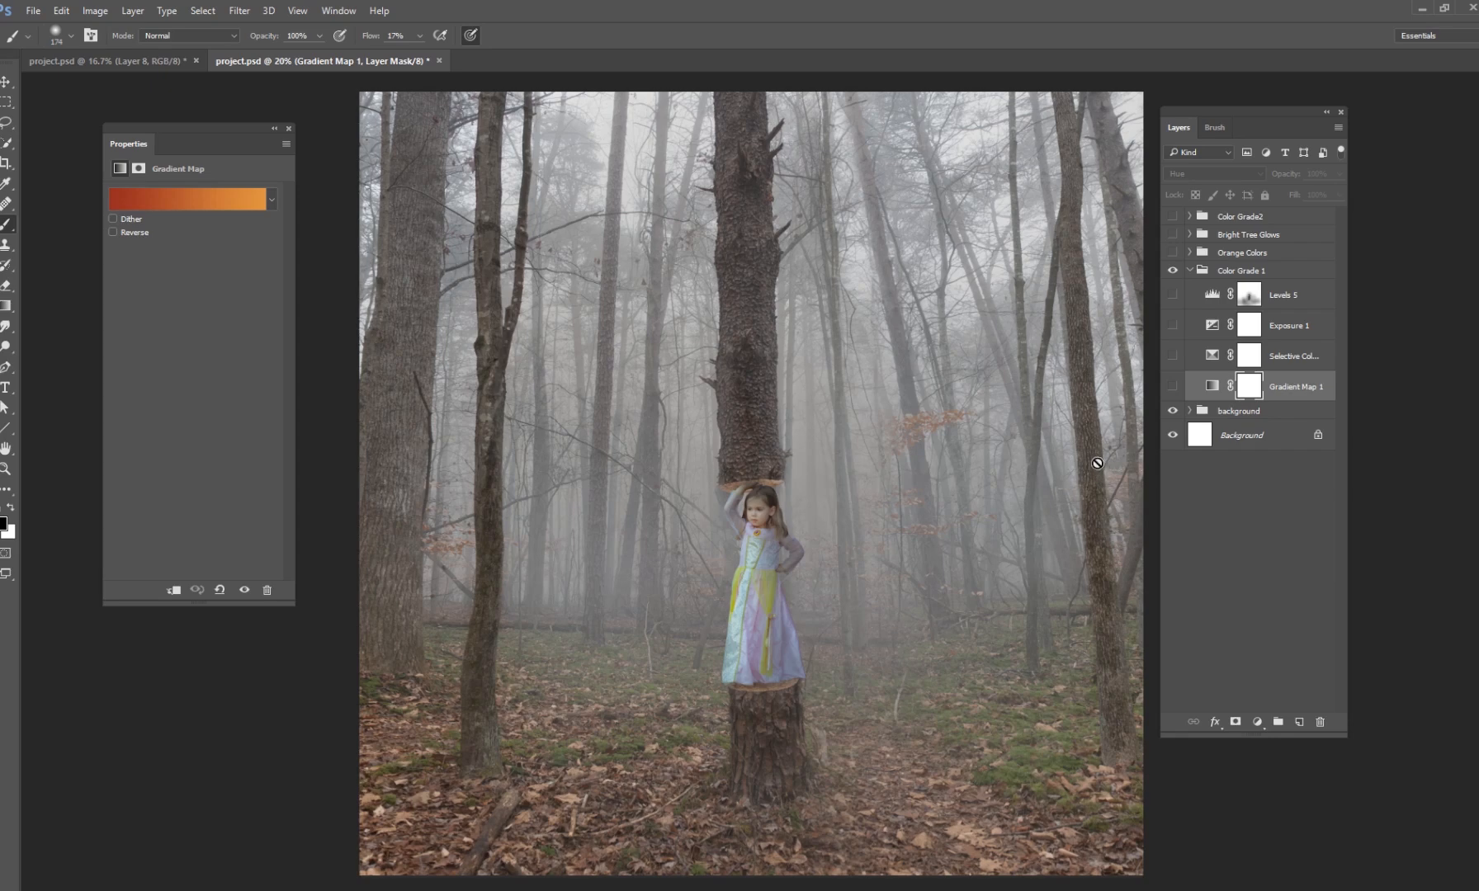
{"action": "mouse_move", "coordinate": [969, 636]}
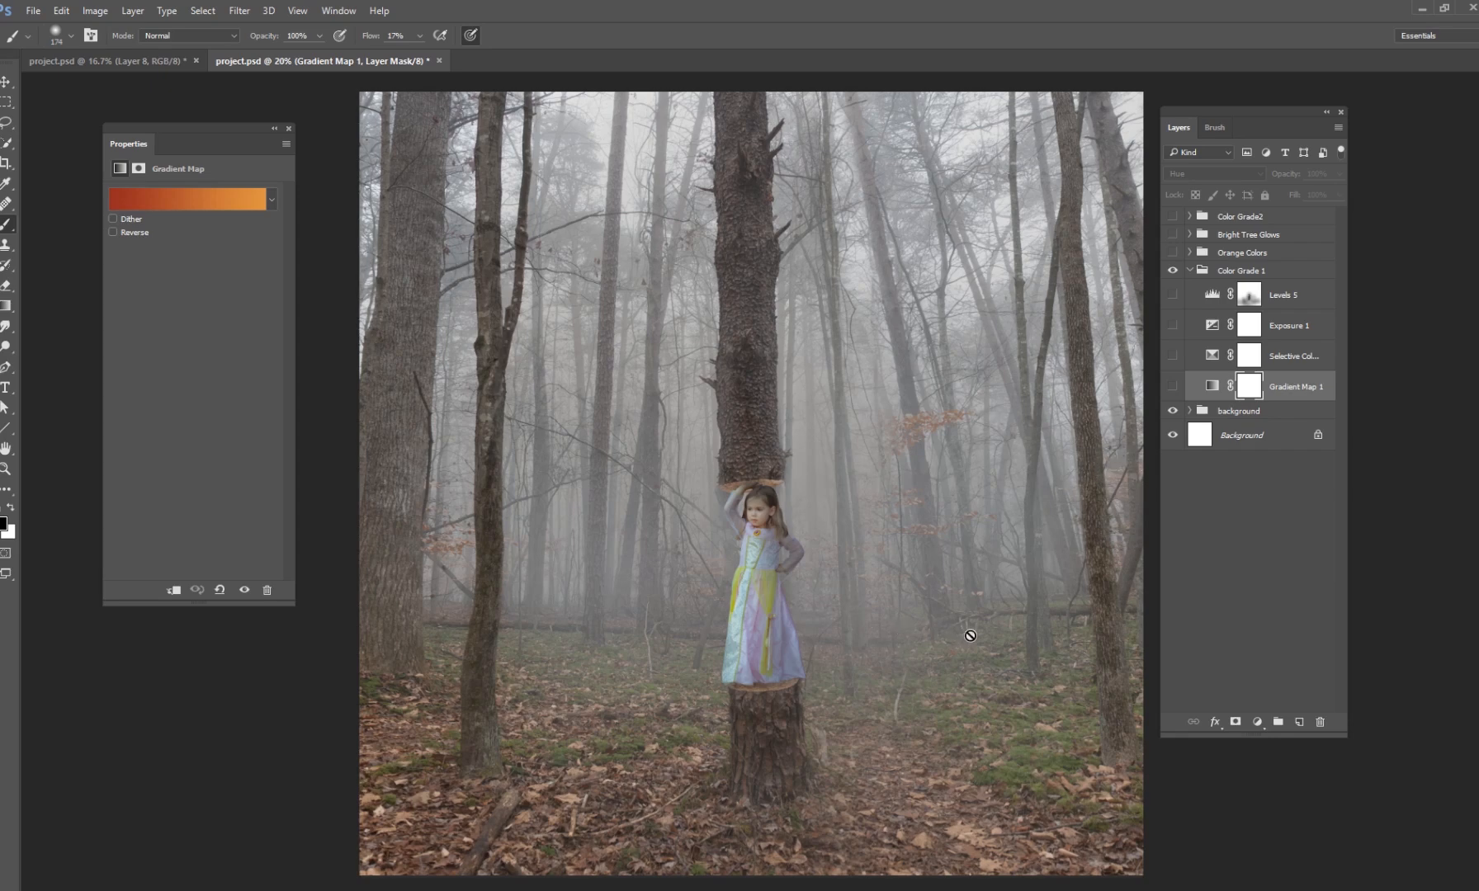
{"action": "mouse_move", "coordinate": [926, 637]}
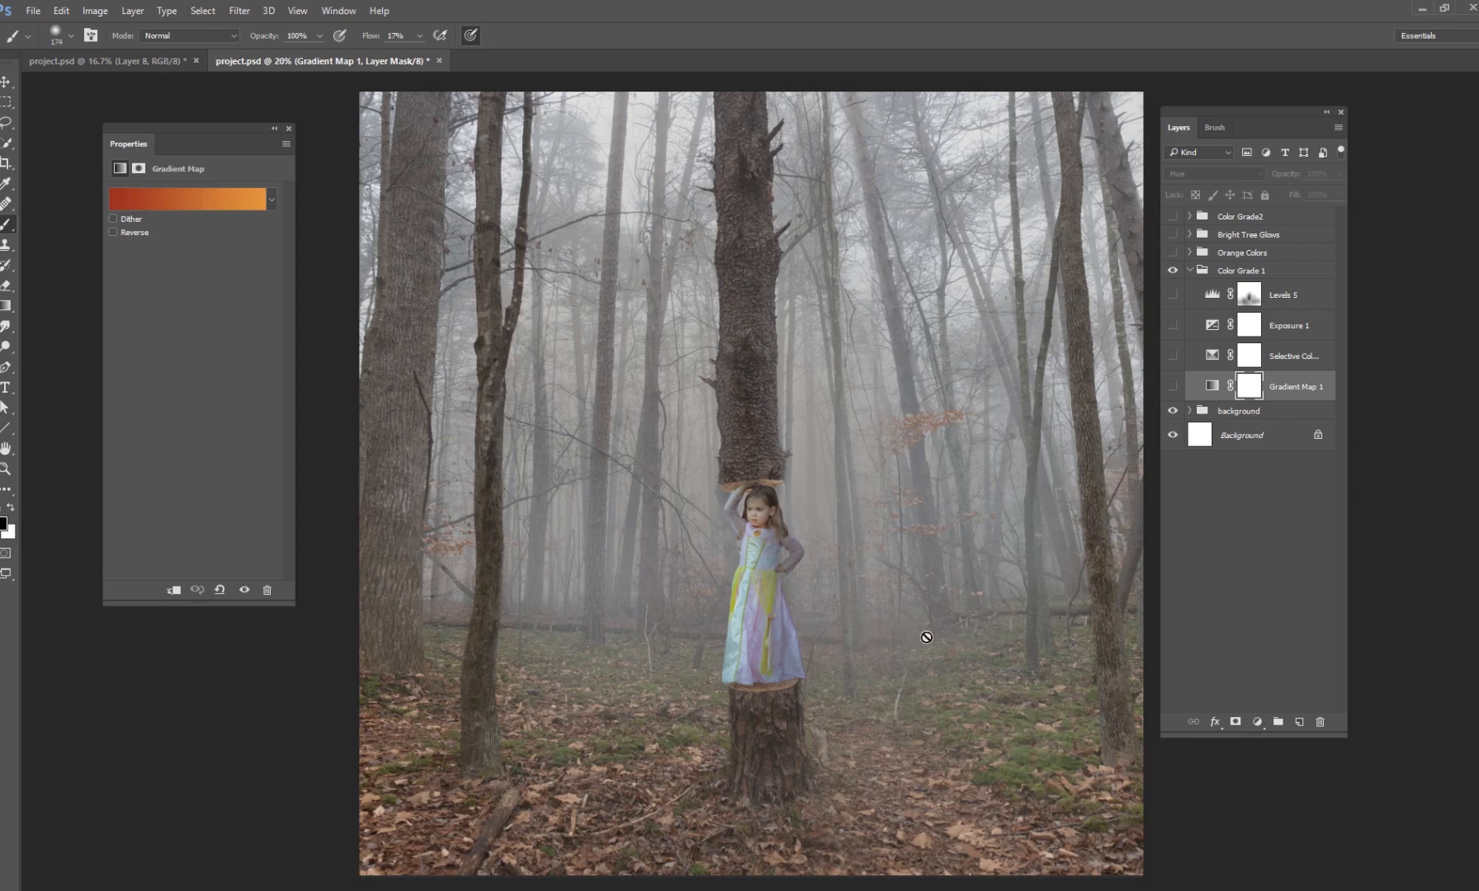
{"action": "left_click", "coordinate": [1177, 391]}
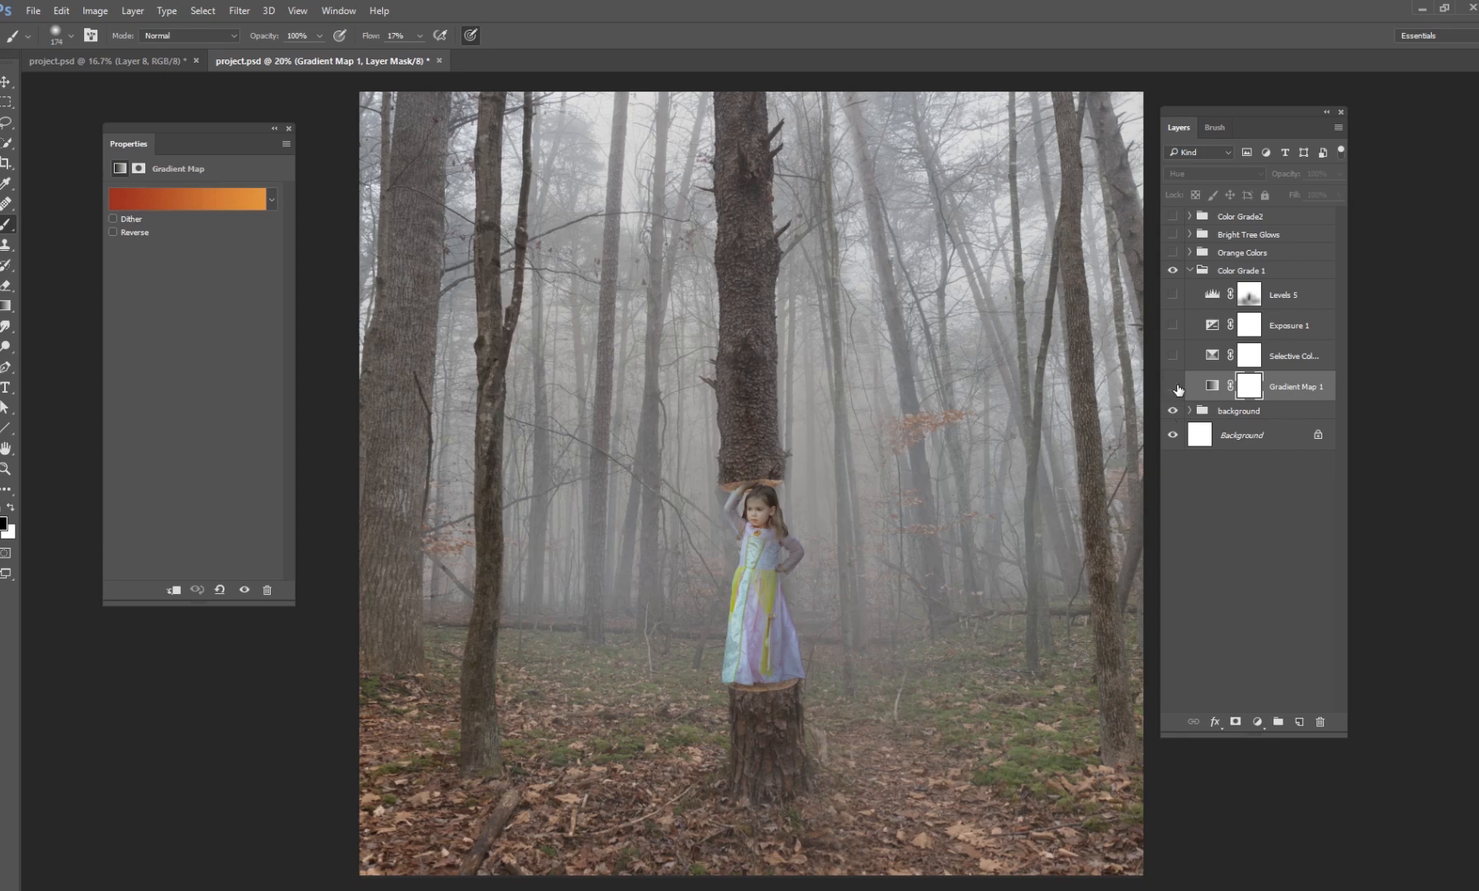
{"action": "left_click", "coordinate": [1174, 388]}
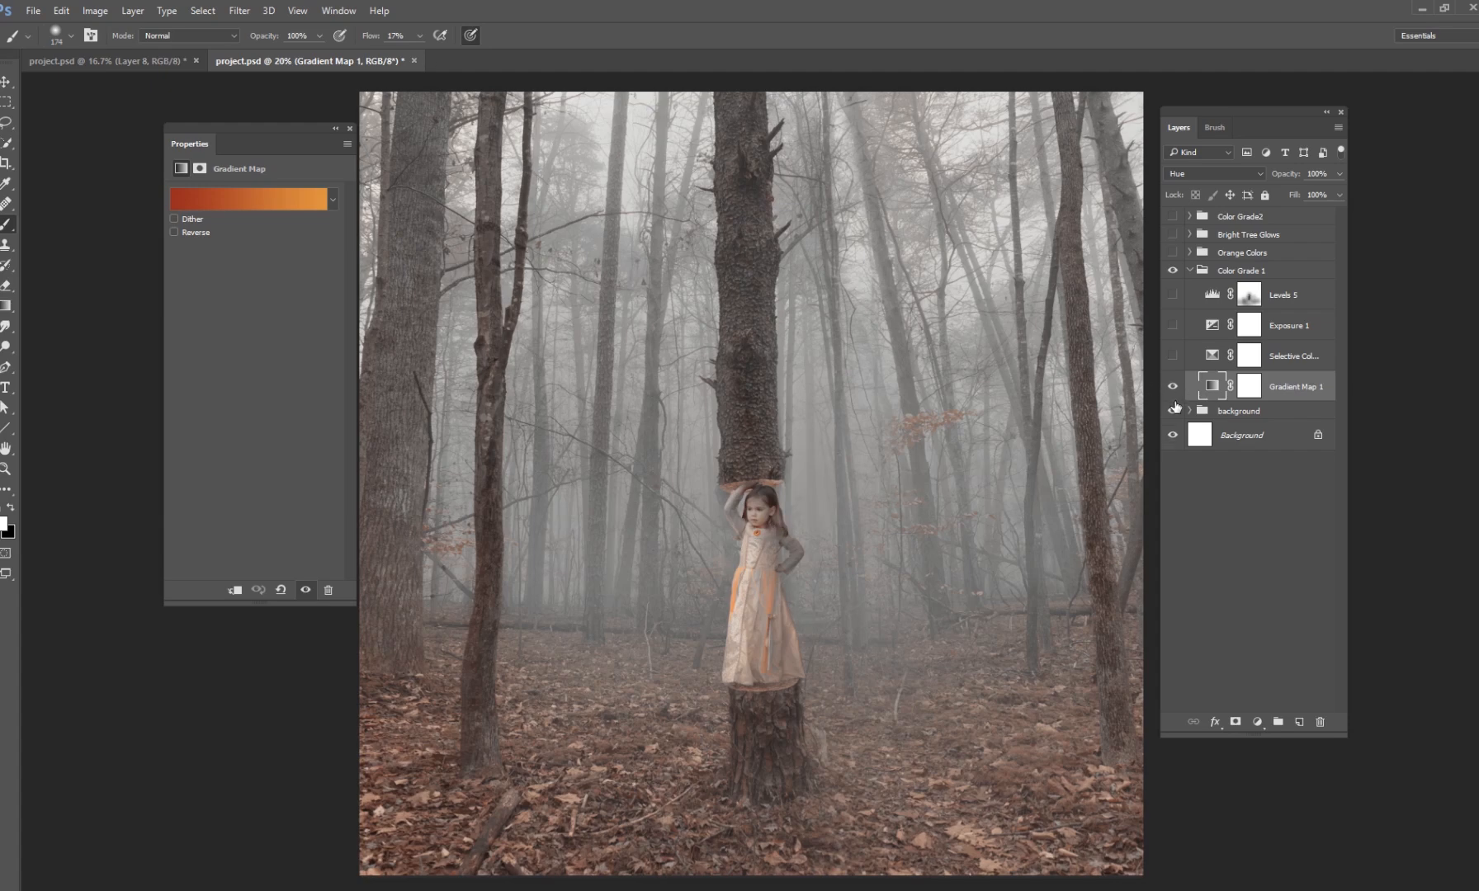
{"action": "left_click", "coordinate": [1172, 411]}
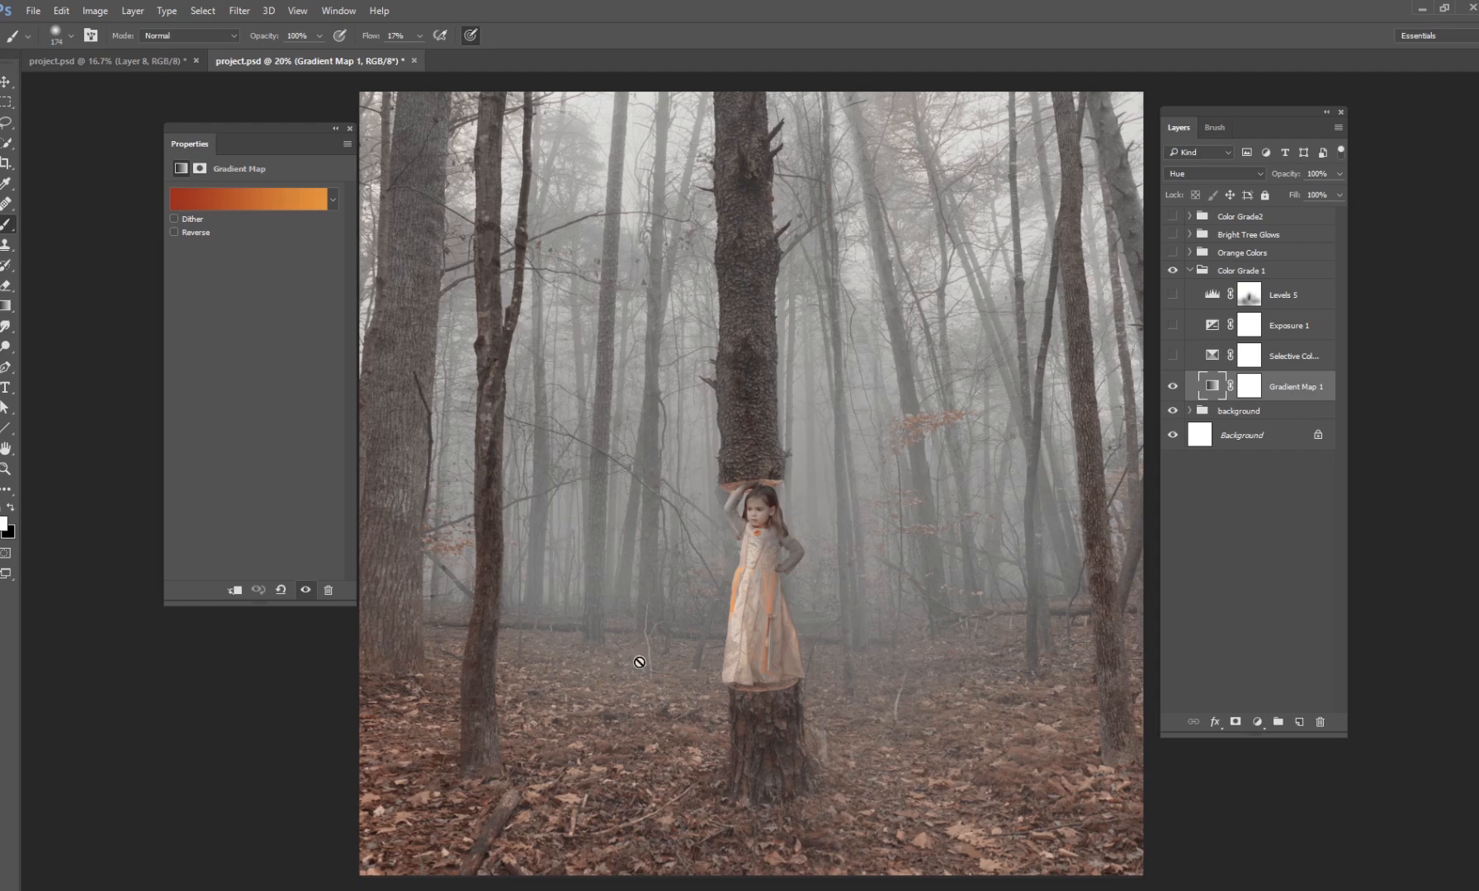
{"action": "mouse_move", "coordinate": [747, 670]}
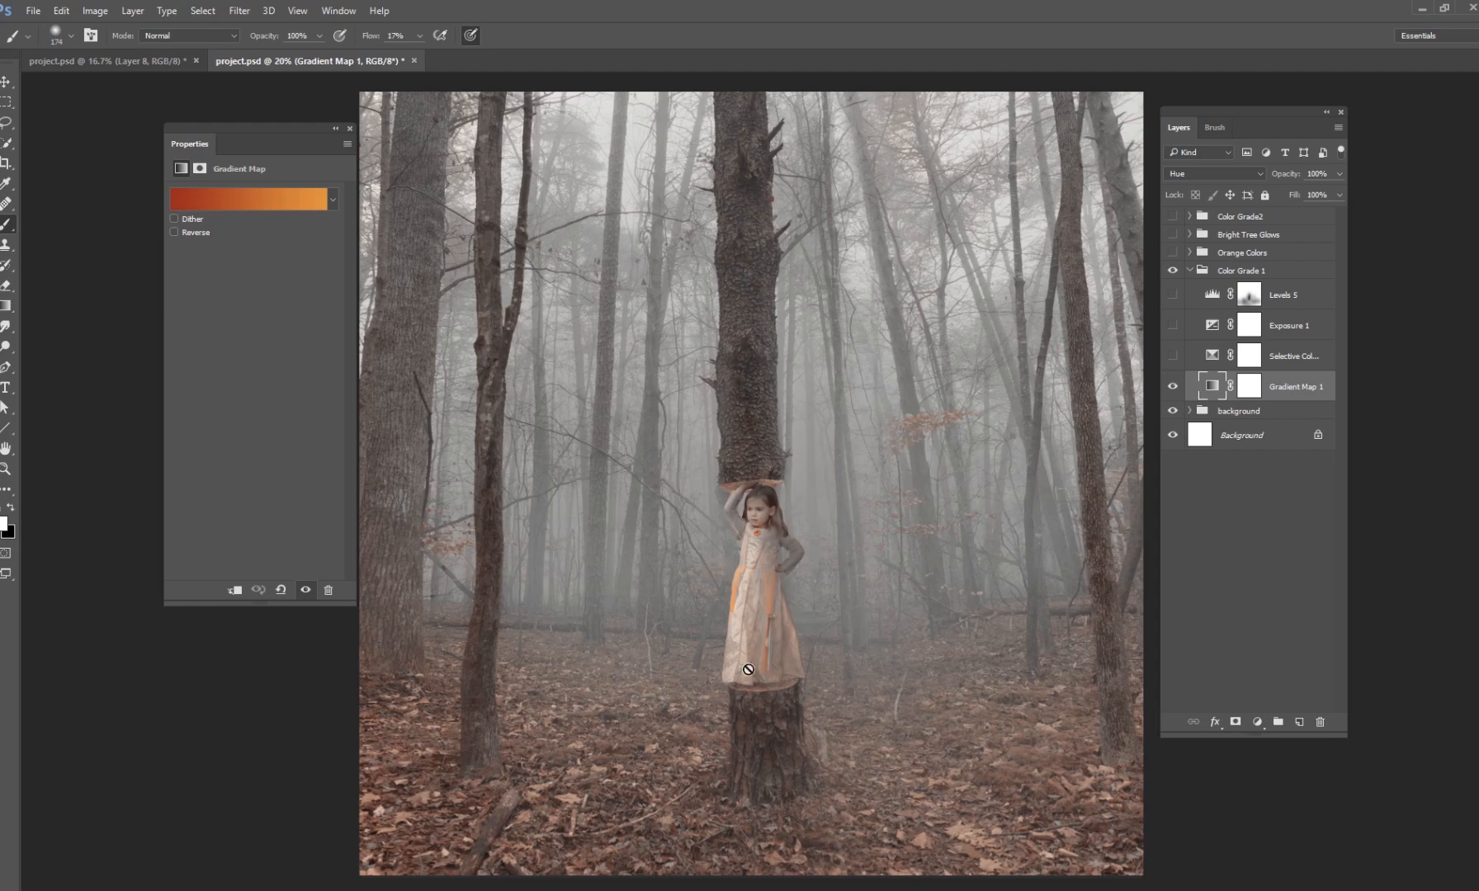
{"action": "mouse_move", "coordinate": [1144, 210]}
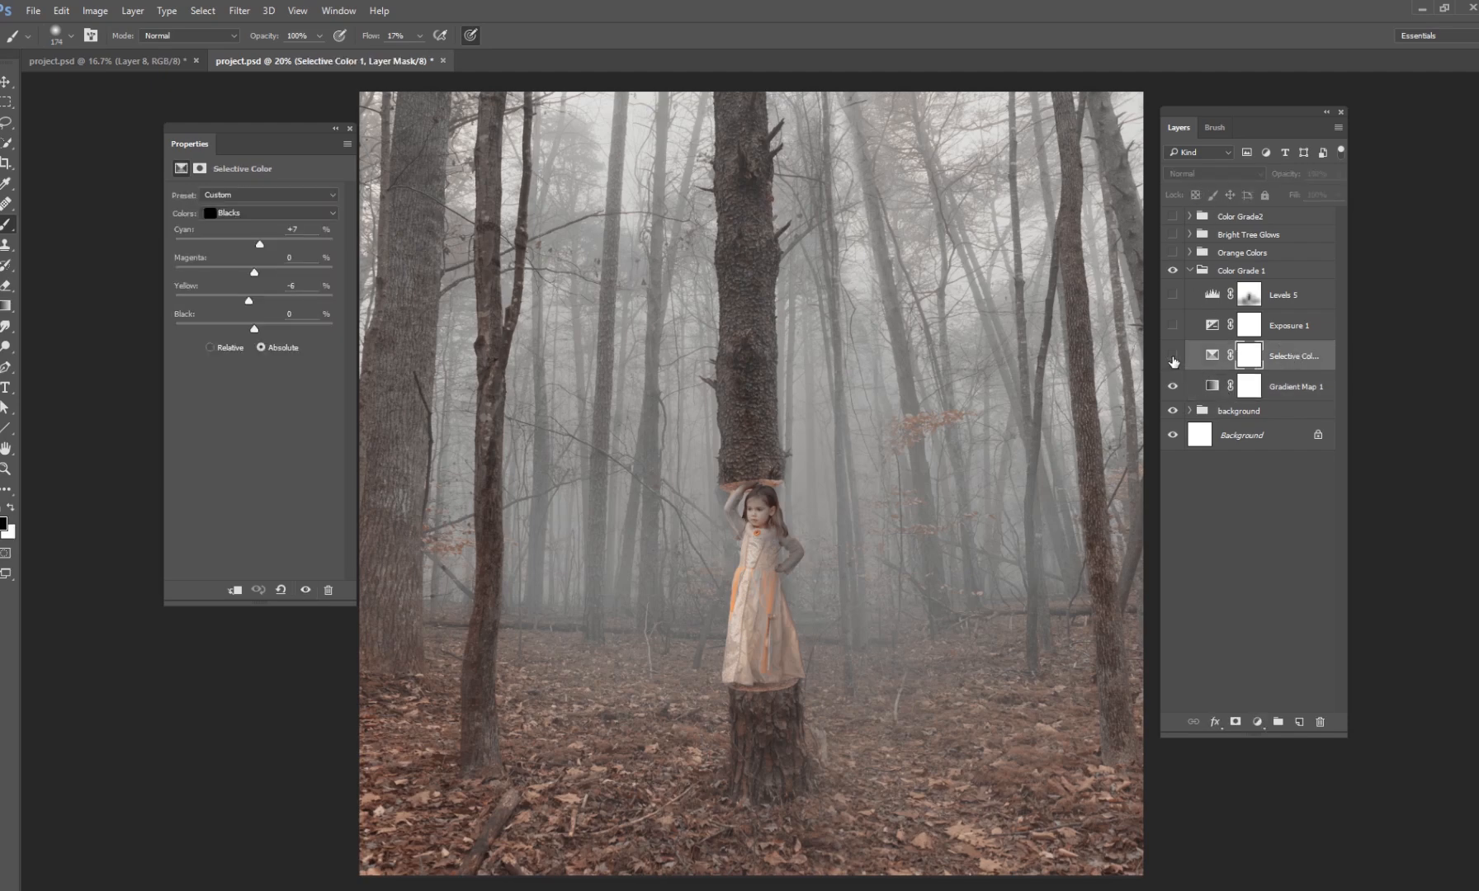
Show the Selective Color adjustment's Blacks range with cyan +7 and yellow -6.
{"action": "left_click", "coordinate": [269, 212]}
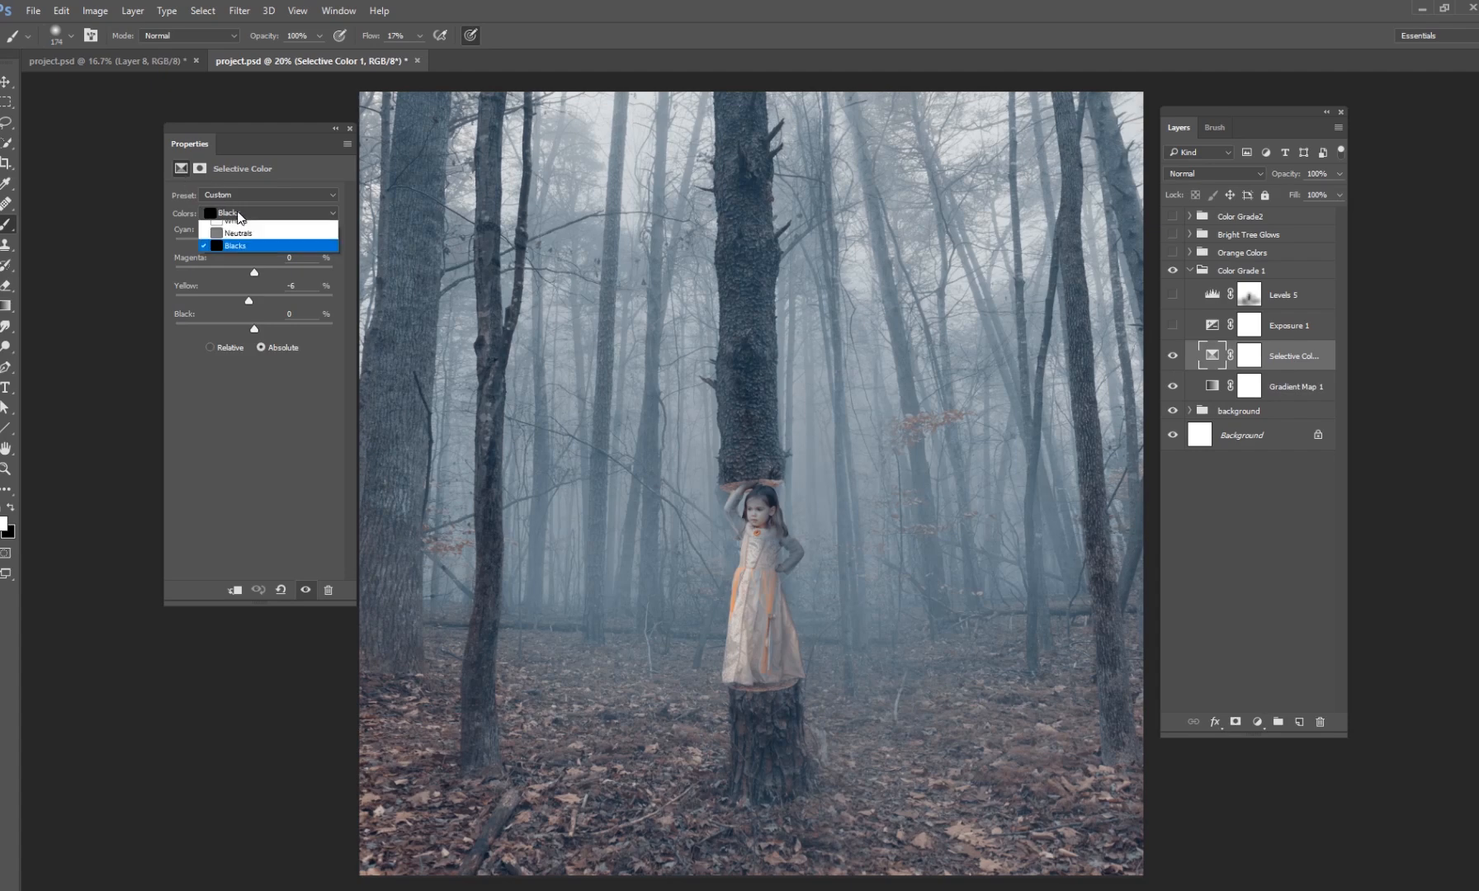
{"action": "left_click", "coordinate": [239, 233]}
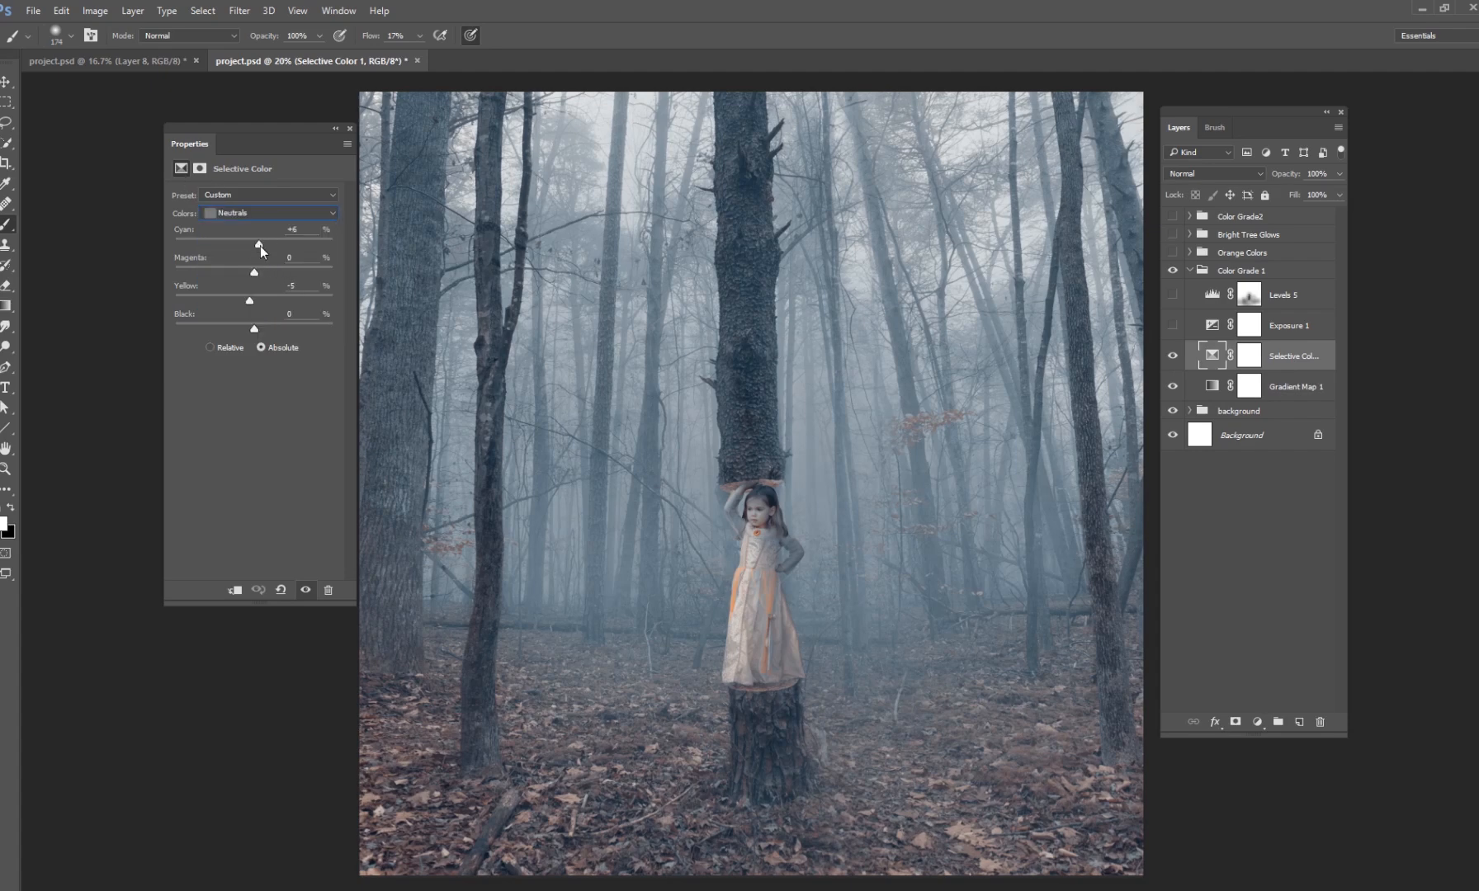
{"action": "mouse_move", "coordinate": [245, 305]}
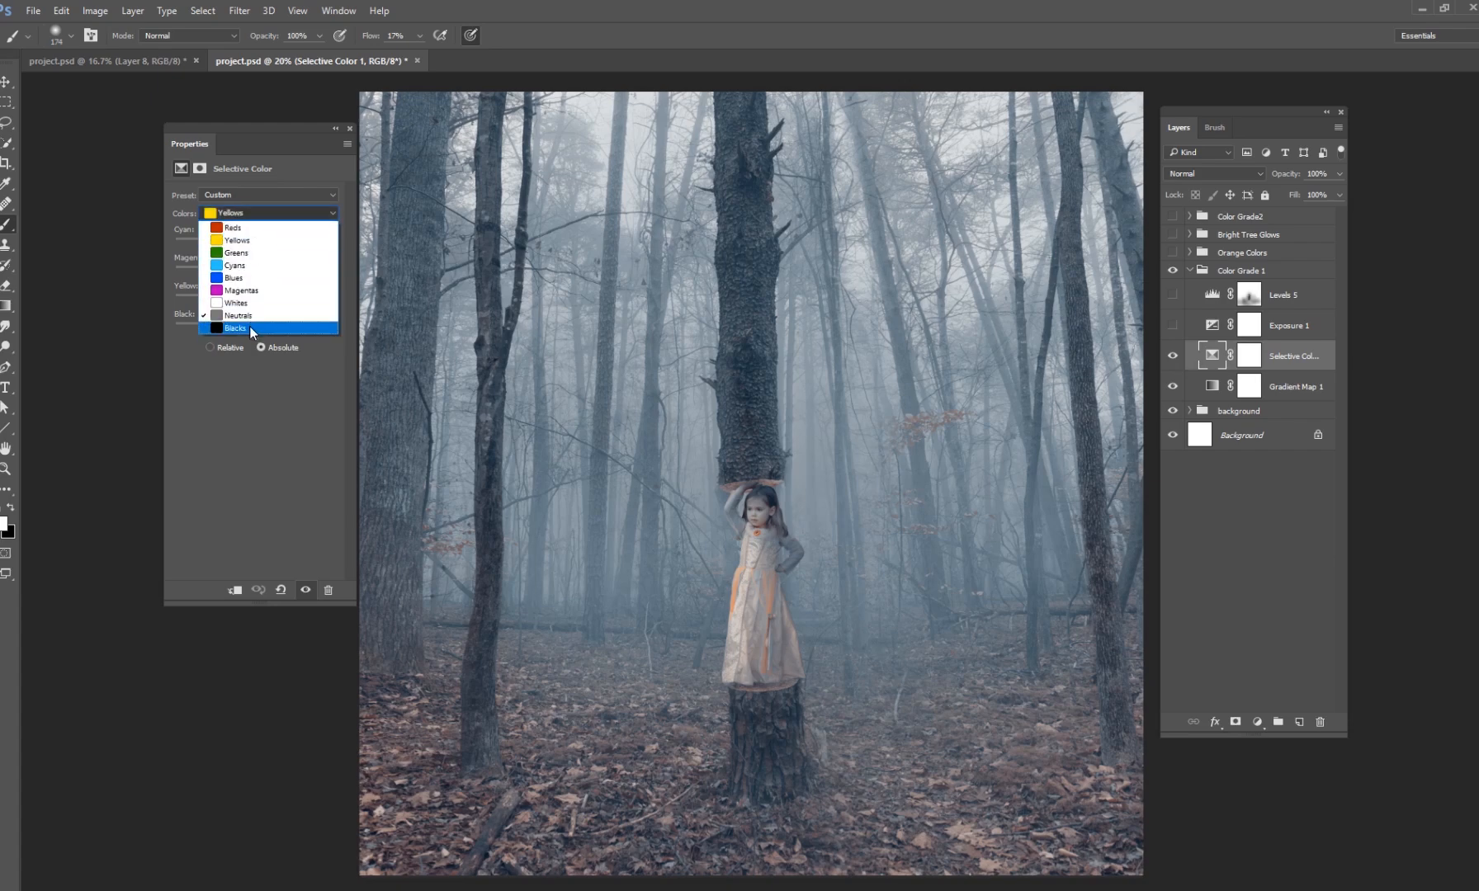
{"action": "left_click", "coordinate": [250, 328]}
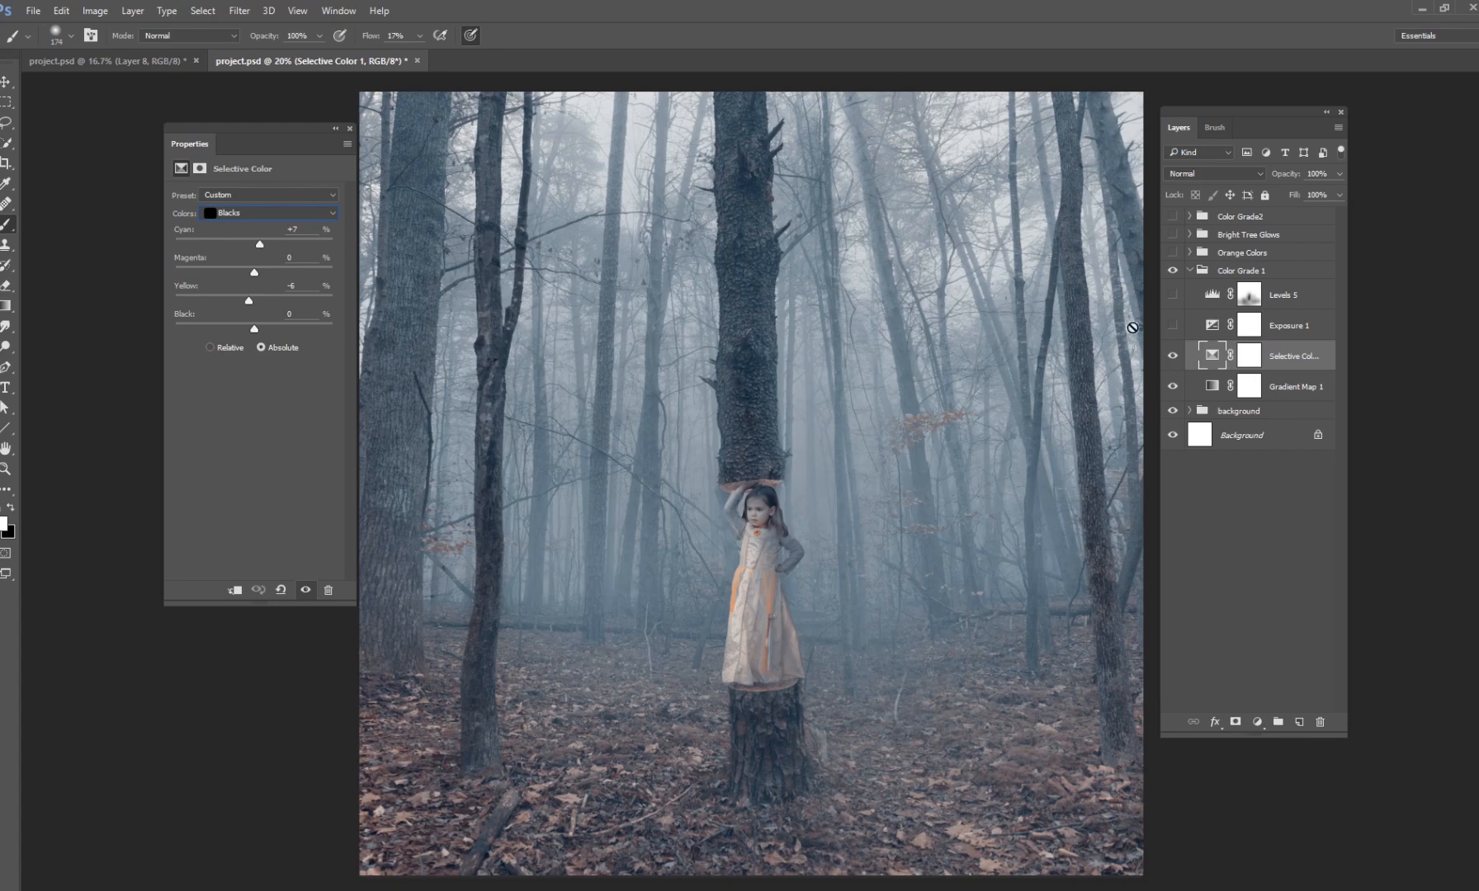
{"action": "mouse_move", "coordinate": [901, 439]}
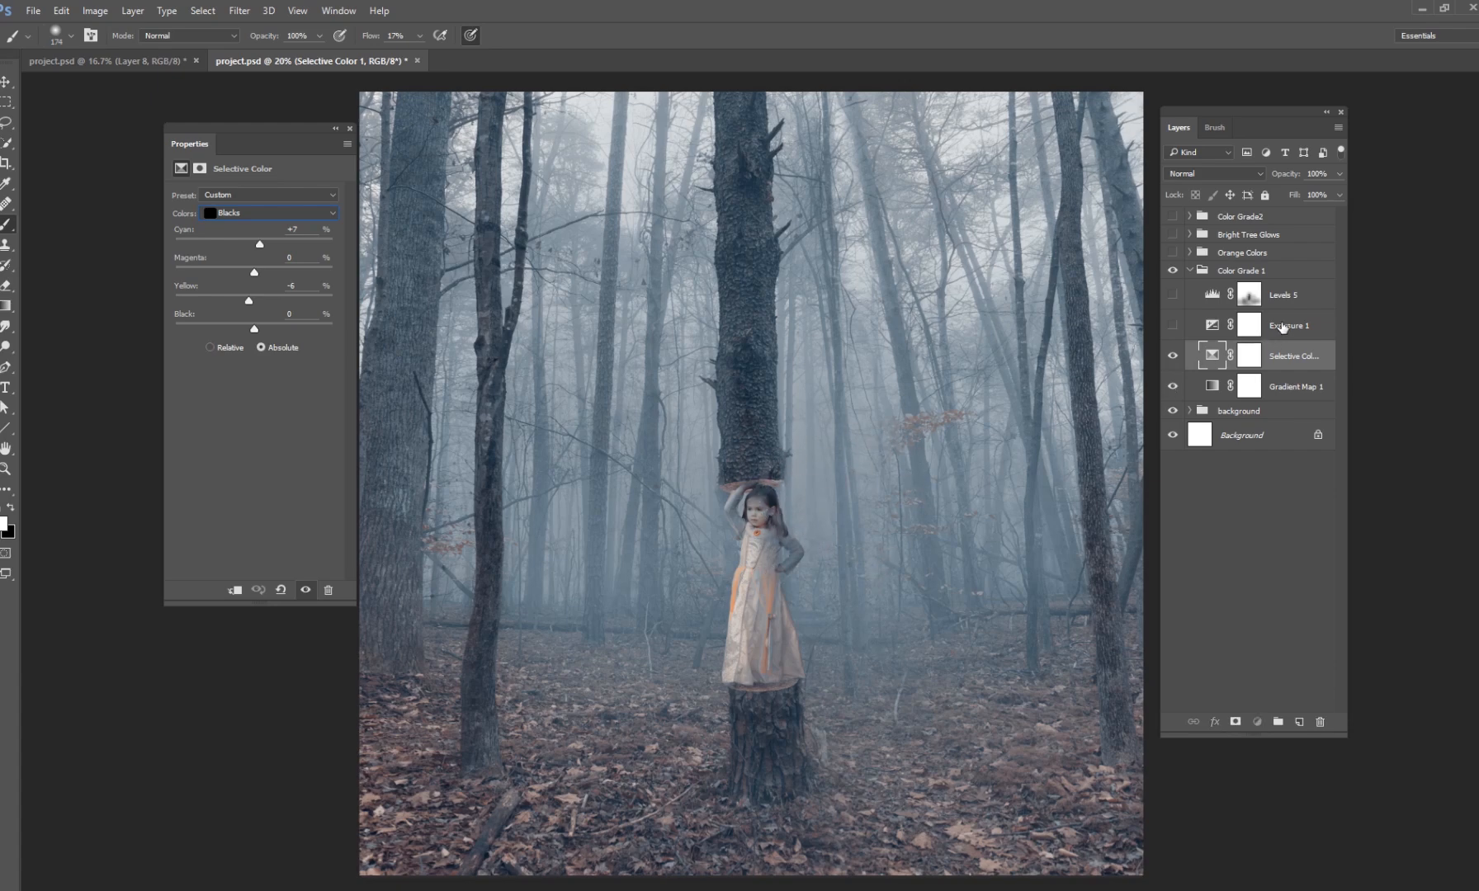
Switch on Exposure 1 at 57% opacity and bring up the Levels 5 settings and mask.
{"action": "left_click", "coordinate": [1290, 326]}
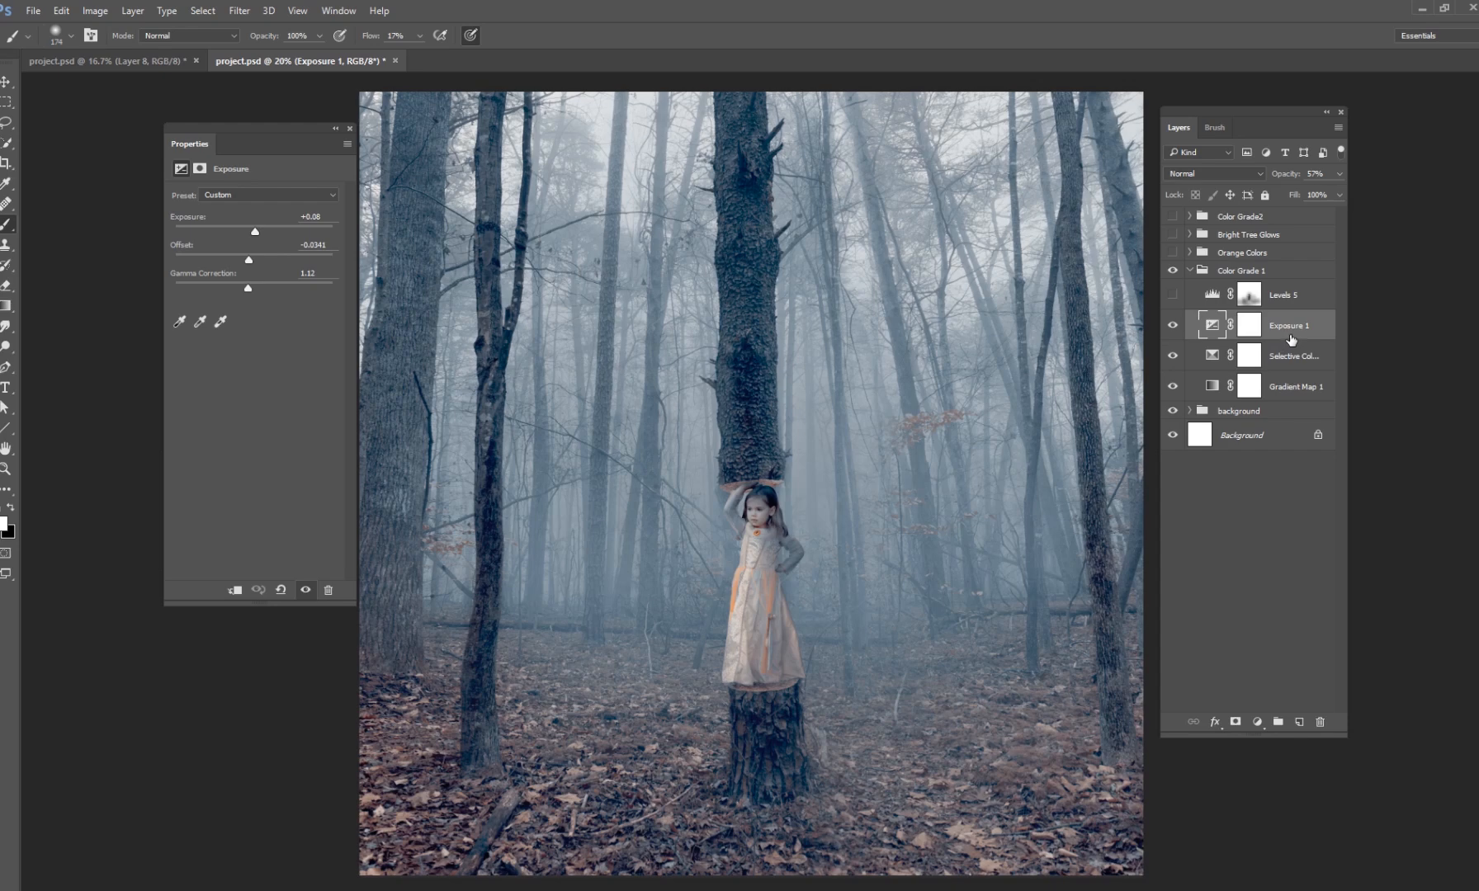
{"action": "mouse_move", "coordinate": [833, 308]}
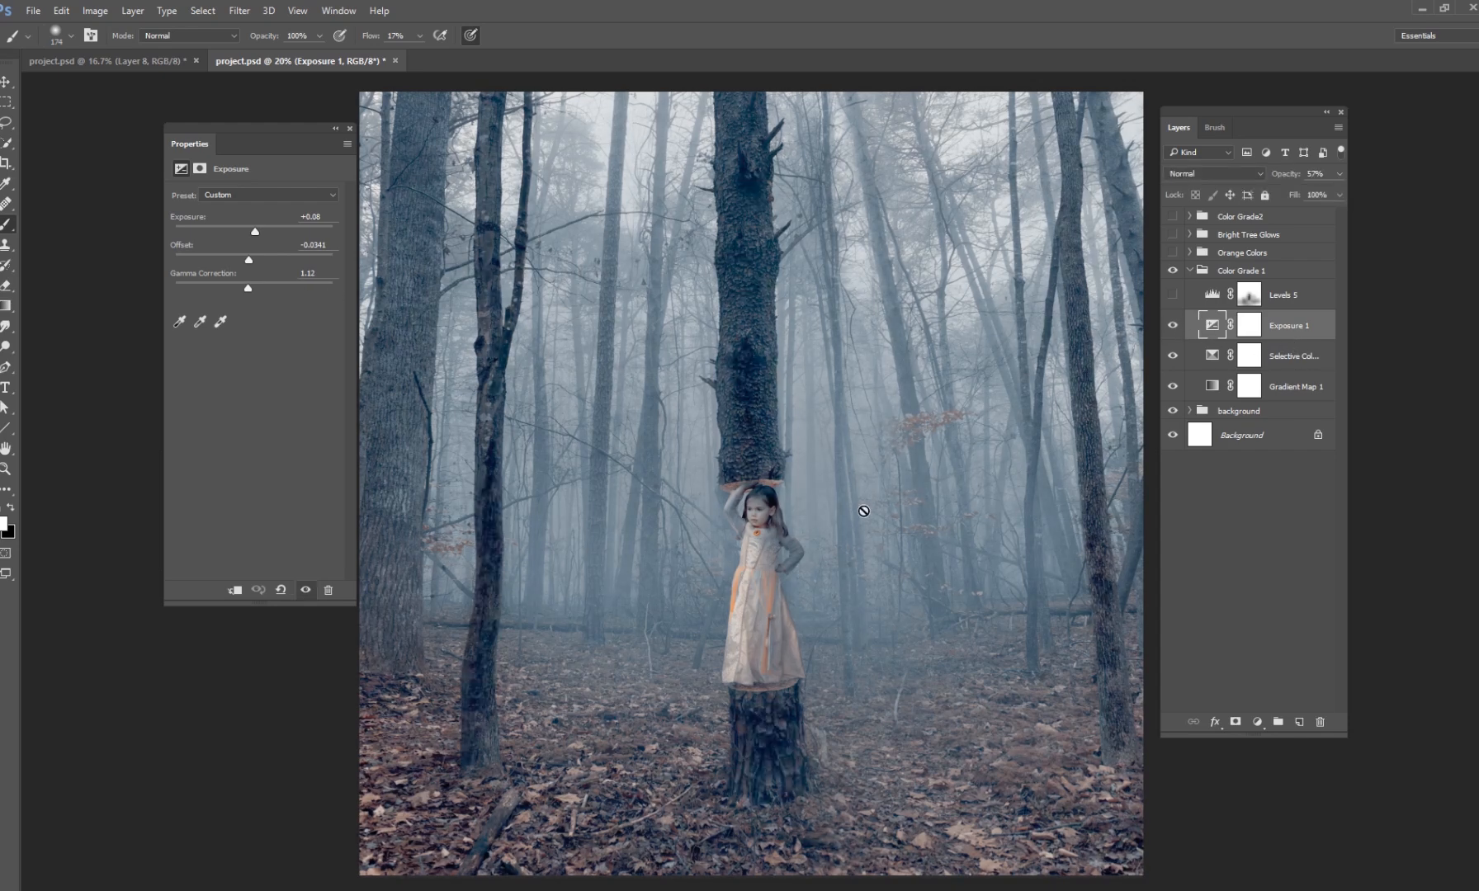
{"action": "left_click", "coordinate": [1173, 325]}
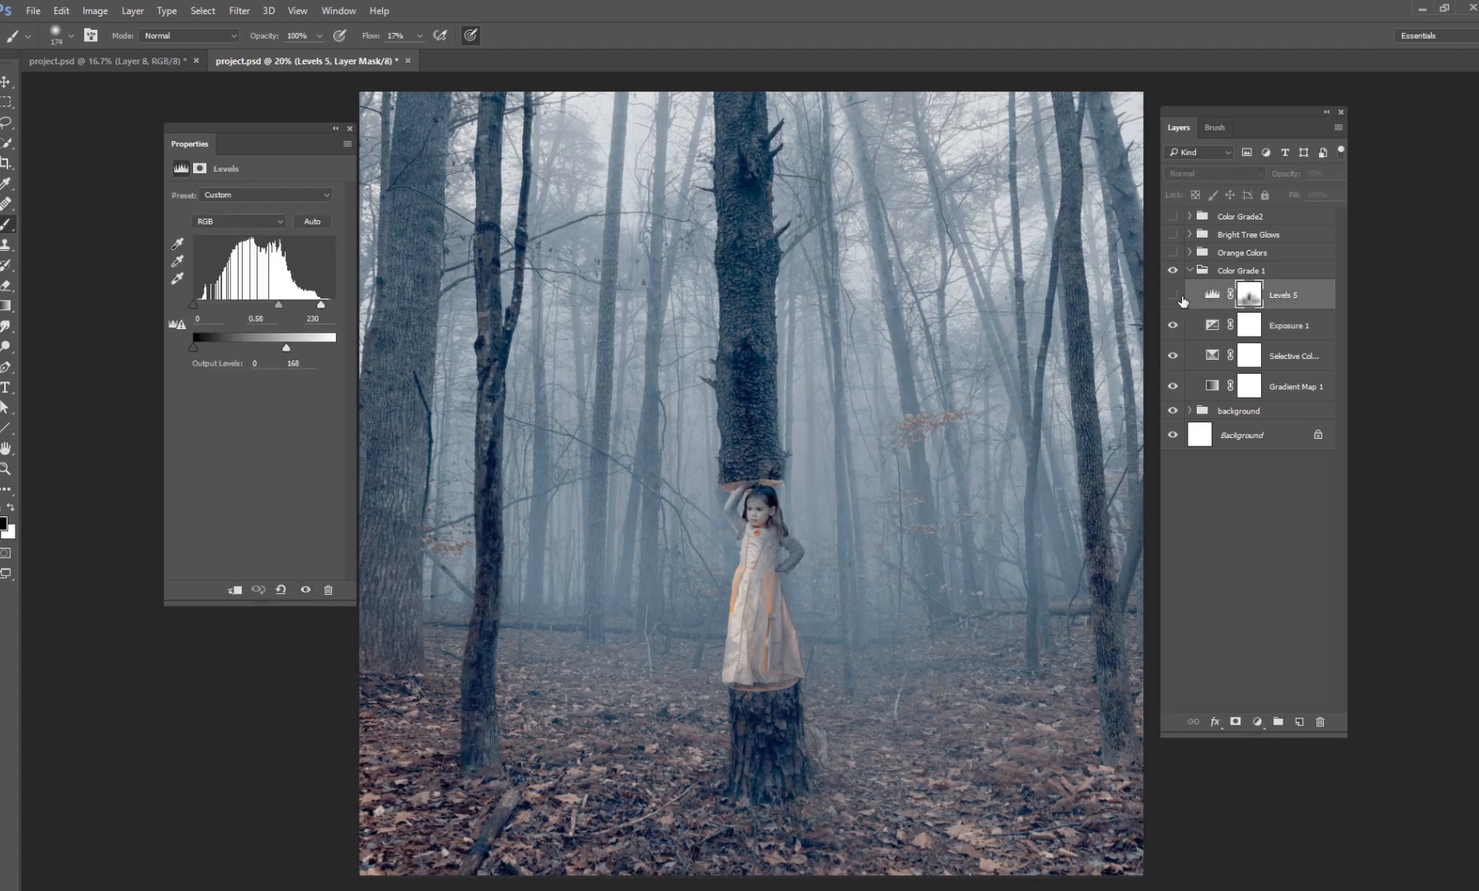
Turn on Levels 5 at 70%, compare its mask disabled and re-enabled, then collapse Color Grade 1.
{"action": "left_click", "coordinate": [1173, 295]}
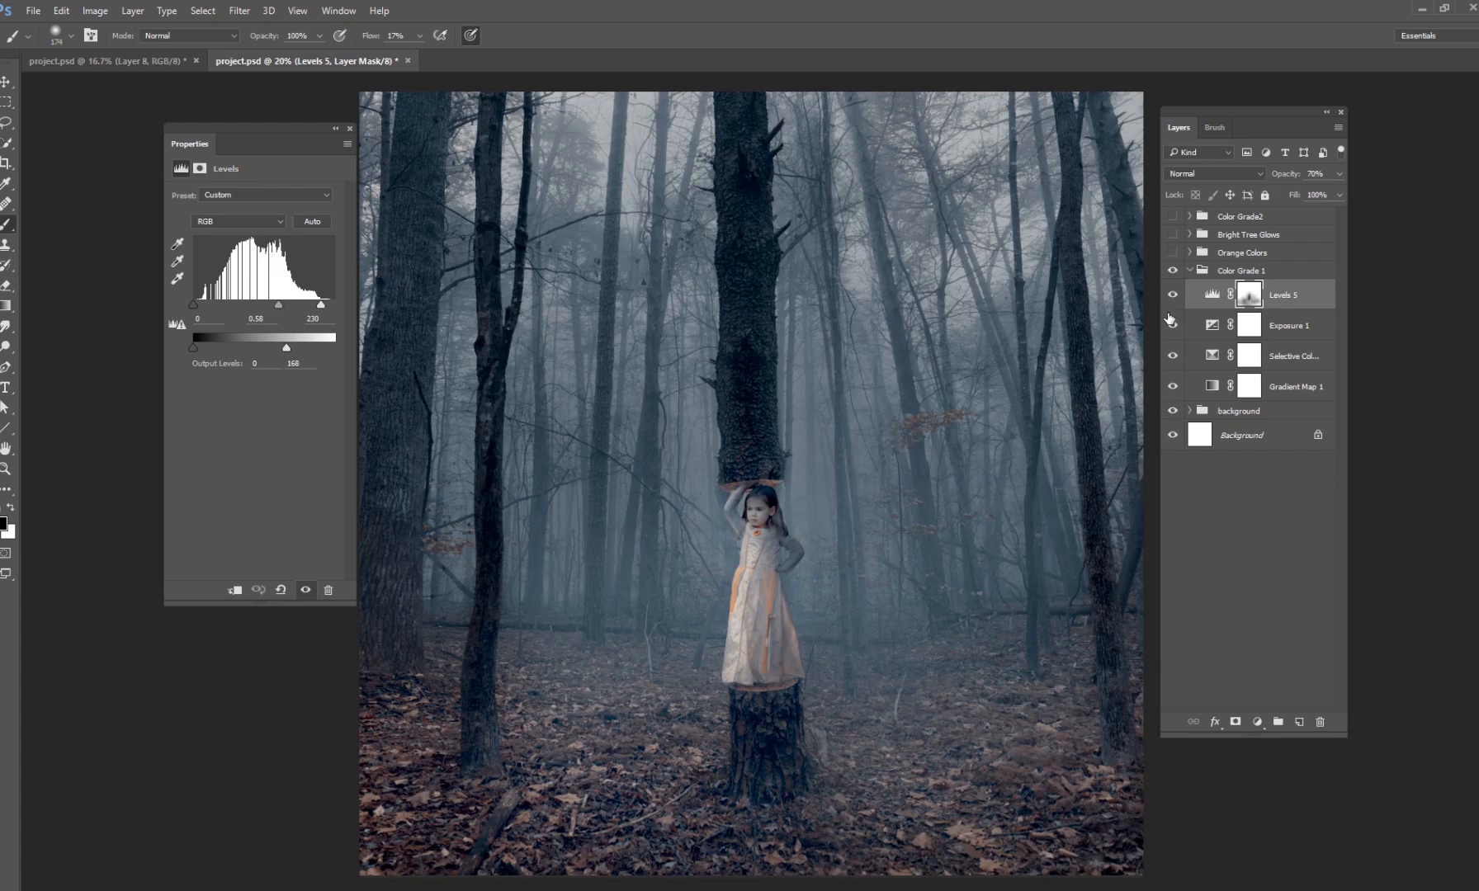
{"action": "left_click", "coordinate": [1248, 294]}
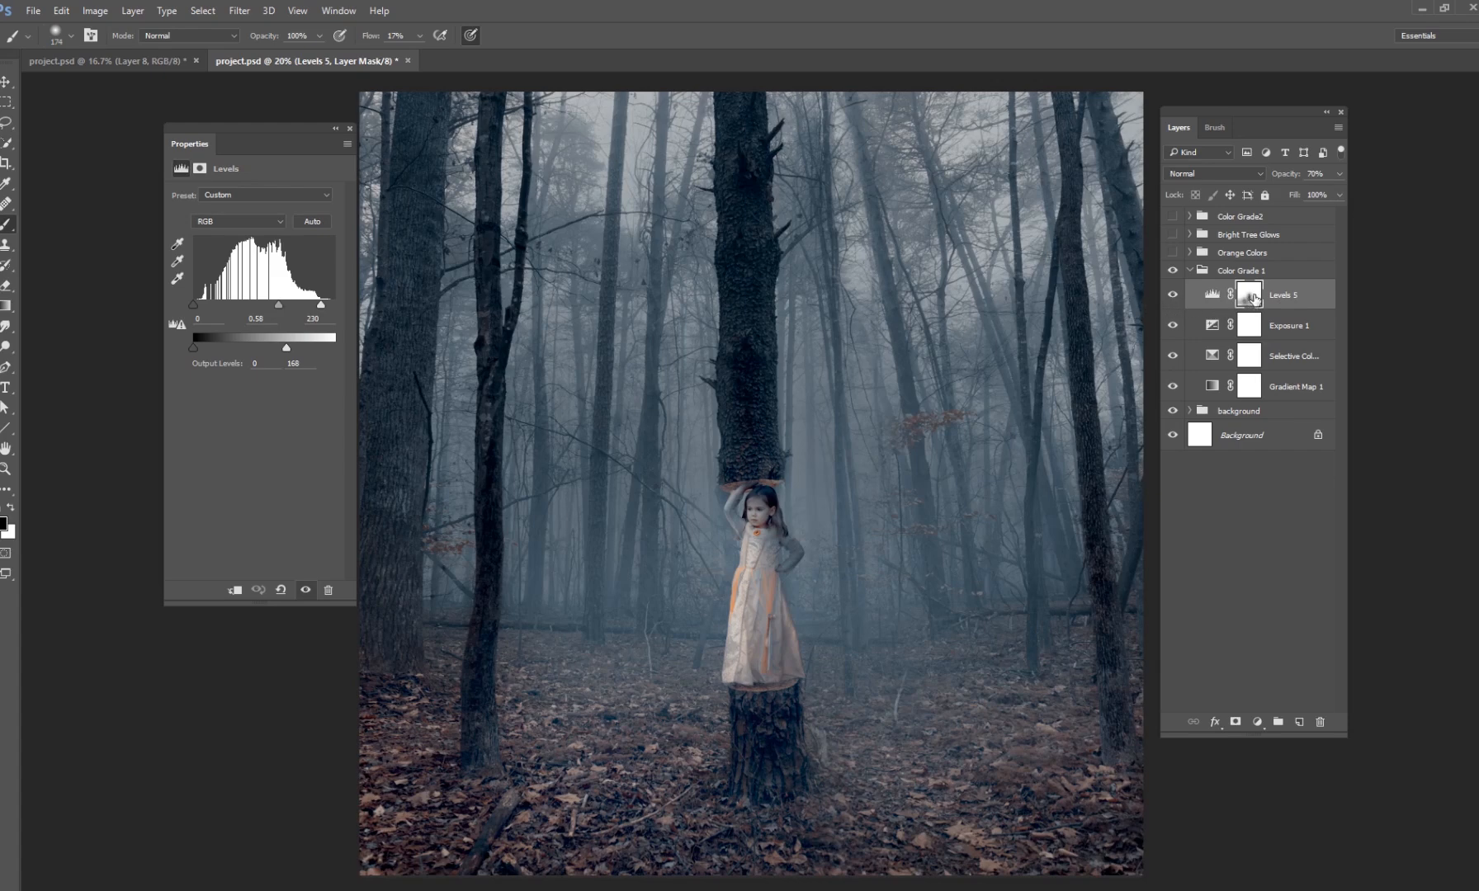
{"action": "right_click", "coordinate": [1250, 294]}
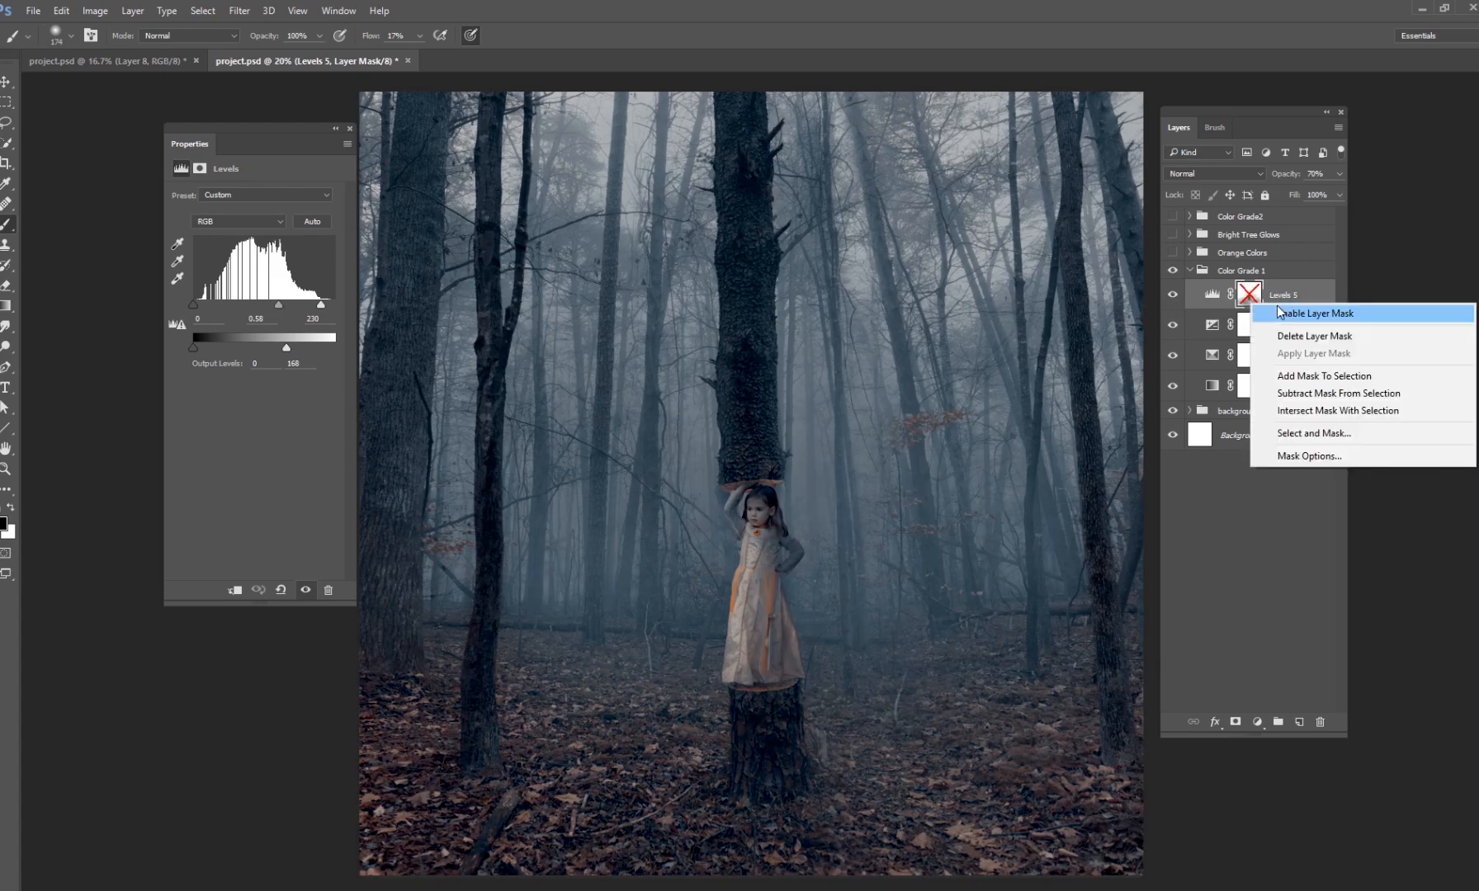
{"action": "left_click", "coordinate": [1314, 314]}
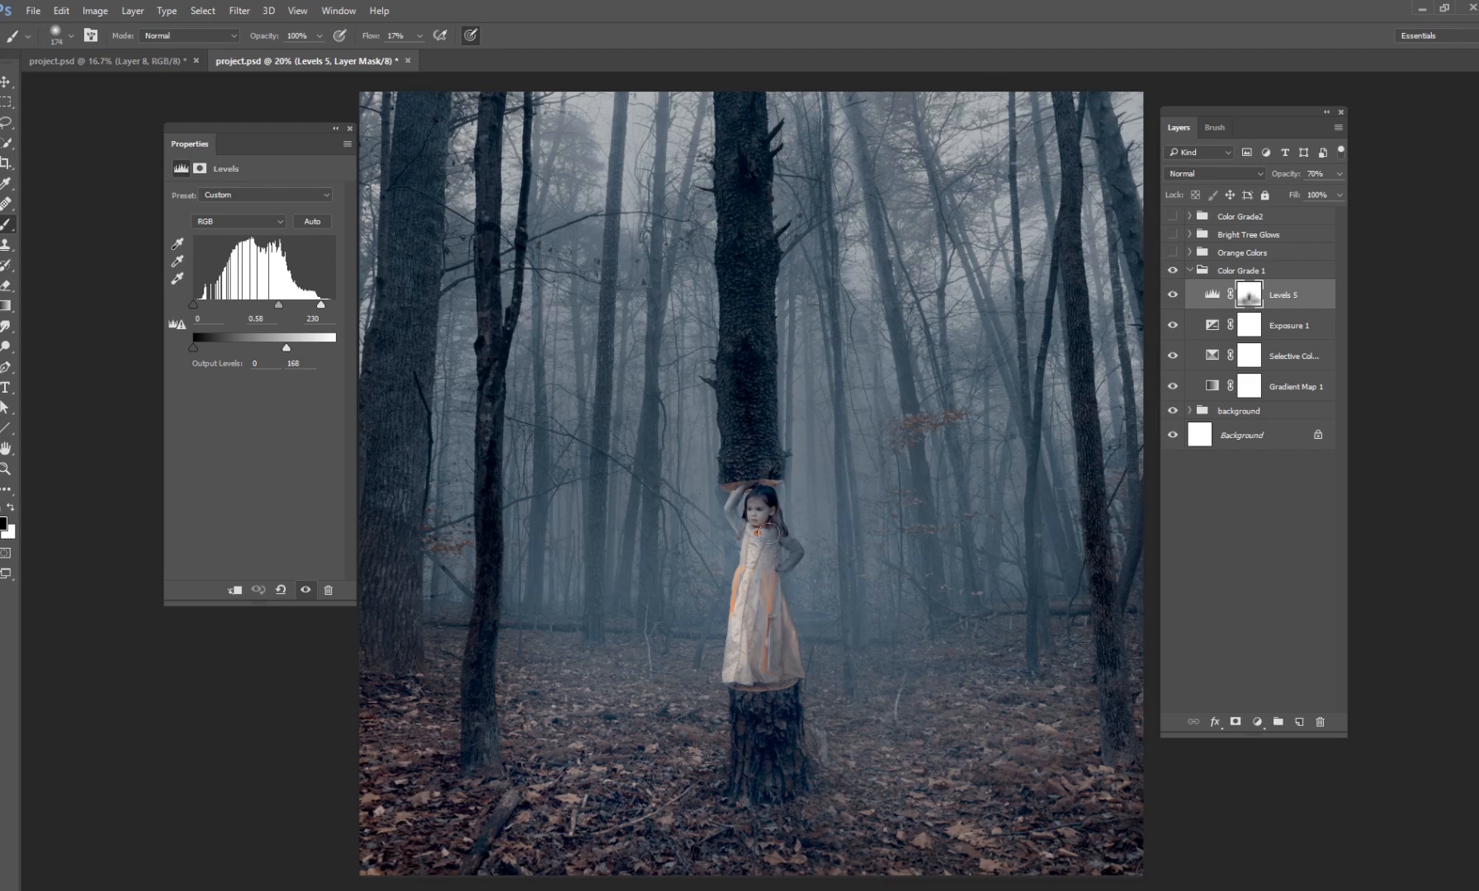
{"action": "left_click", "coordinate": [1173, 294]}
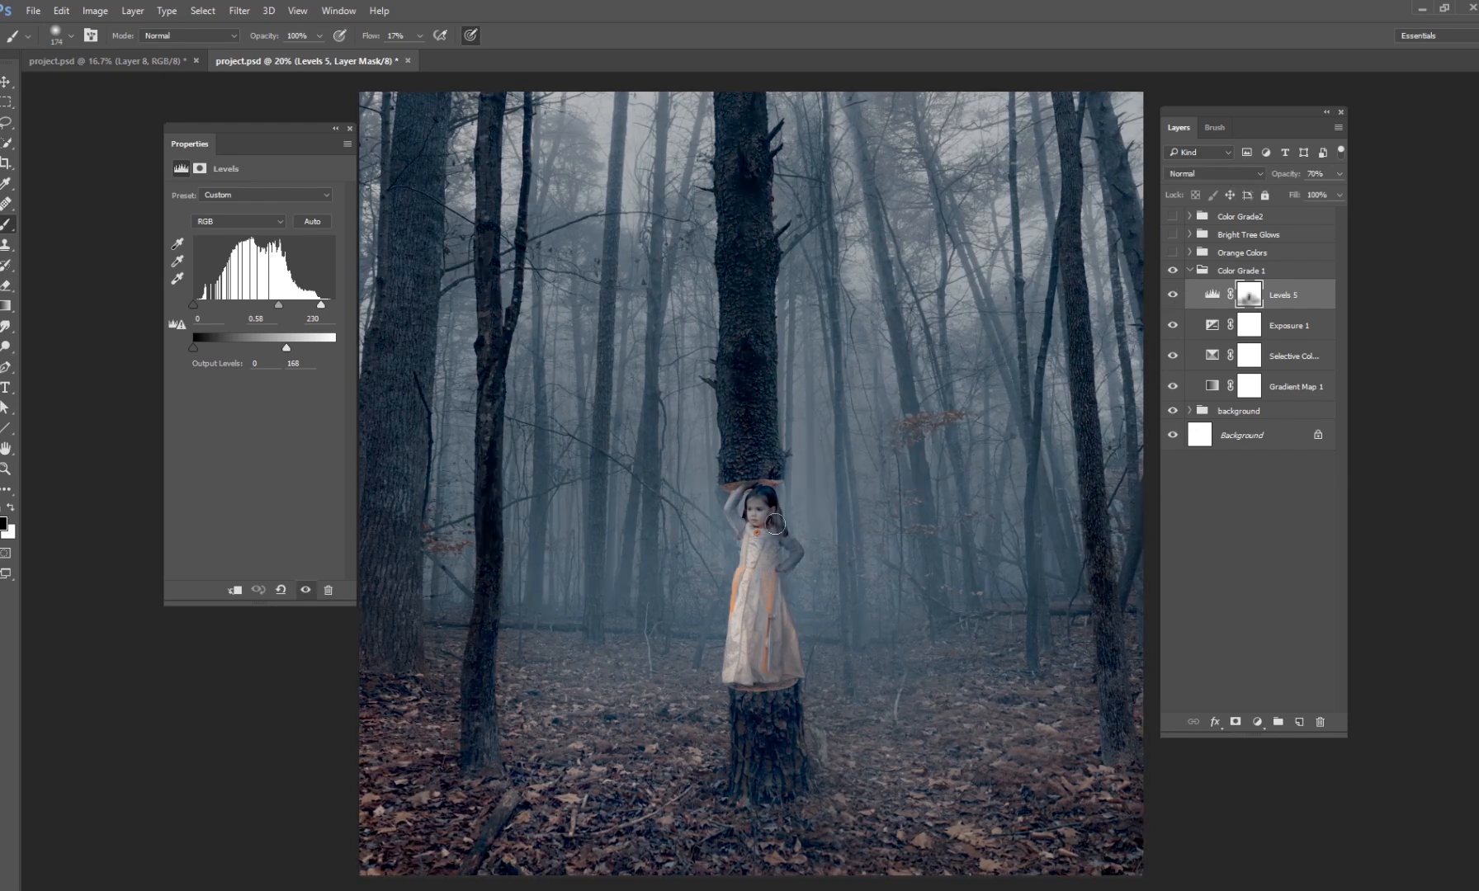
{"action": "left_click", "coordinate": [1242, 271]}
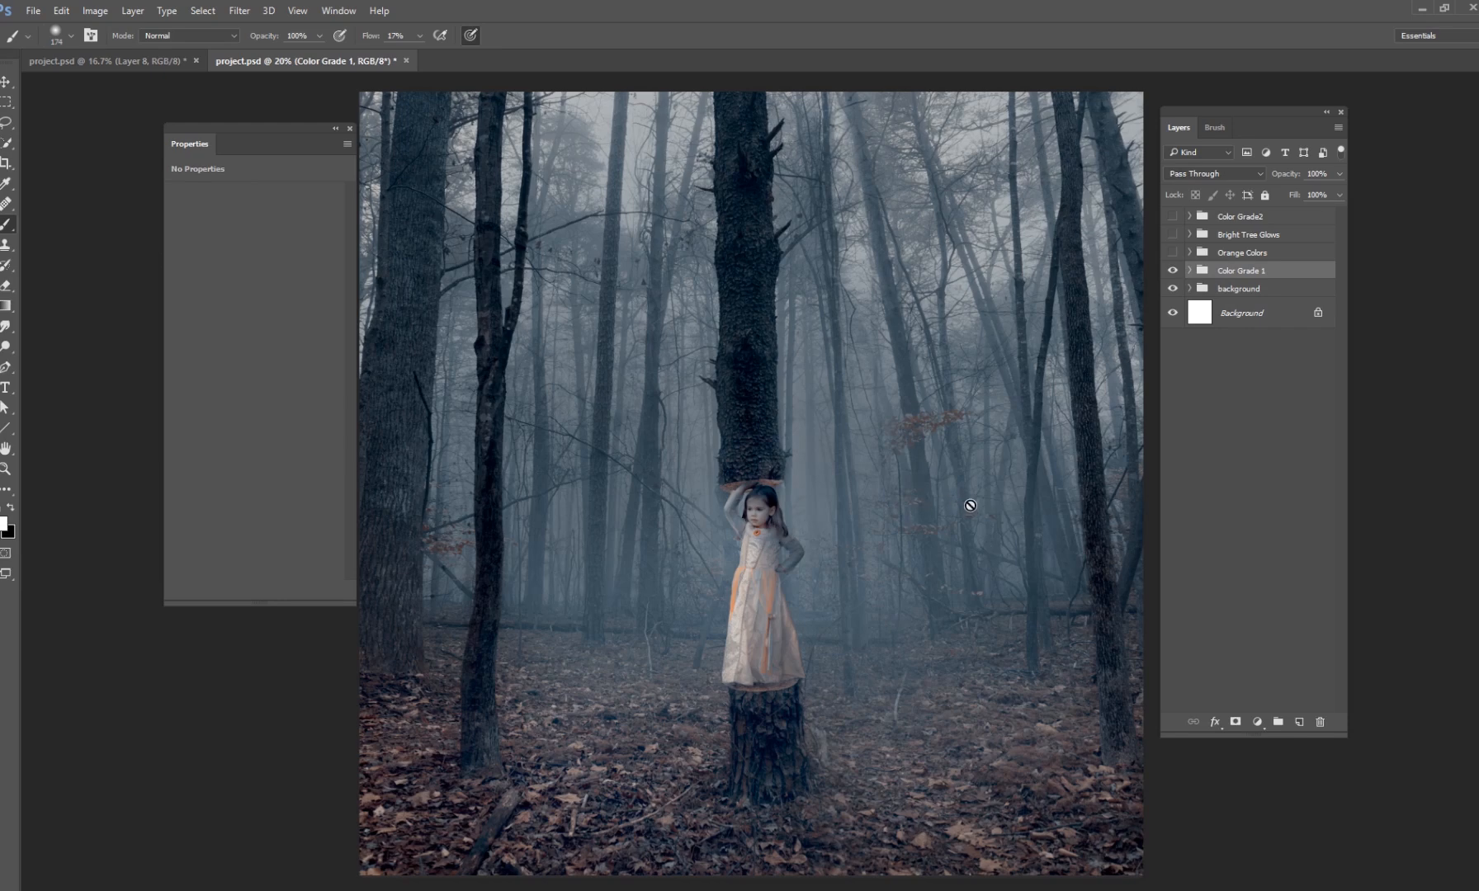
{"action": "mouse_move", "coordinate": [926, 481]}
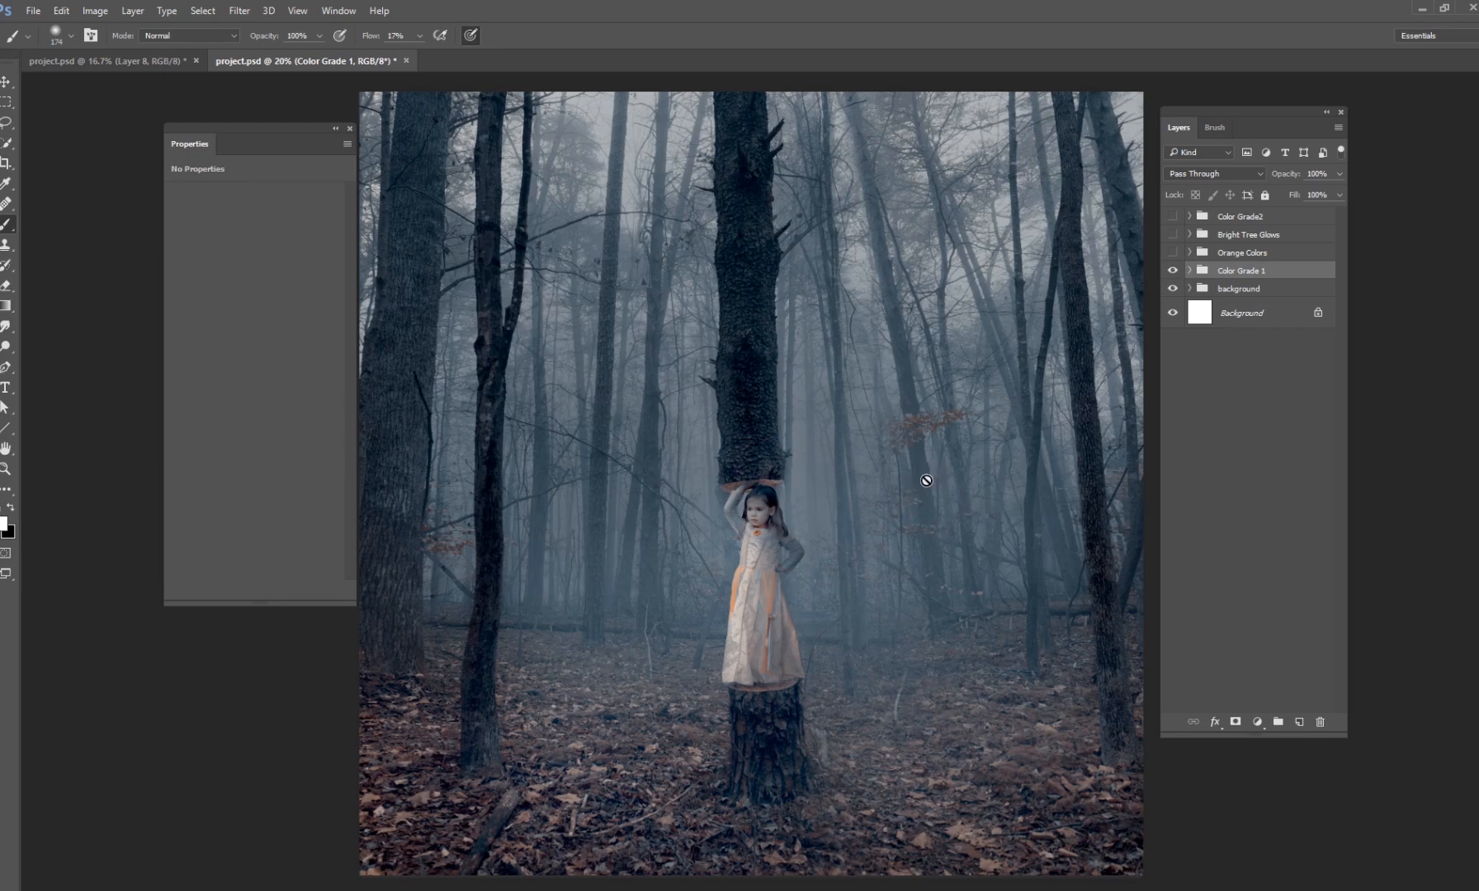
{"action": "mouse_move", "coordinate": [1107, 368]}
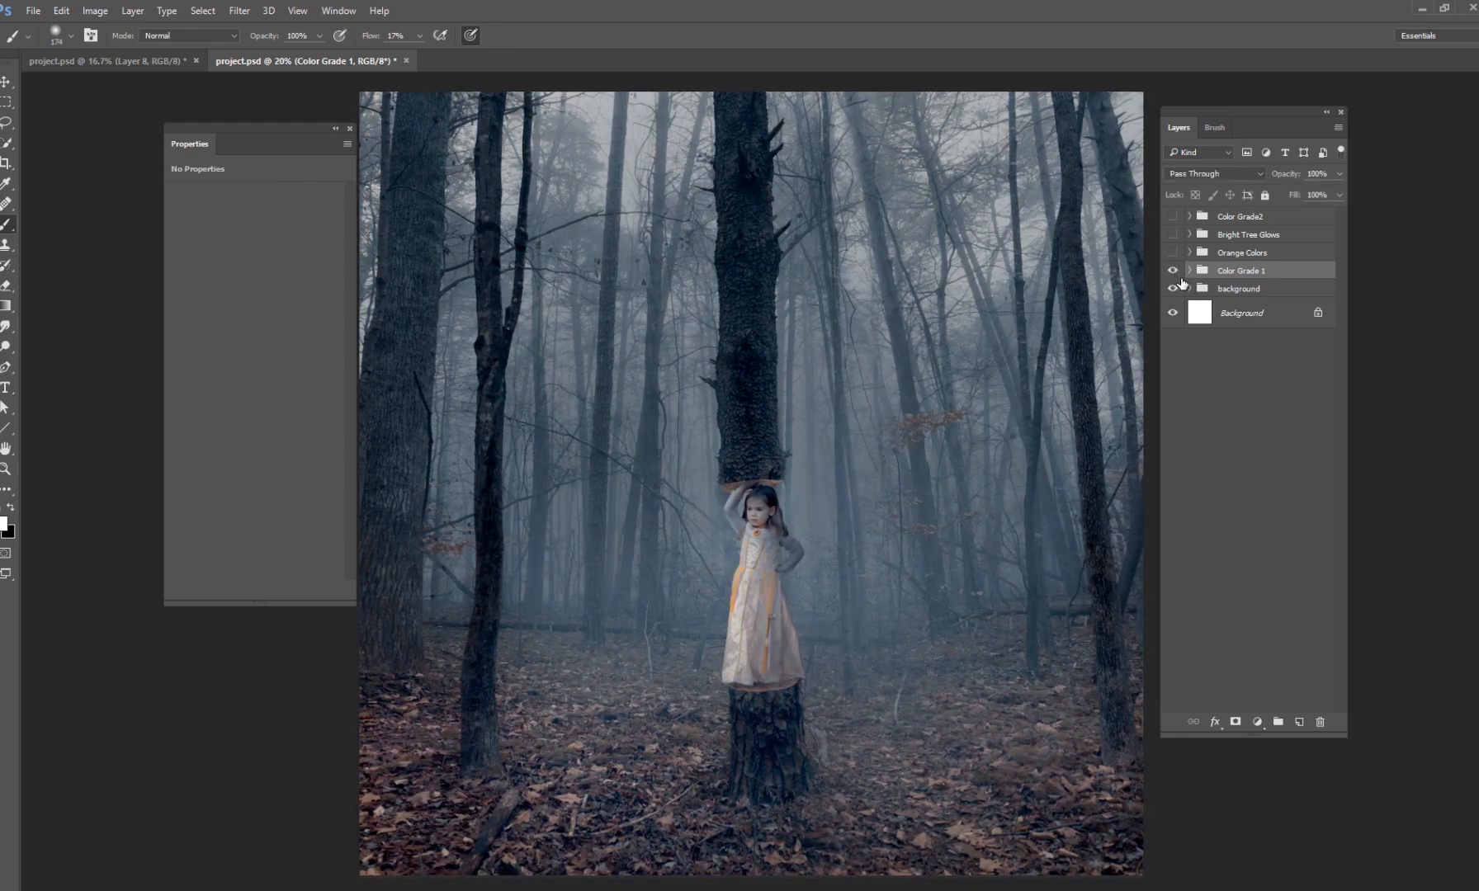
Make the Orange Colors group visible so the girl and mist glow orange, then collapse it.
{"action": "left_click", "coordinate": [1172, 289]}
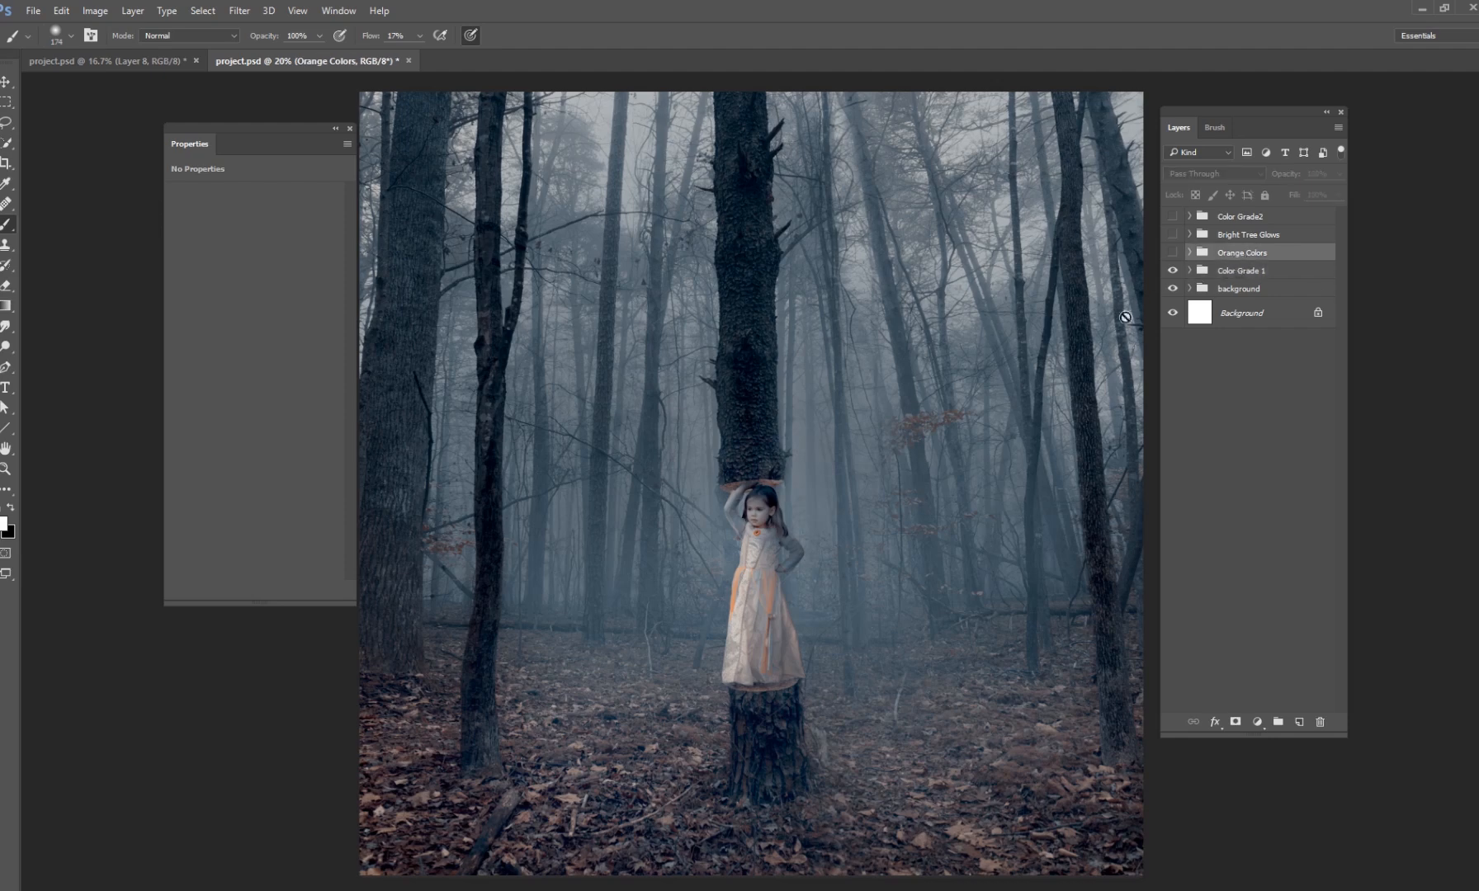
{"action": "left_click", "coordinate": [1190, 252]}
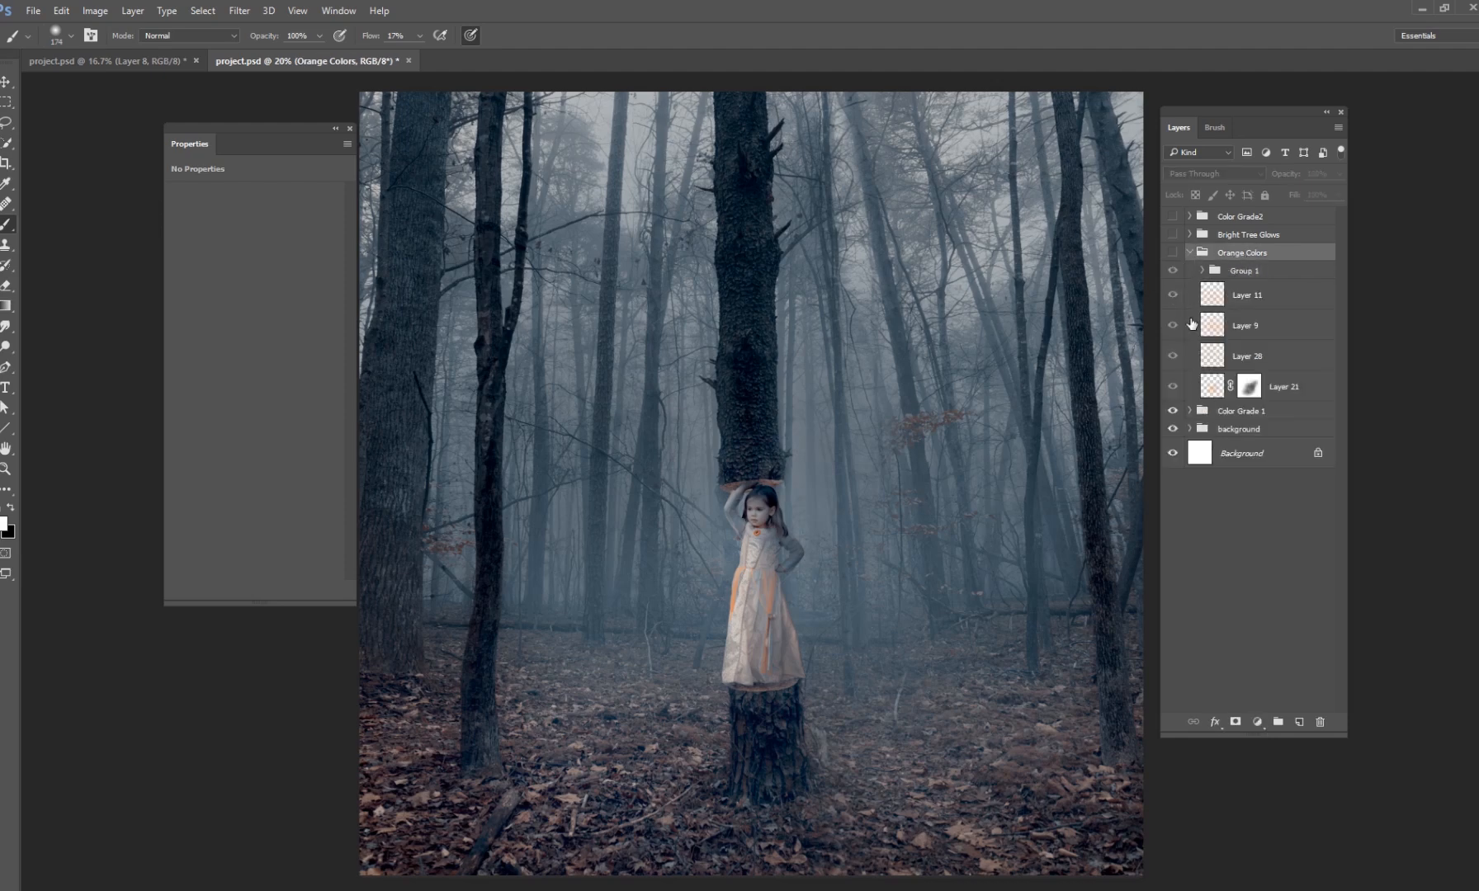
{"action": "left_click", "coordinate": [1190, 253]}
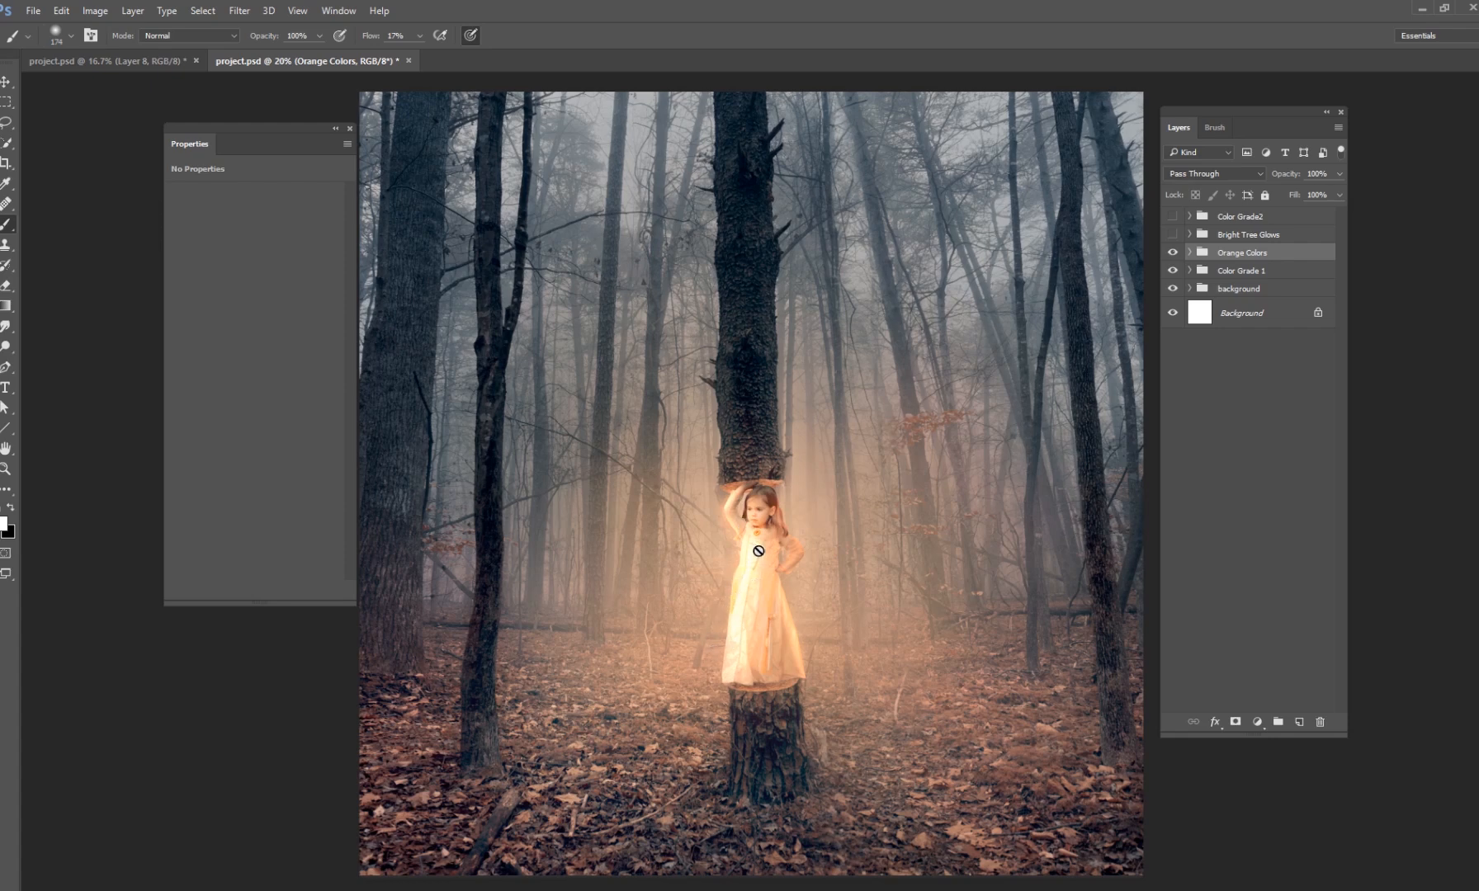
{"action": "mouse_move", "coordinate": [689, 634]}
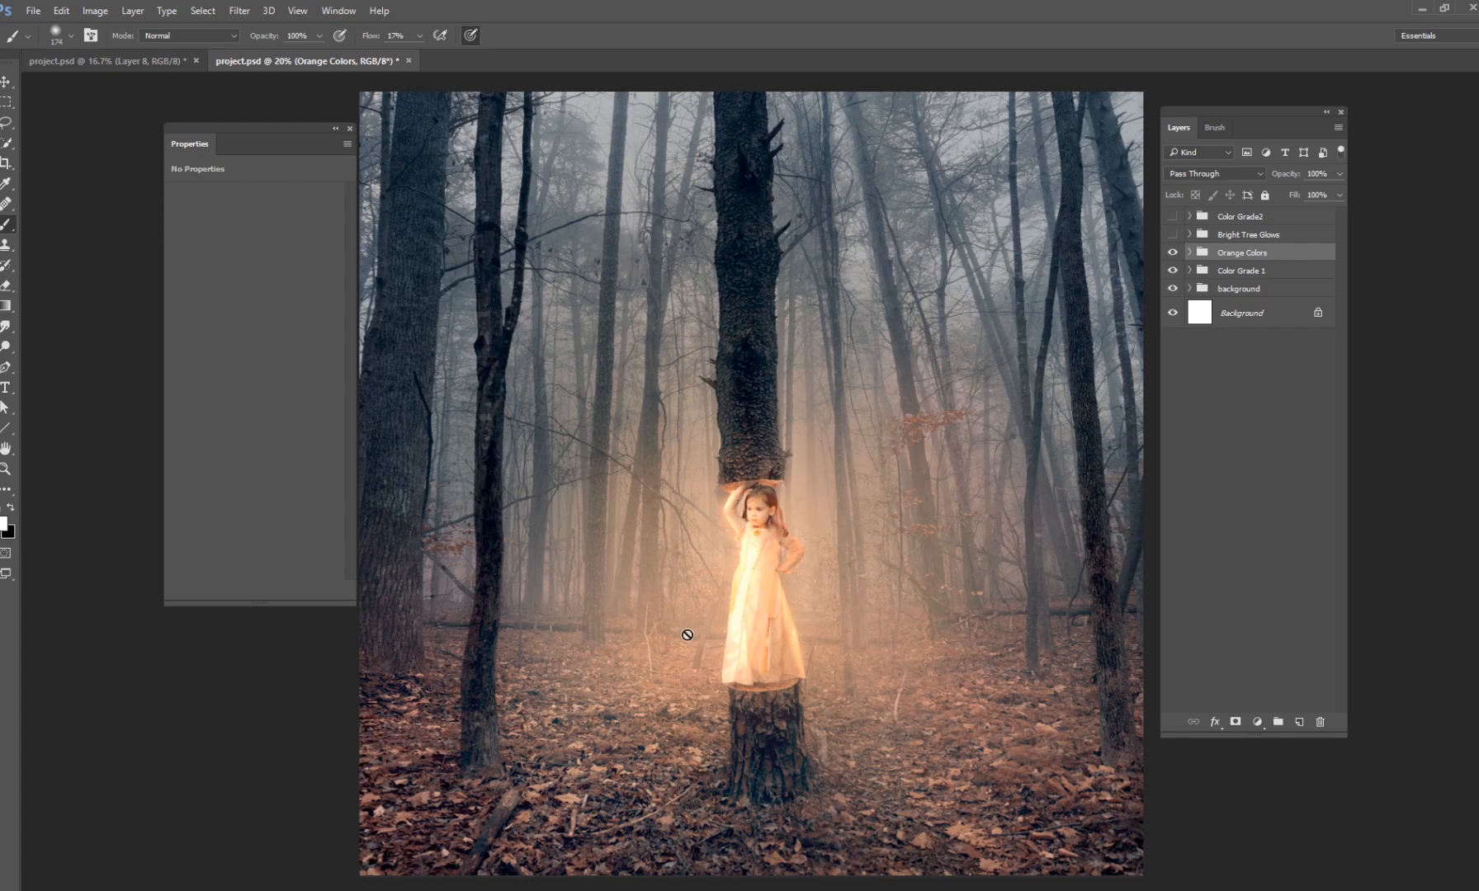
{"action": "mouse_move", "coordinate": [756, 550]}
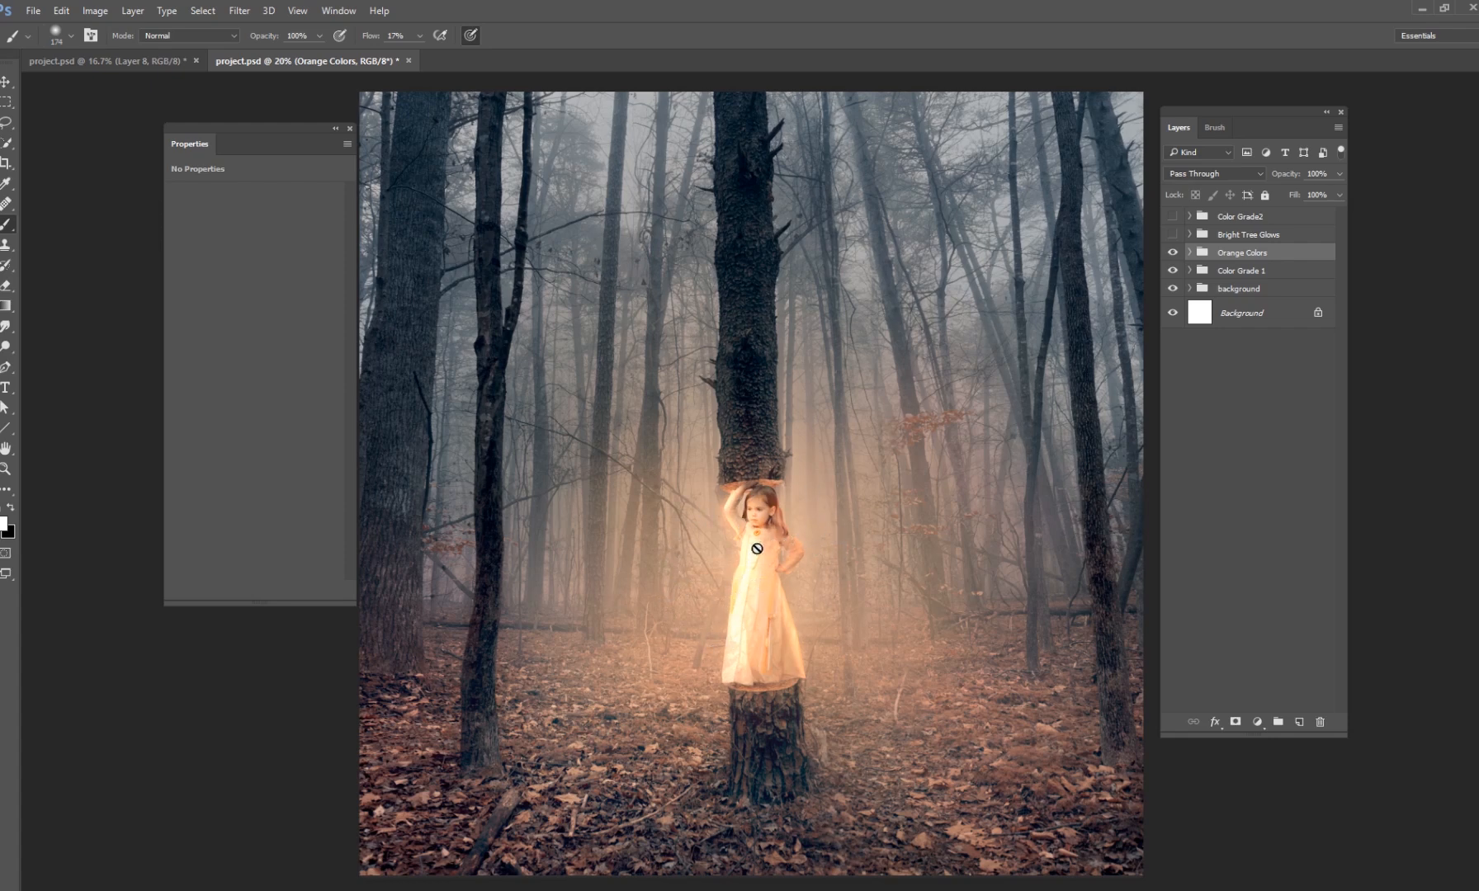
{"action": "mouse_move", "coordinate": [804, 557]}
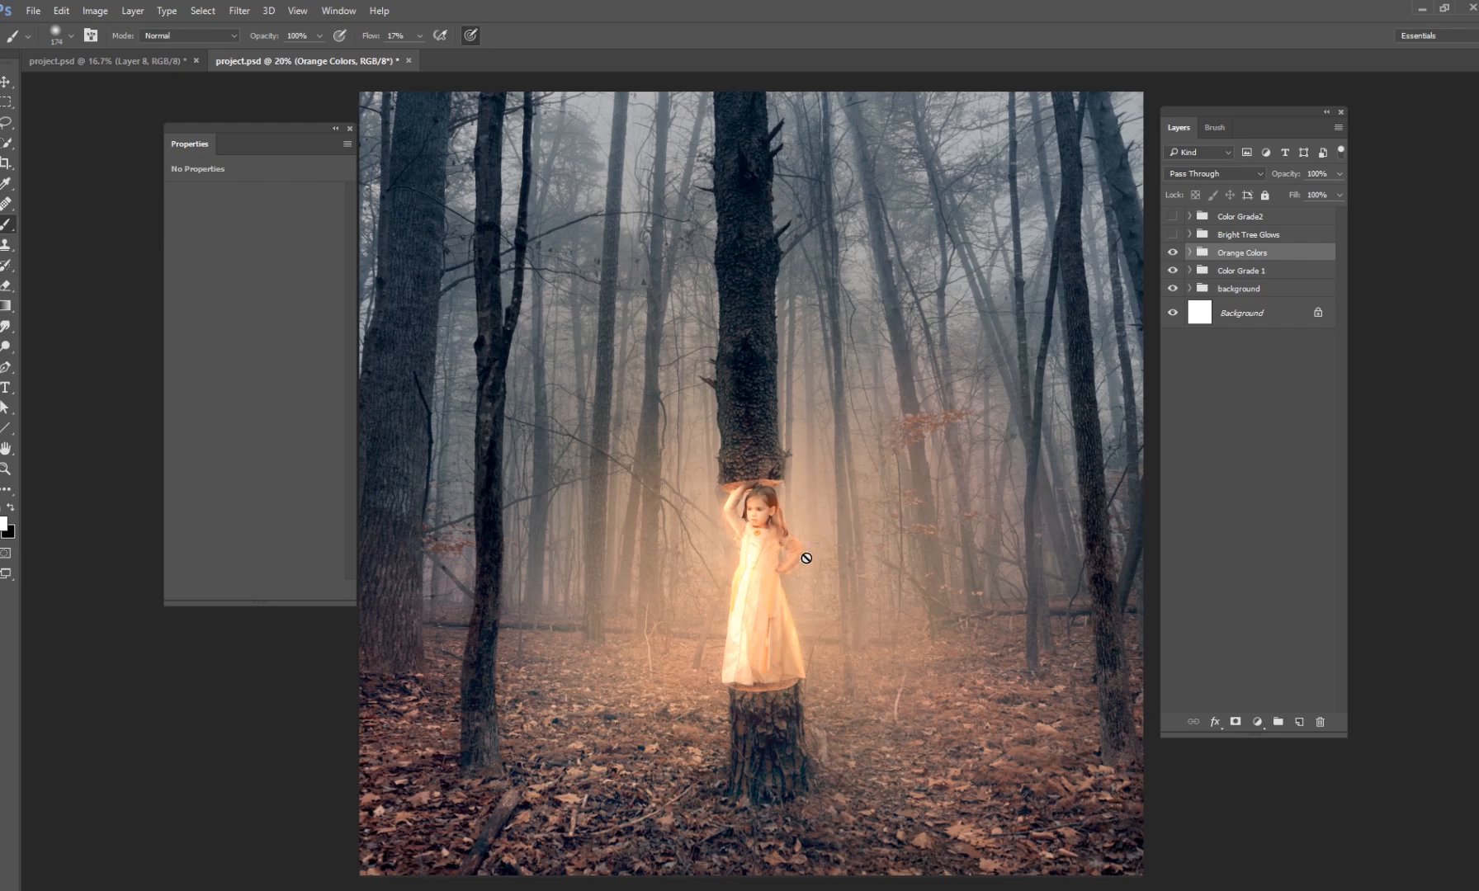
{"action": "left_click", "coordinate": [1190, 252]}
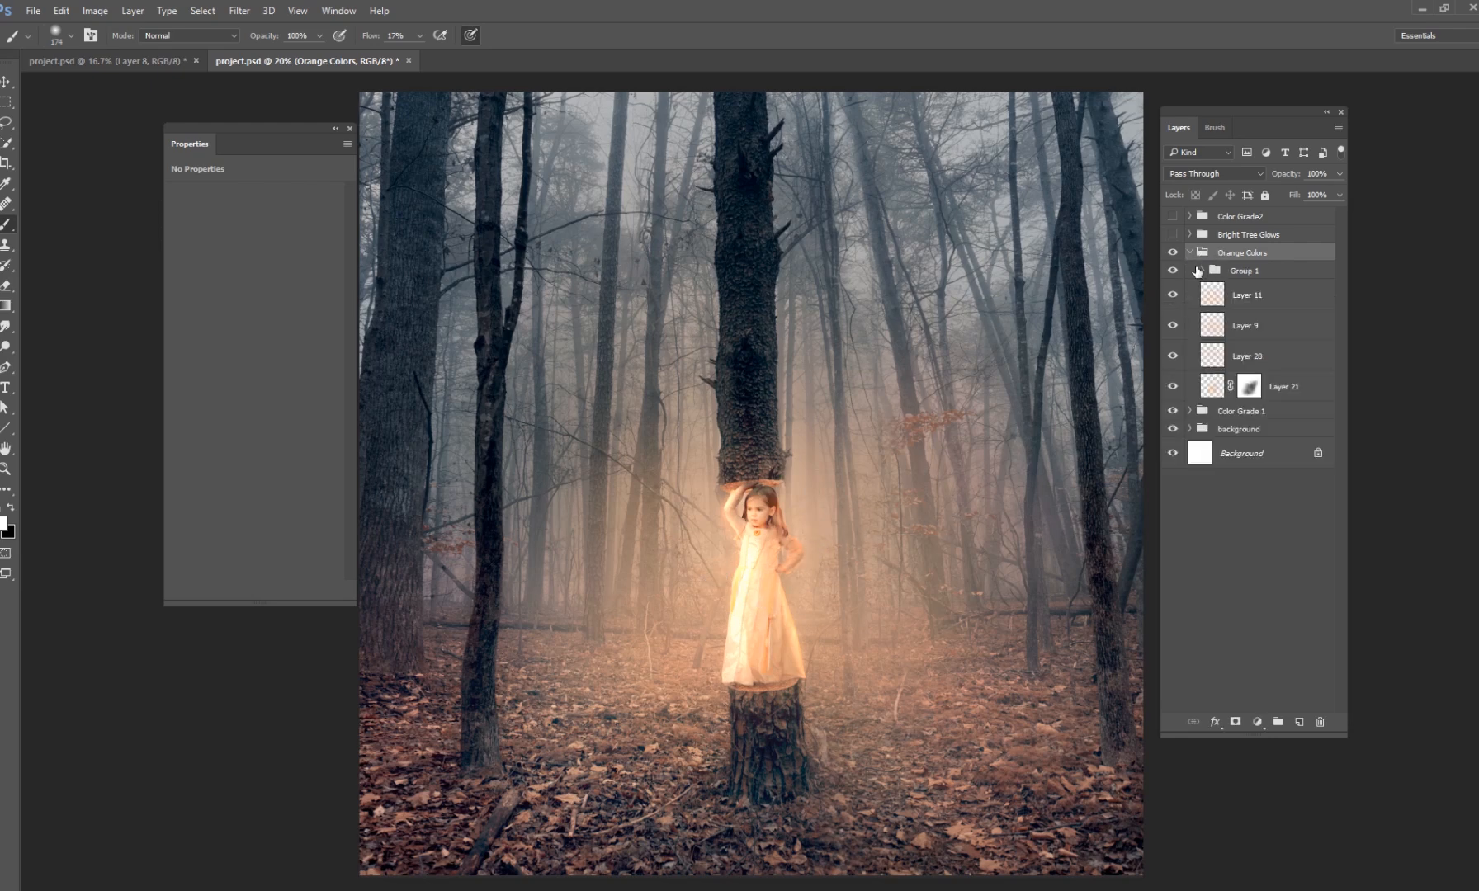
{"action": "left_click", "coordinate": [1190, 271]}
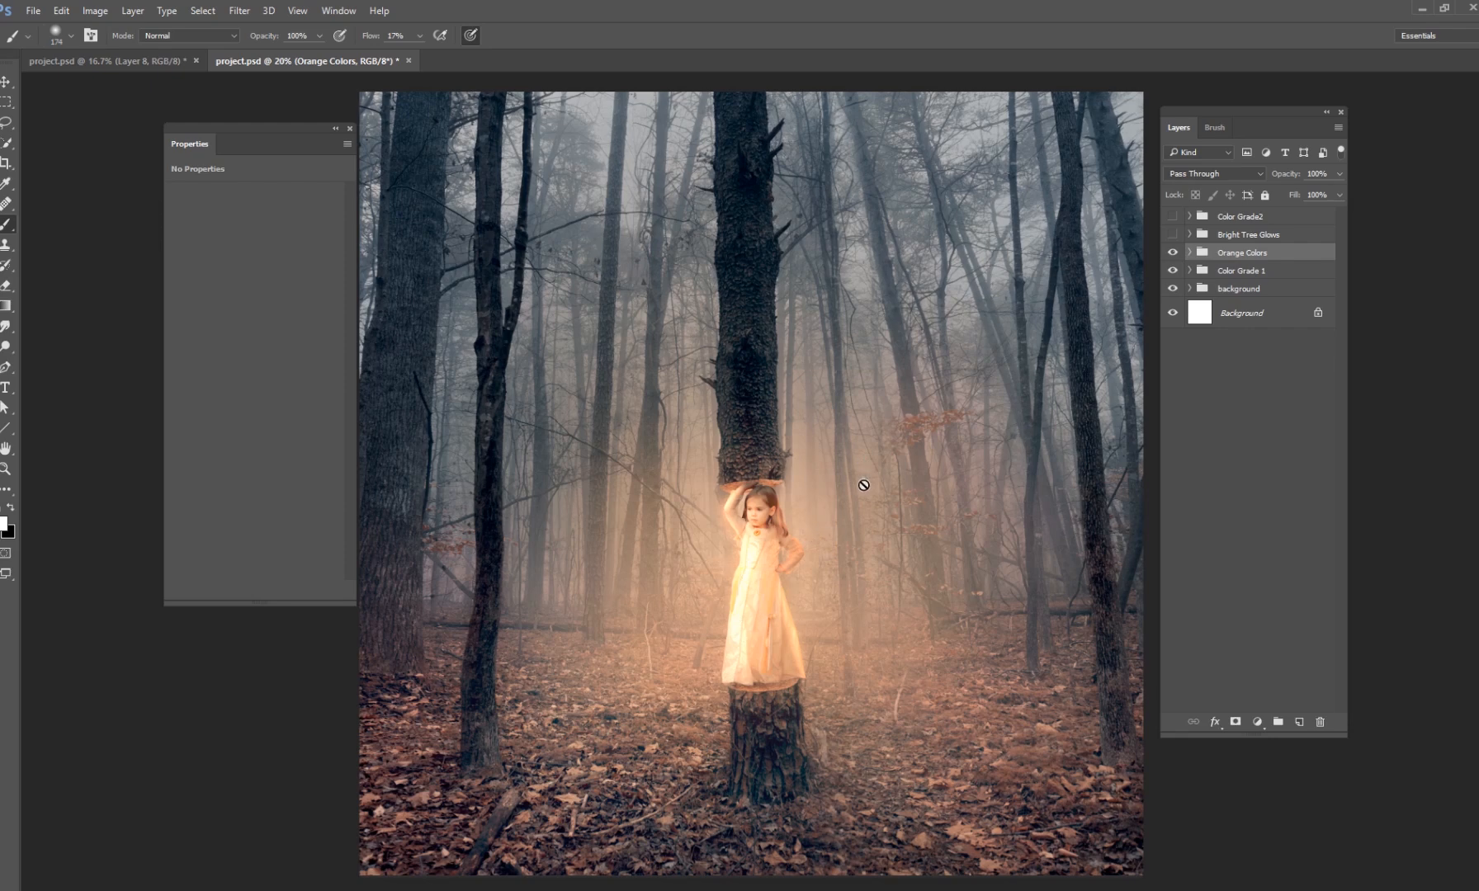
{"action": "mouse_move", "coordinate": [899, 555]}
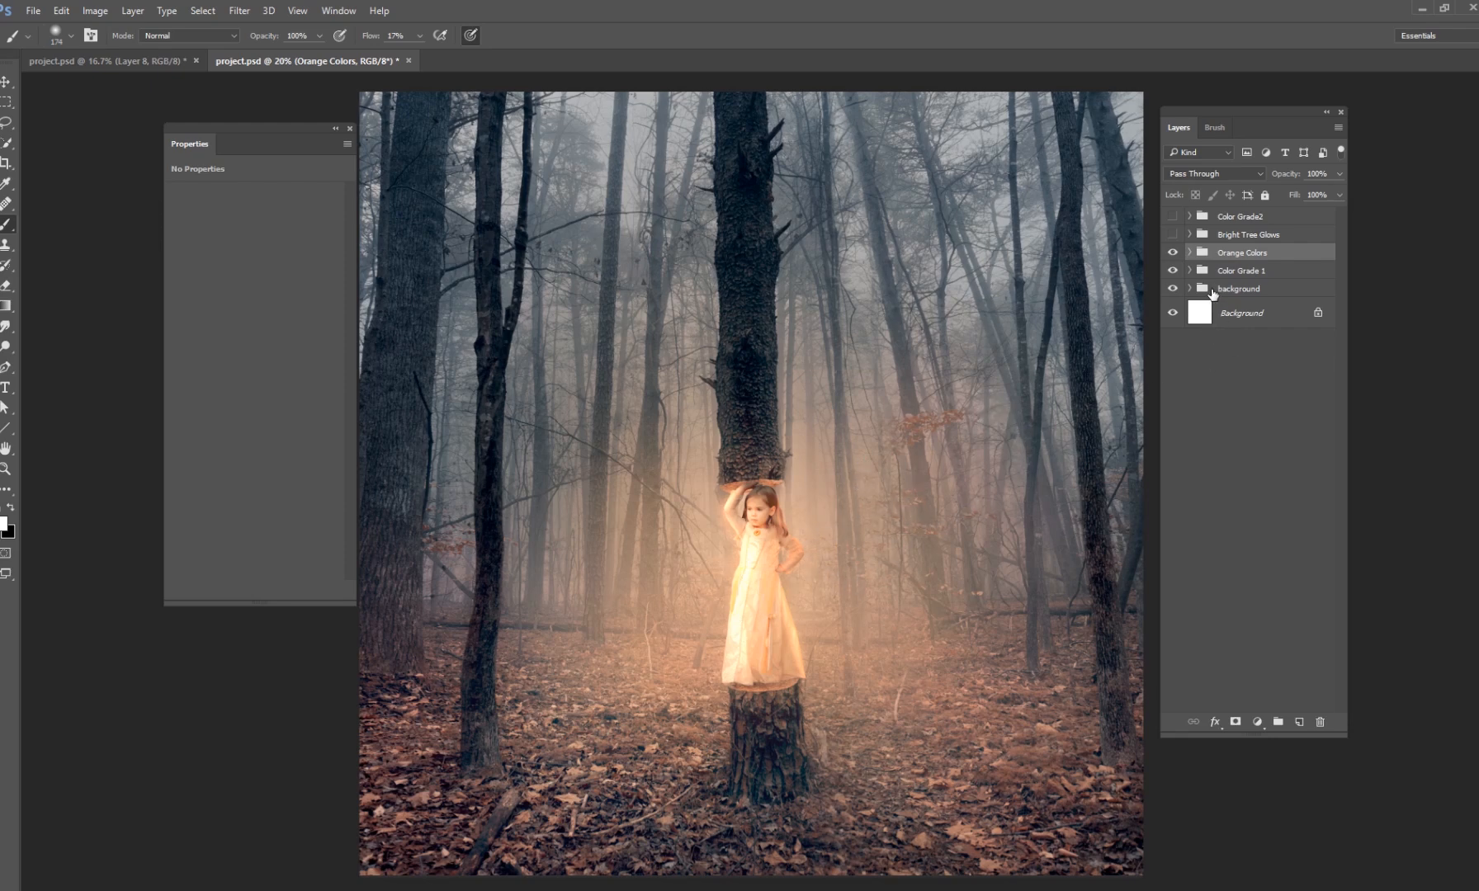
Show the Color Grade2 group and its Levels 2 adjustment, slightly darkening the forest.
{"action": "left_click", "coordinate": [1172, 288]}
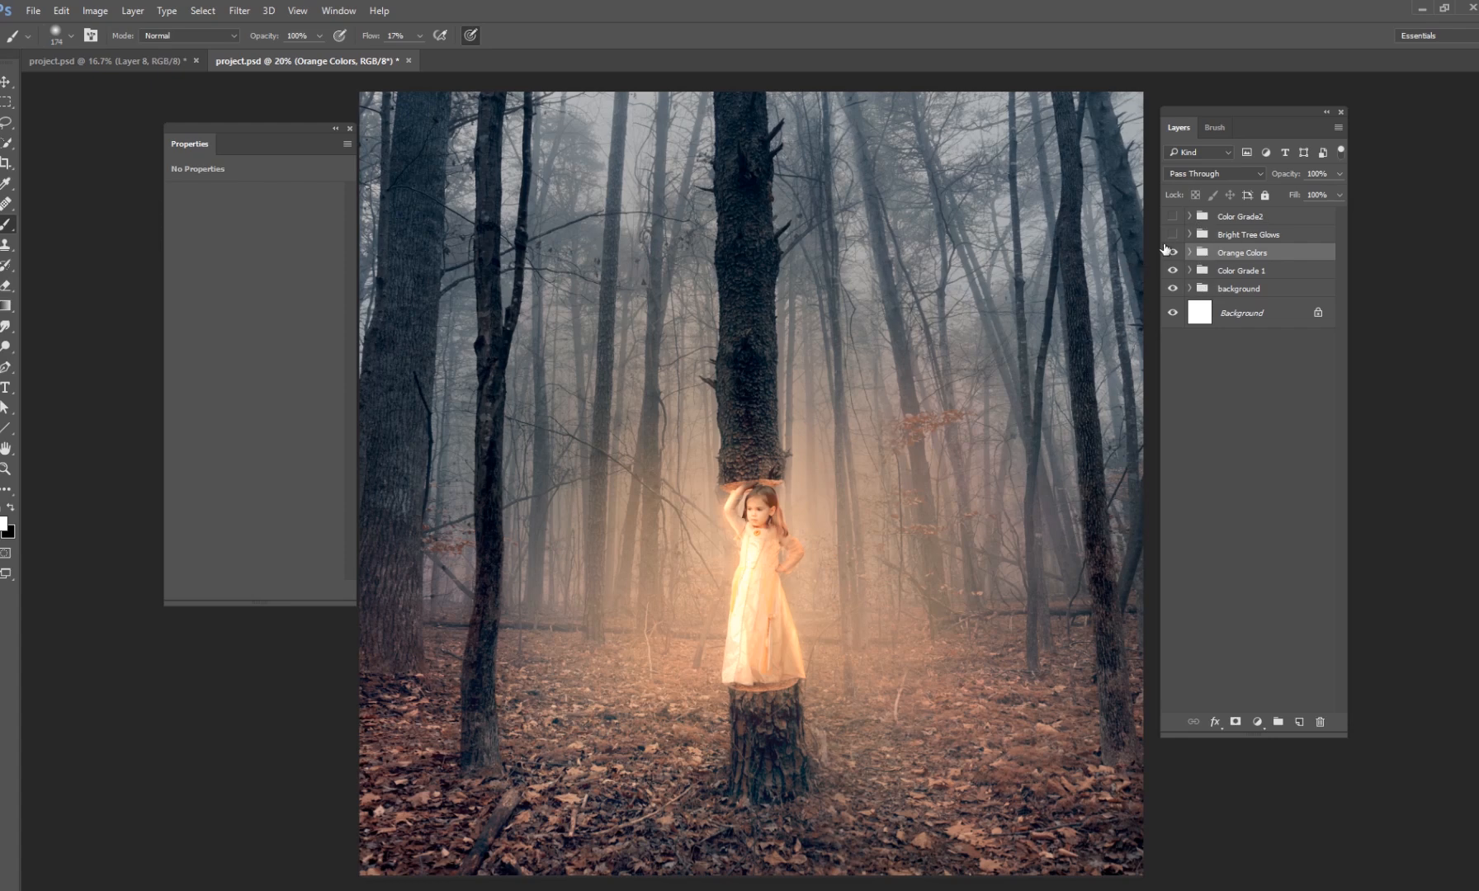
{"action": "left_click", "coordinate": [1191, 216]}
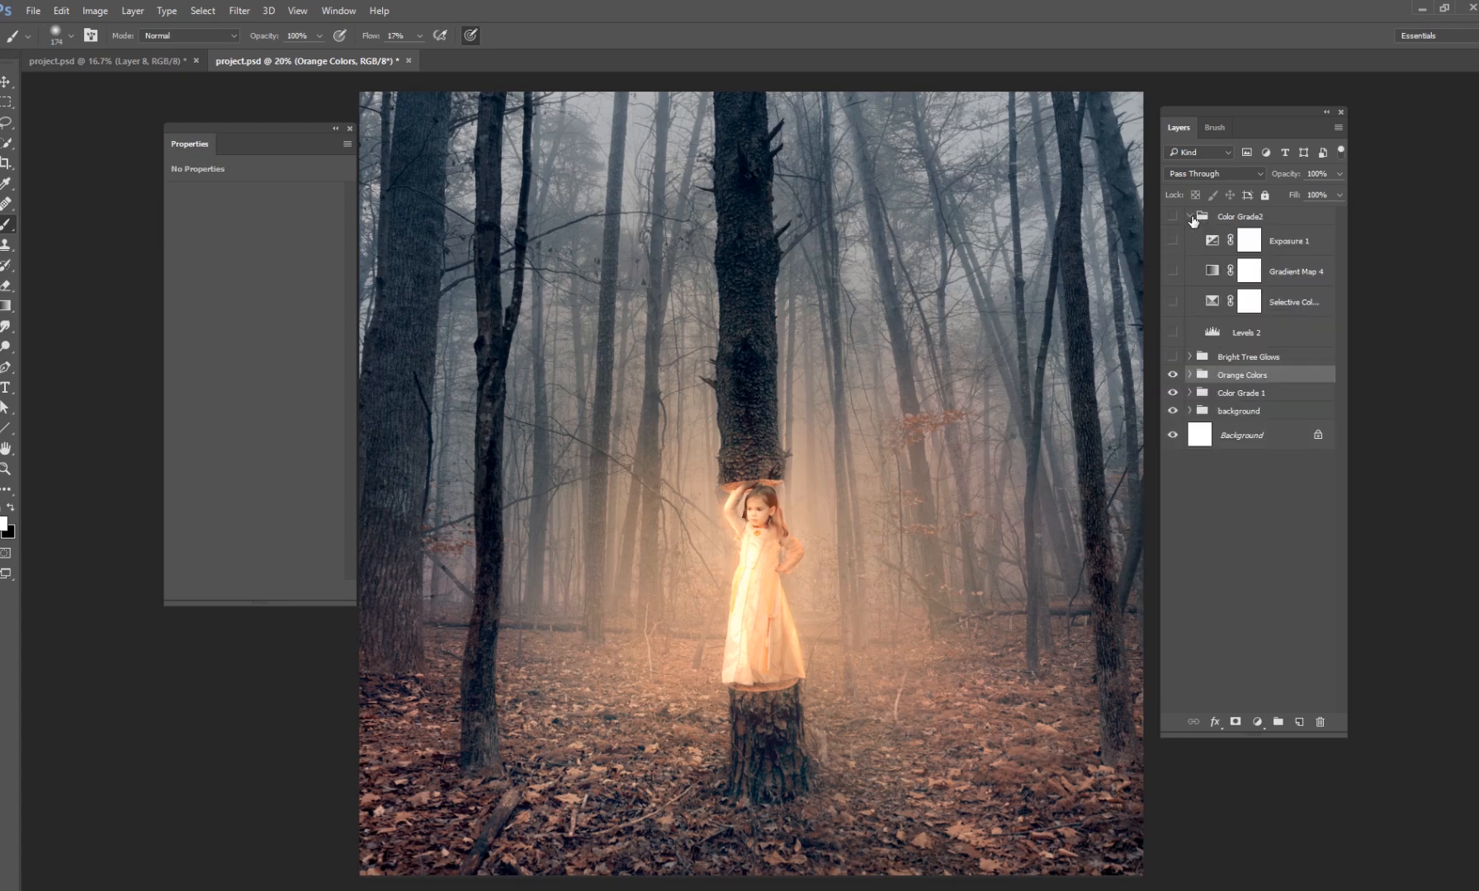
{"action": "left_click", "coordinate": [1241, 217]}
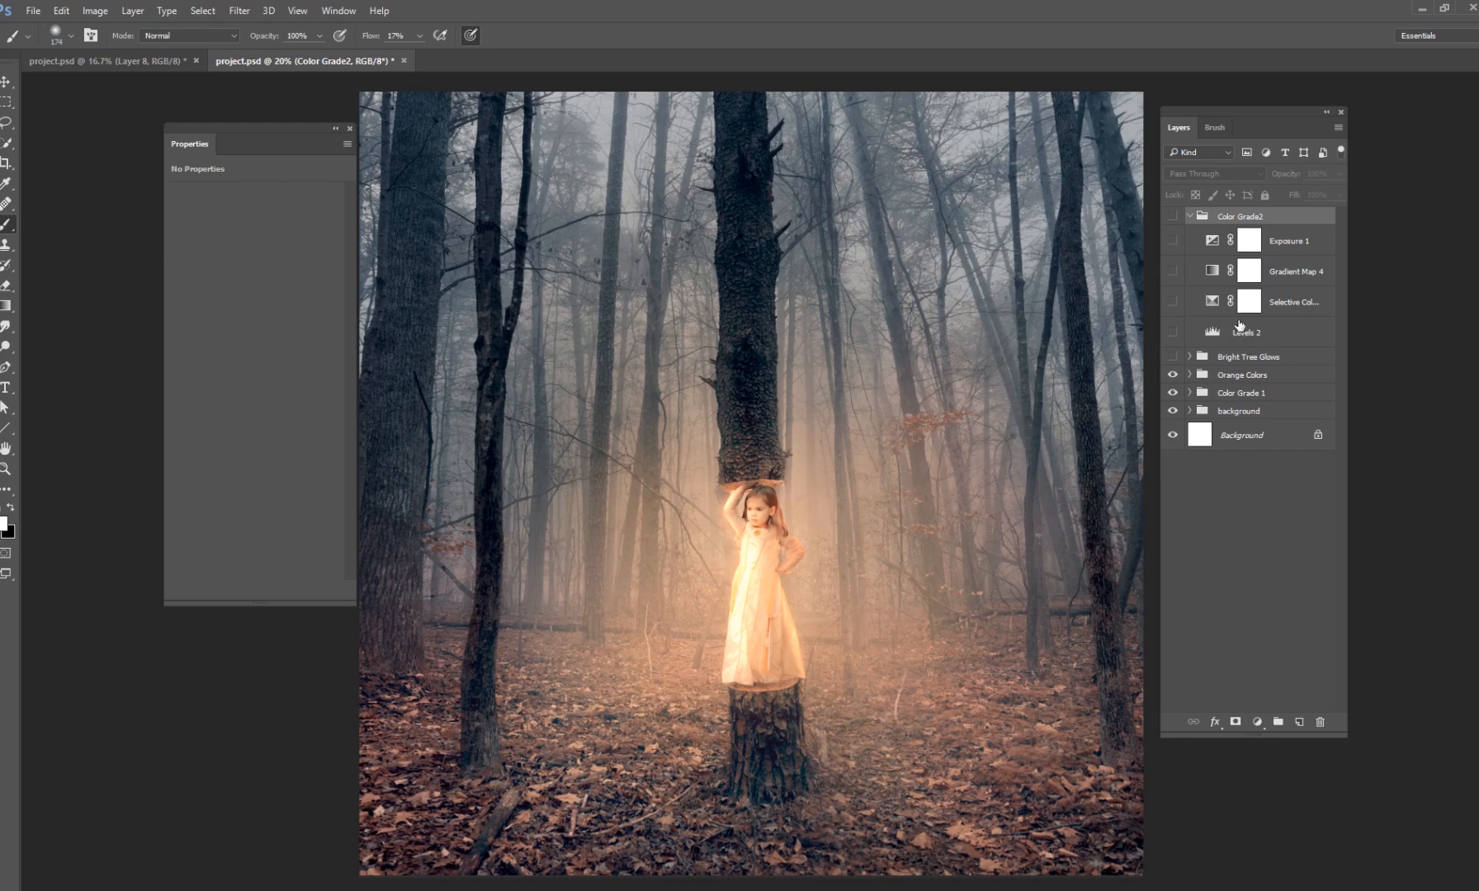
{"action": "left_click", "coordinate": [1246, 332]}
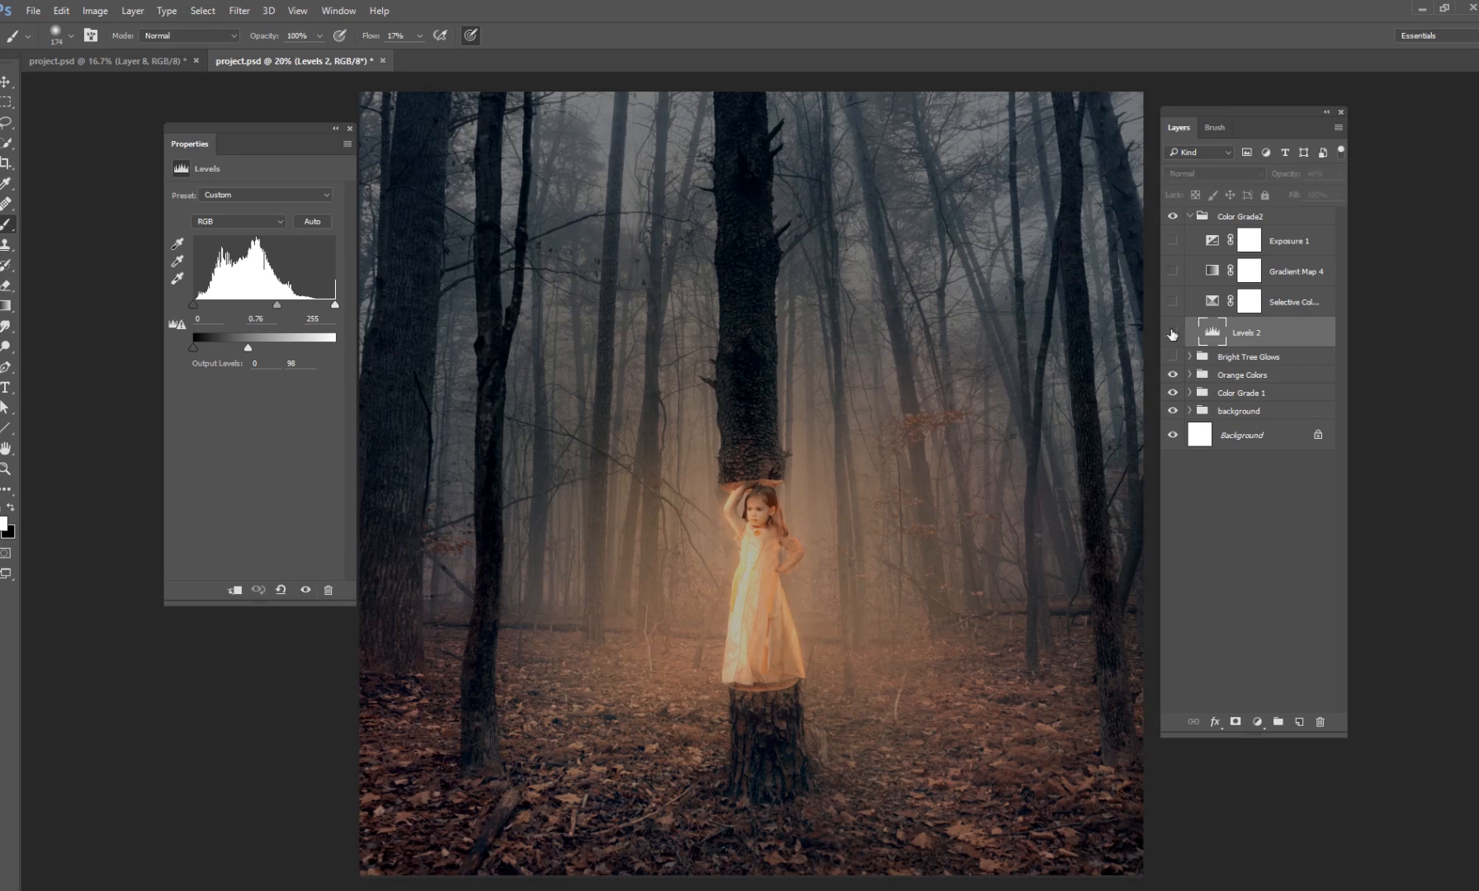
Turn on Selective Color 2 at 66% opacity and review its Neutrals range values.
{"action": "left_click", "coordinate": [1293, 300]}
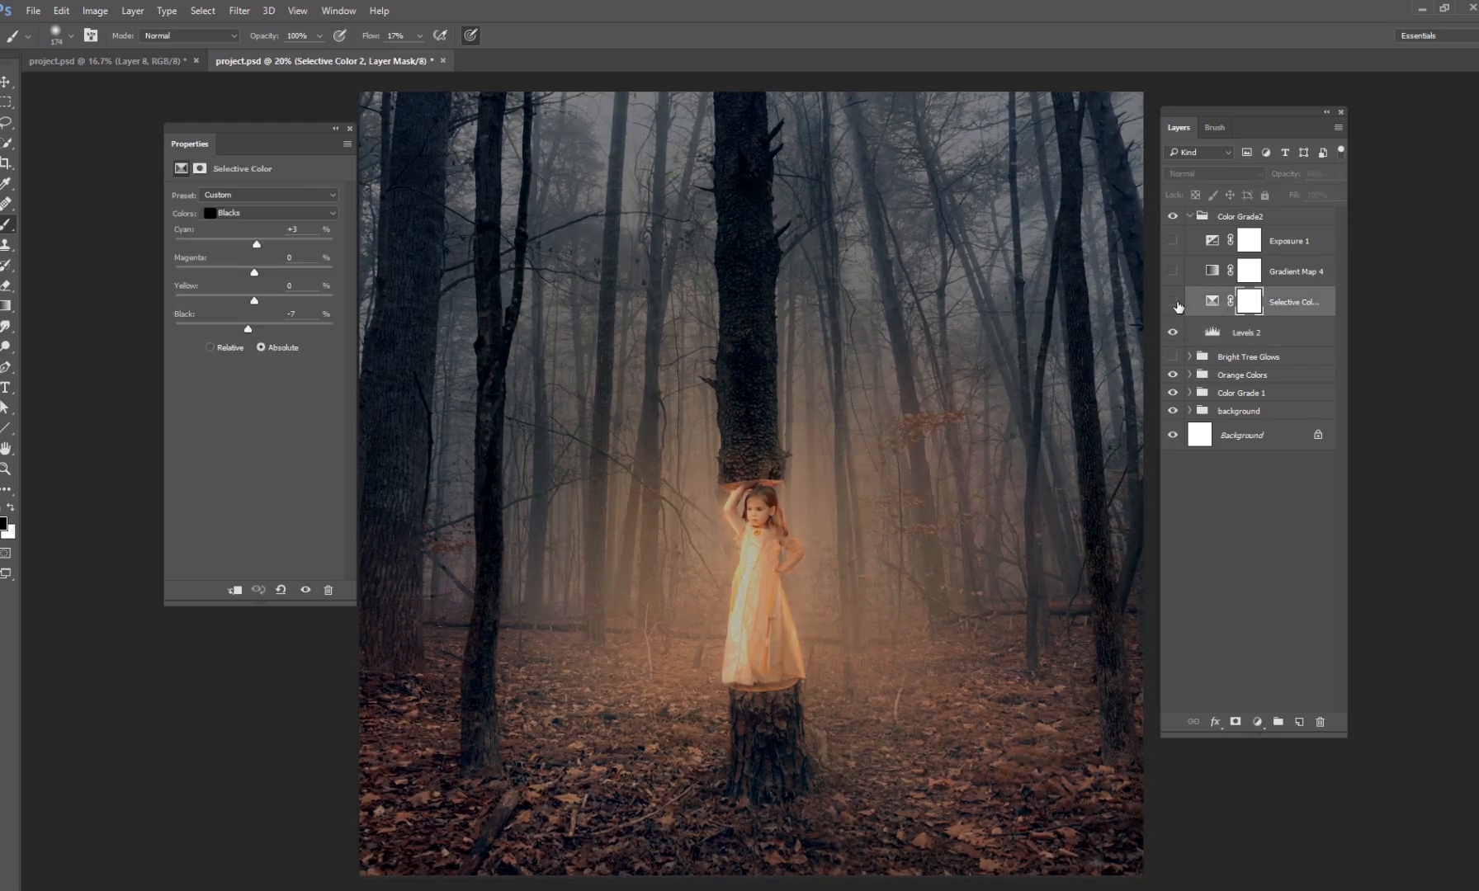
{"action": "left_click", "coordinate": [1174, 302]}
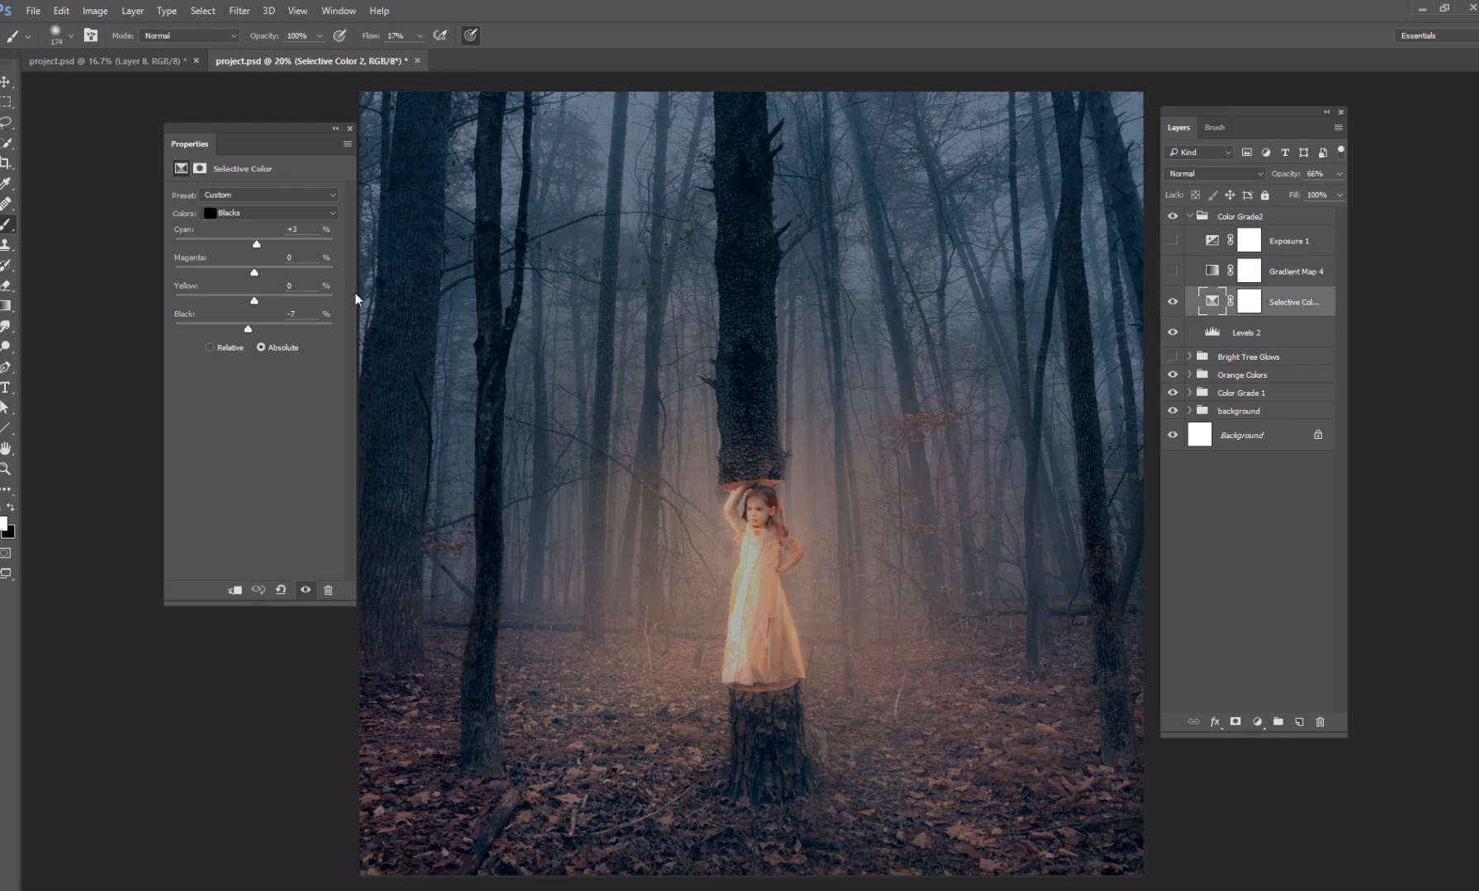
{"action": "mouse_move", "coordinate": [200, 332]}
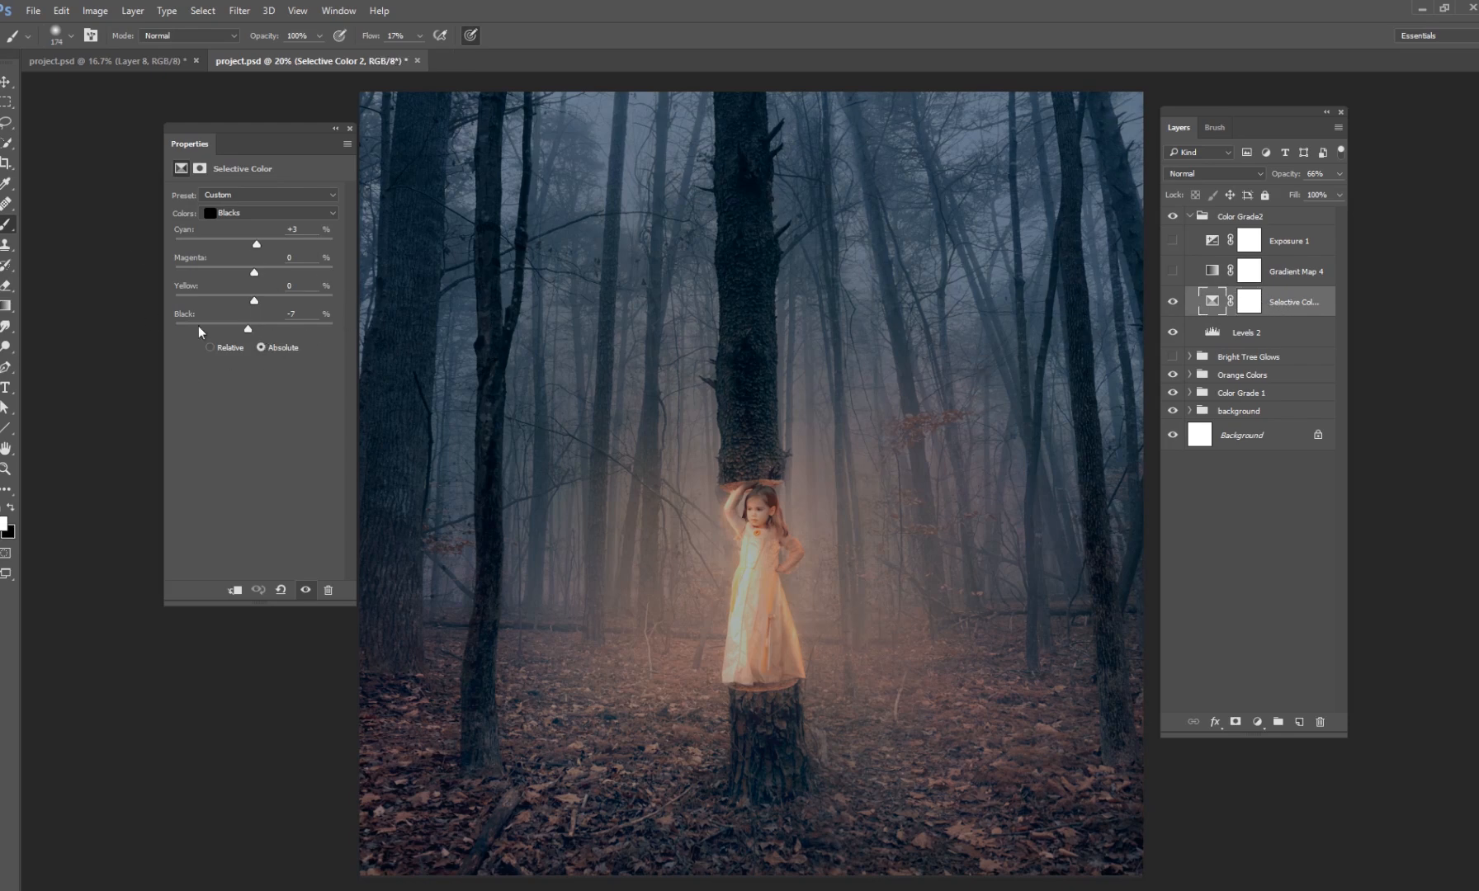
{"action": "mouse_move", "coordinate": [249, 233]}
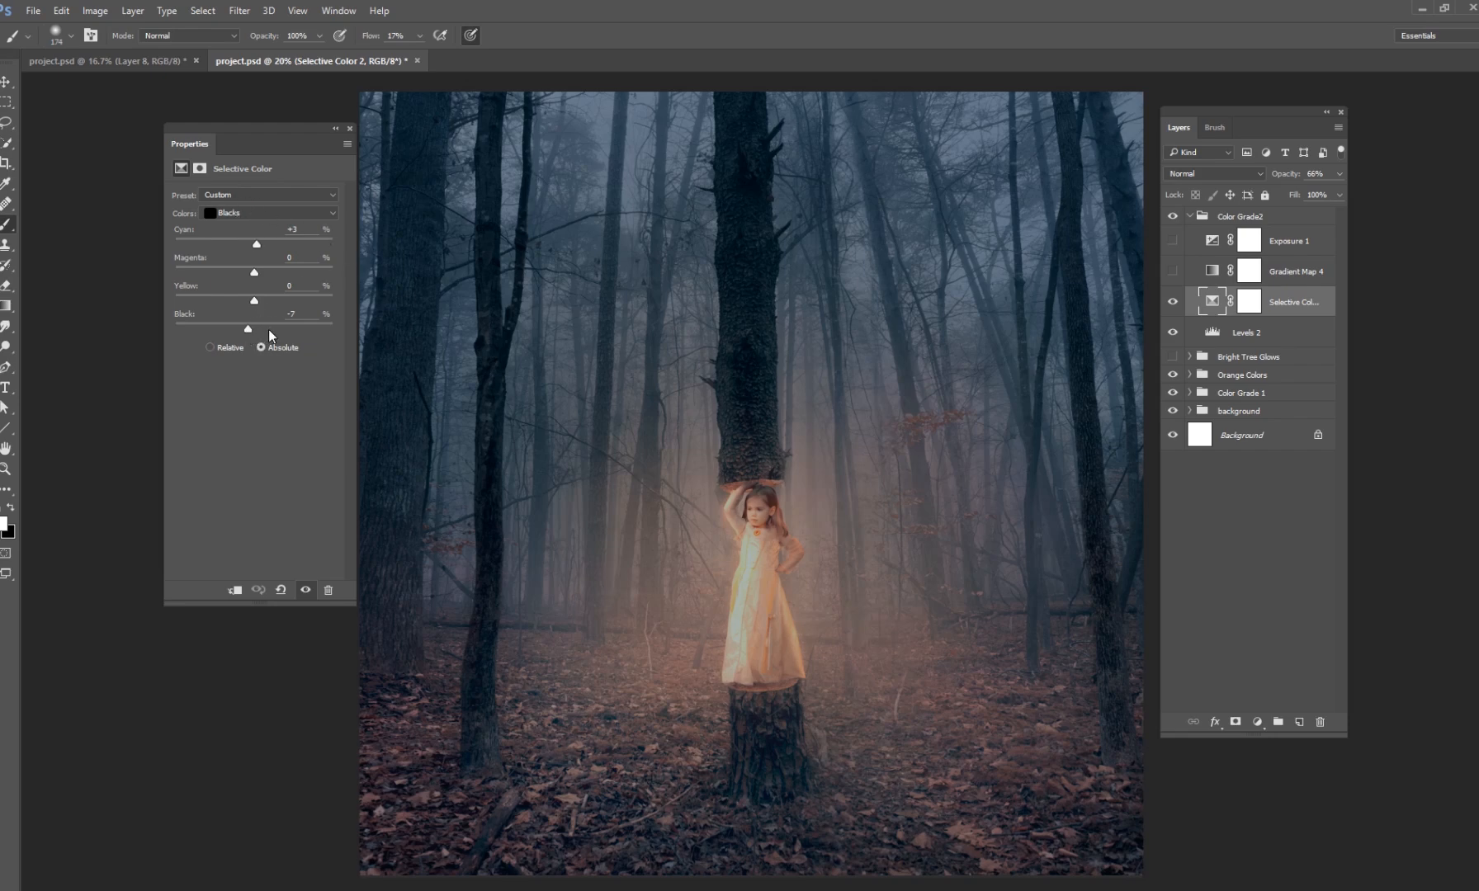
{"action": "left_click", "coordinate": [271, 213]}
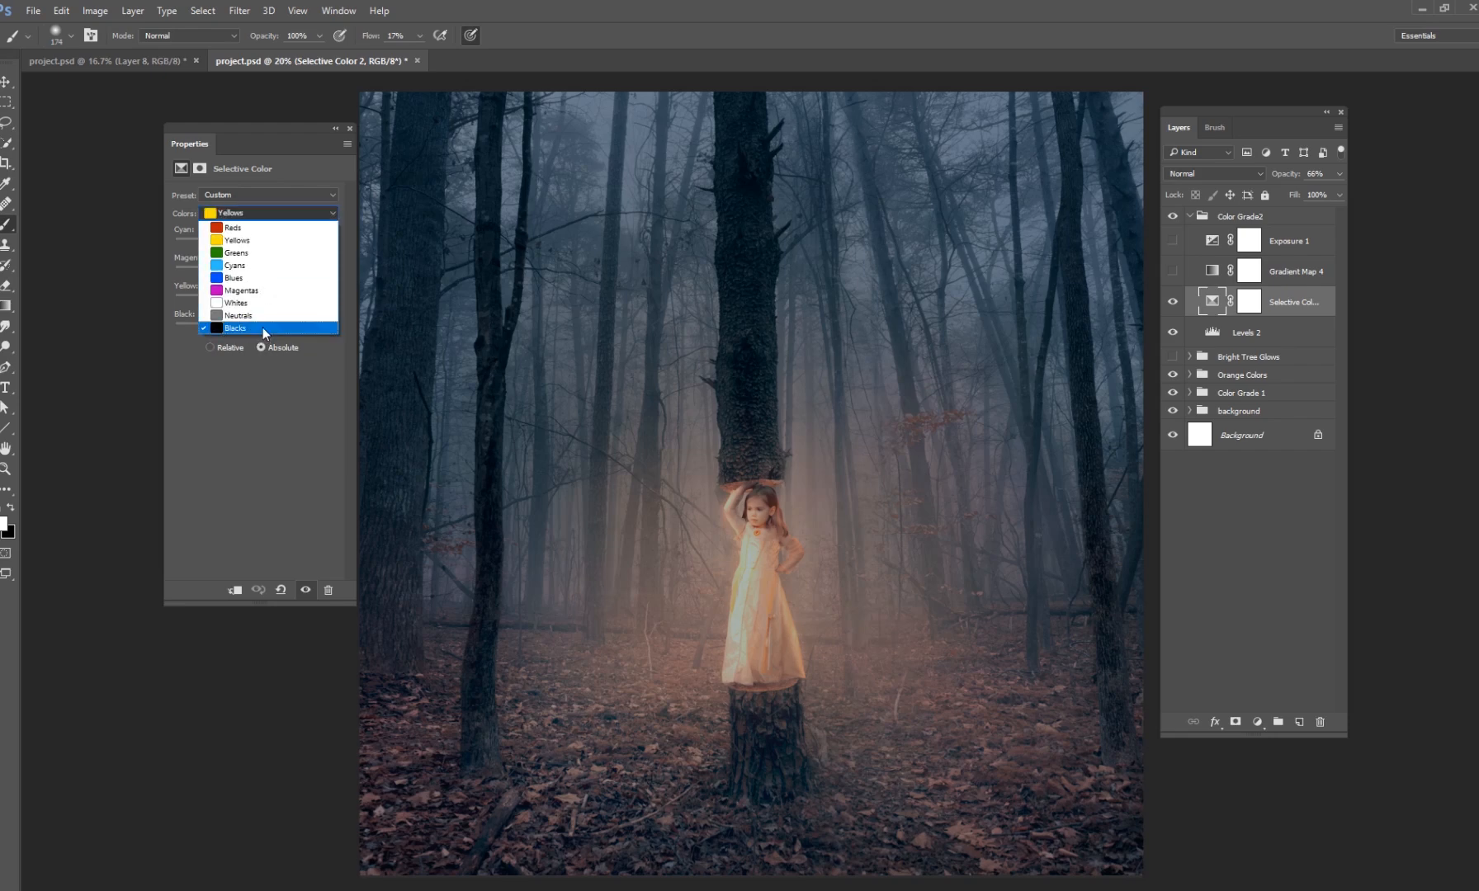
{"action": "left_click", "coordinate": [238, 316]}
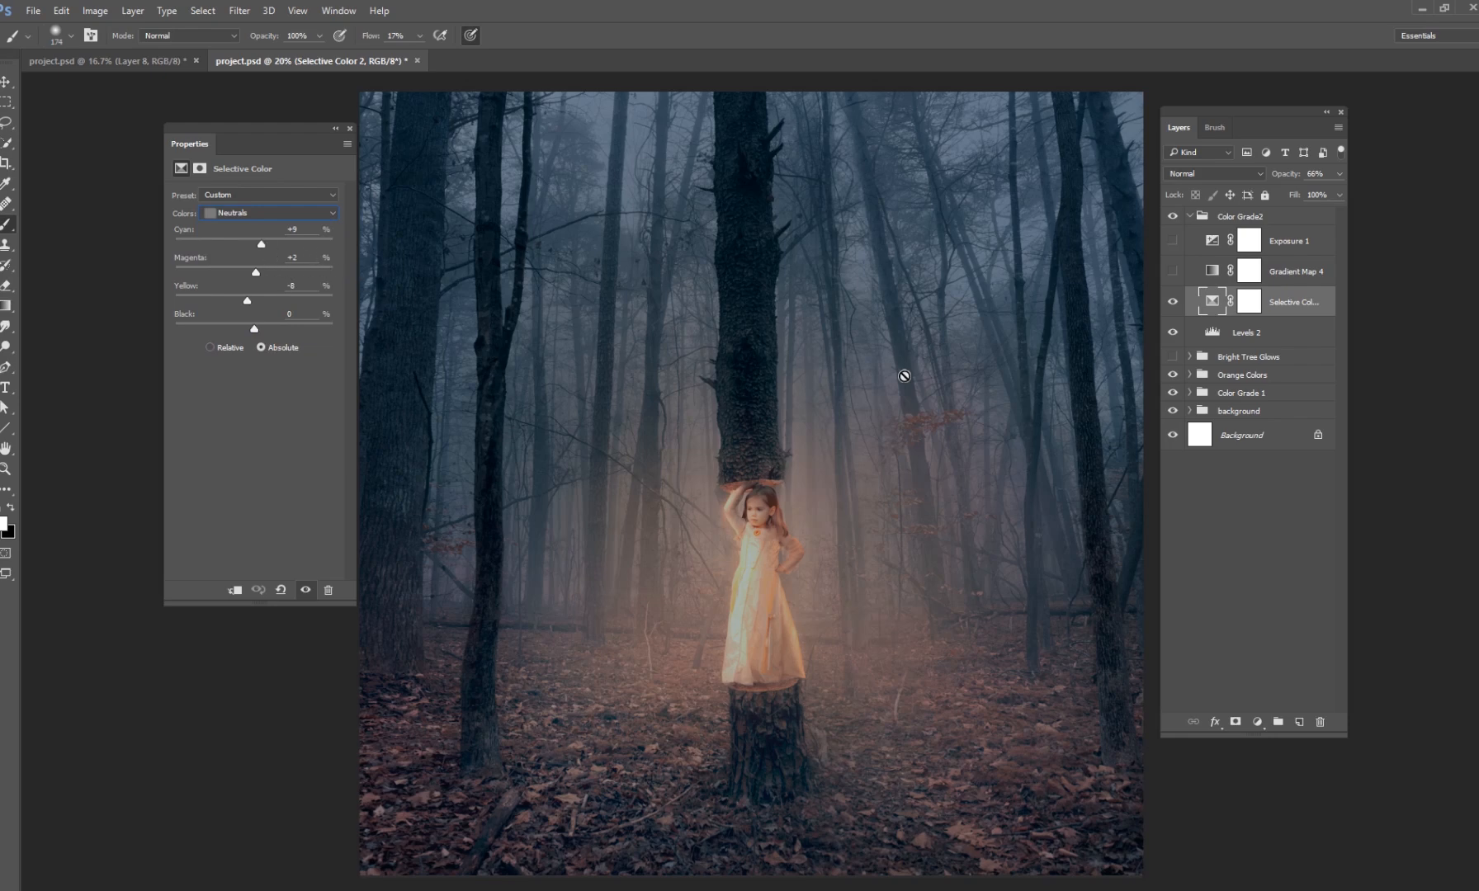
{"action": "mouse_move", "coordinate": [835, 337]}
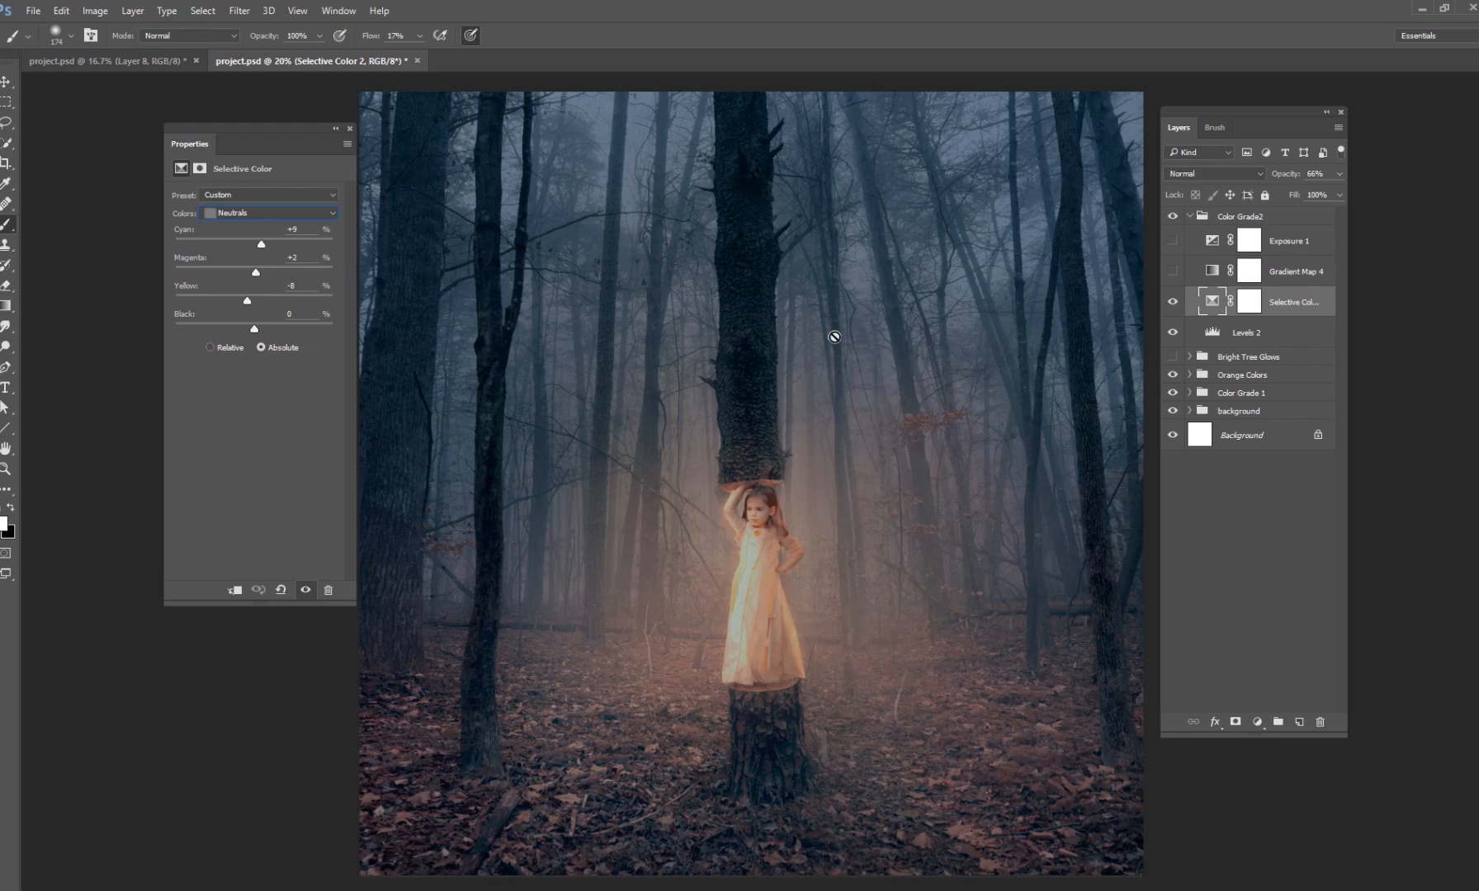
{"action": "mouse_move", "coordinate": [893, 329]}
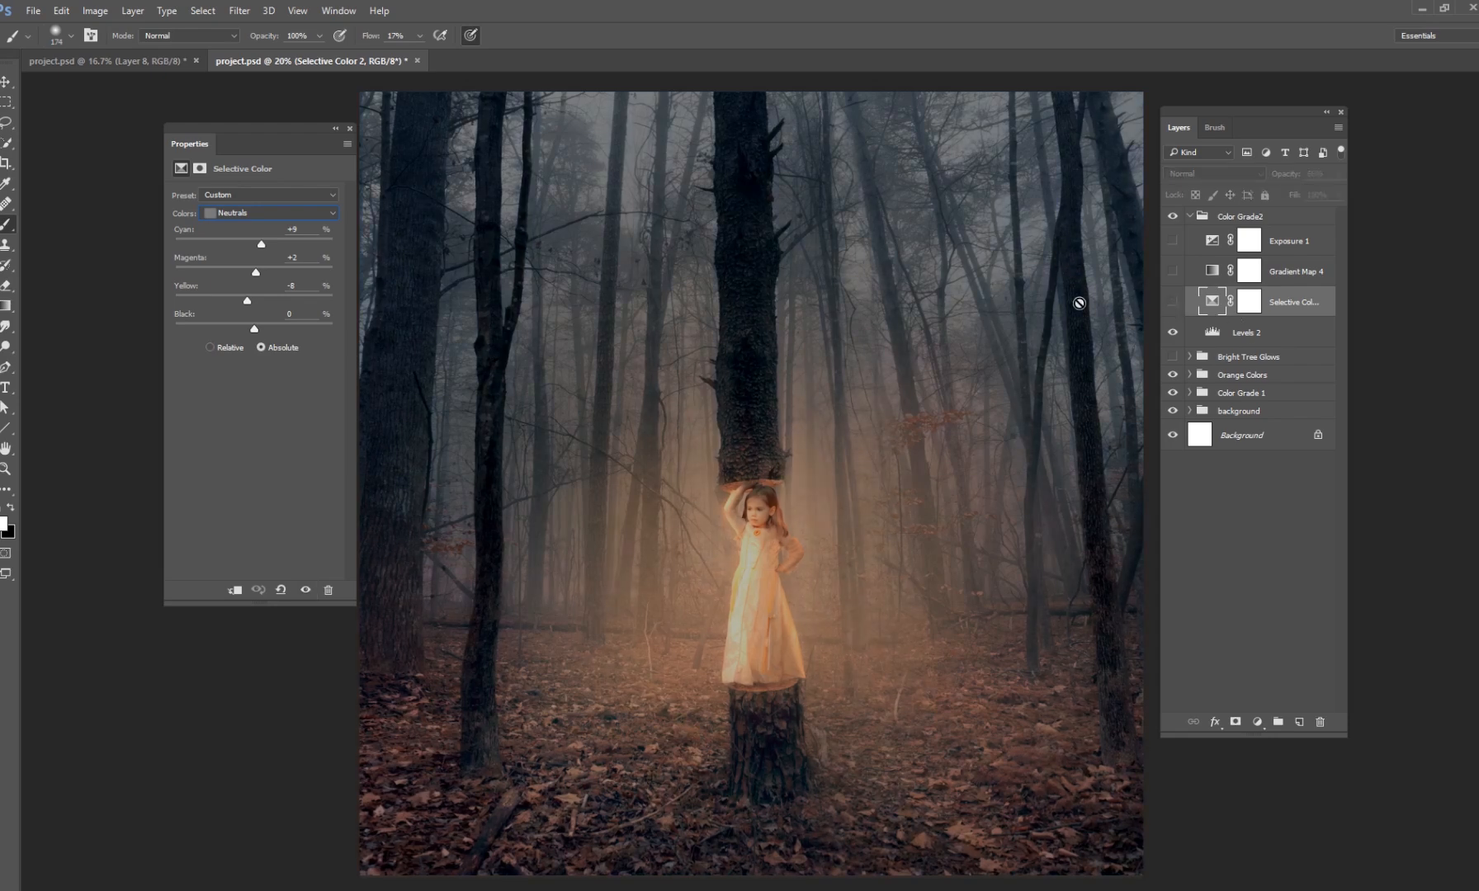
{"action": "mouse_move", "coordinate": [1029, 281]}
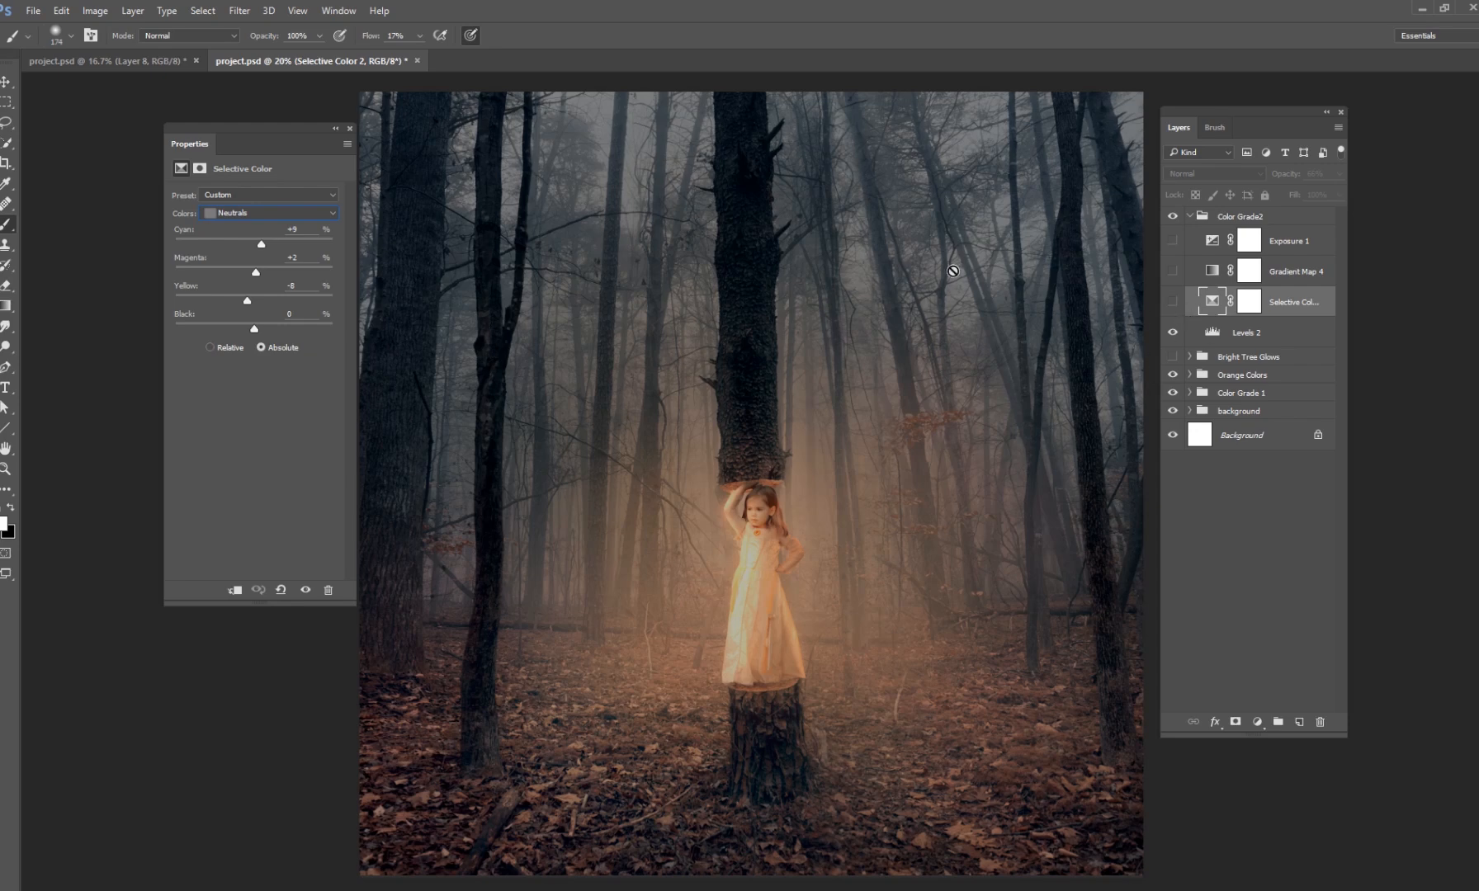
{"action": "mouse_move", "coordinate": [946, 621]}
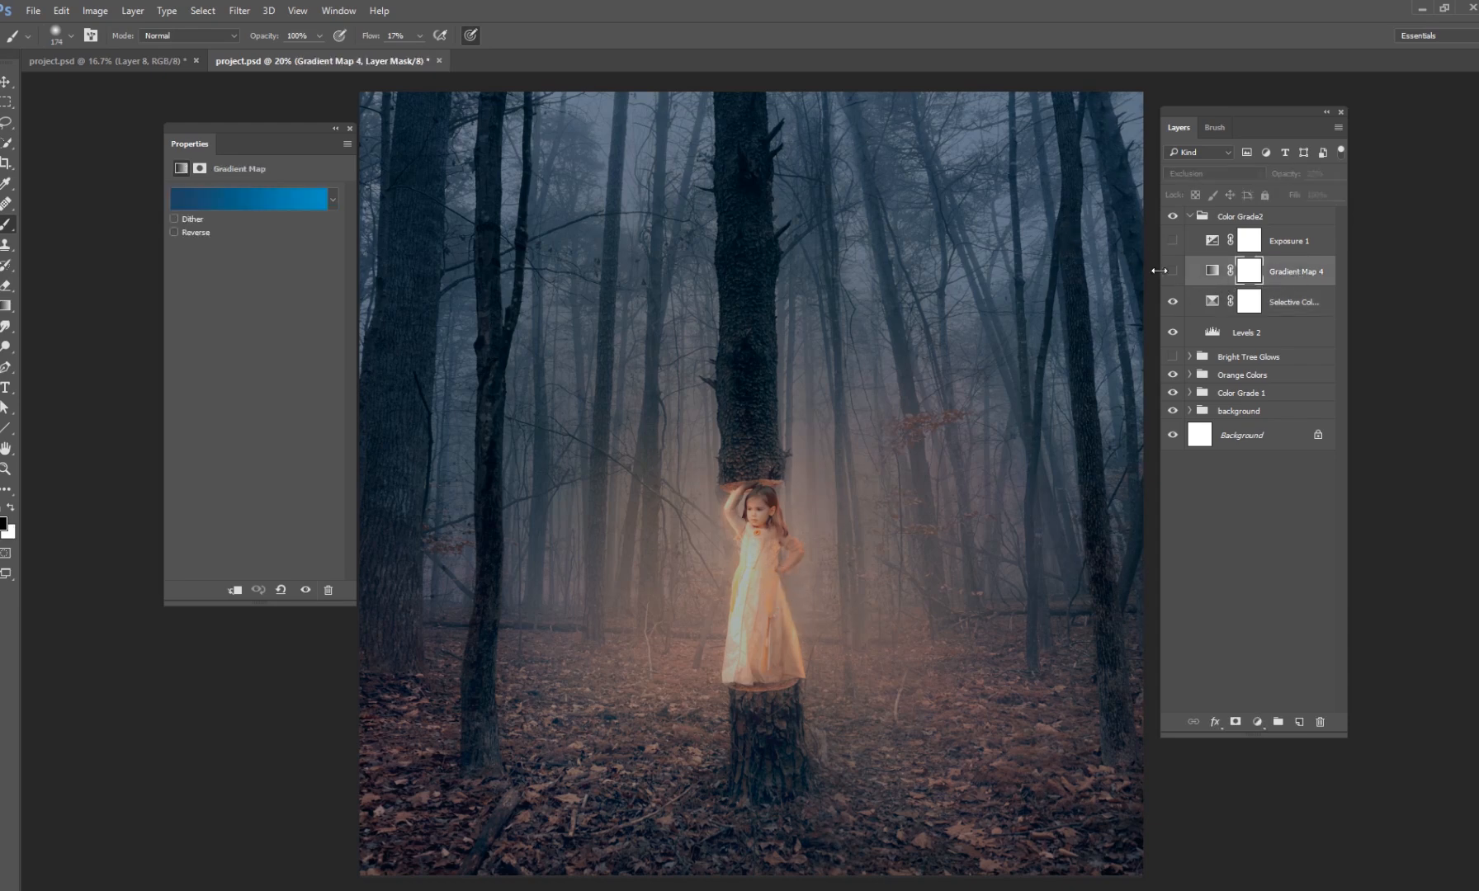
Enable the blue Gradient Map 4 in Exclusion at 23% opacity, toggling it to compare the cool tint.
{"action": "left_click", "coordinate": [1173, 272]}
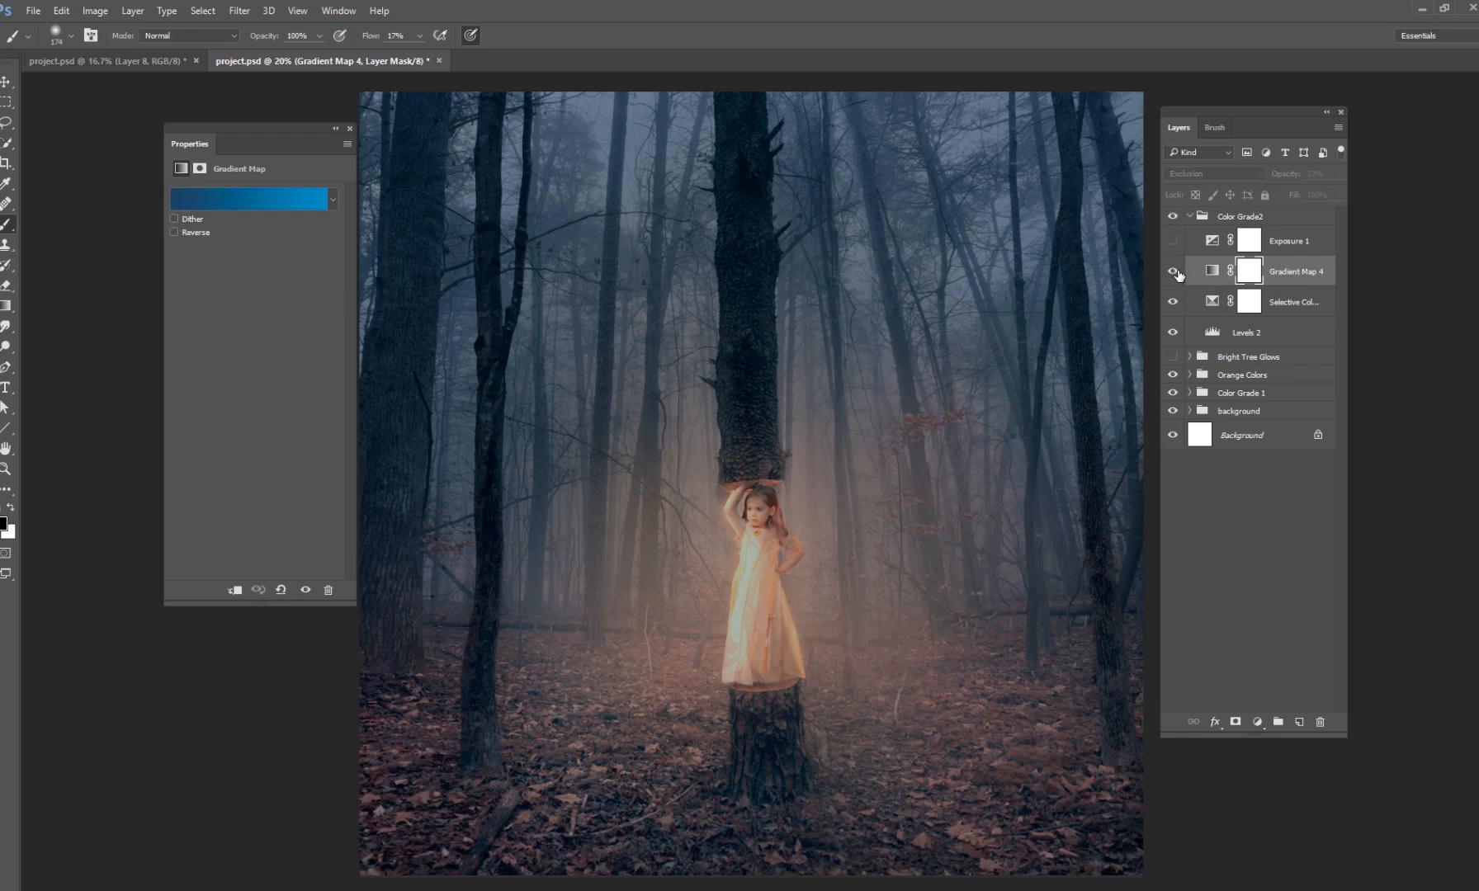
{"action": "left_click", "coordinate": [1174, 272]}
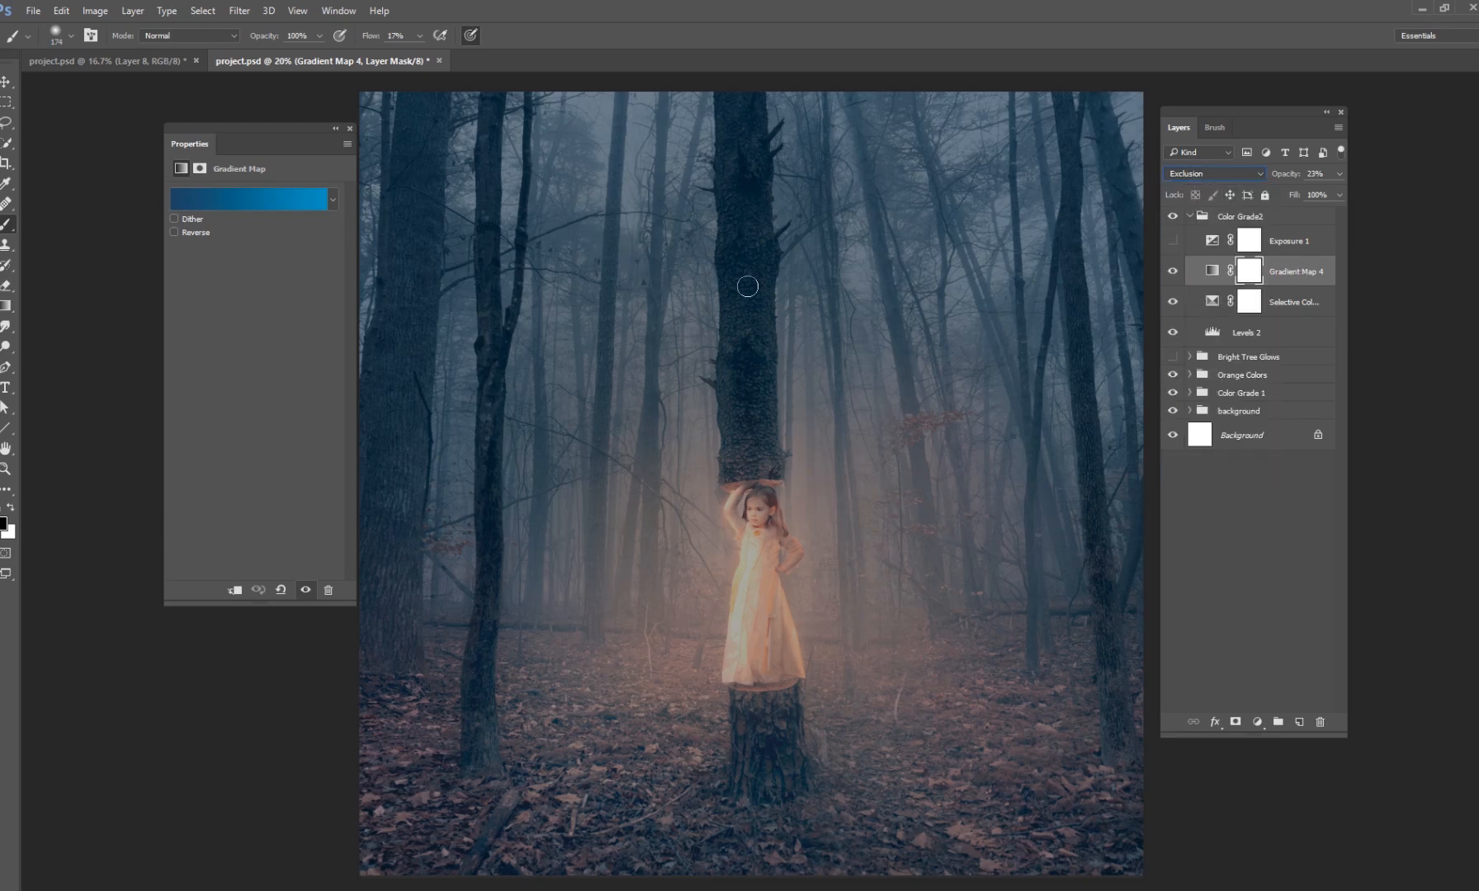
{"action": "left_click", "coordinate": [1338, 173]}
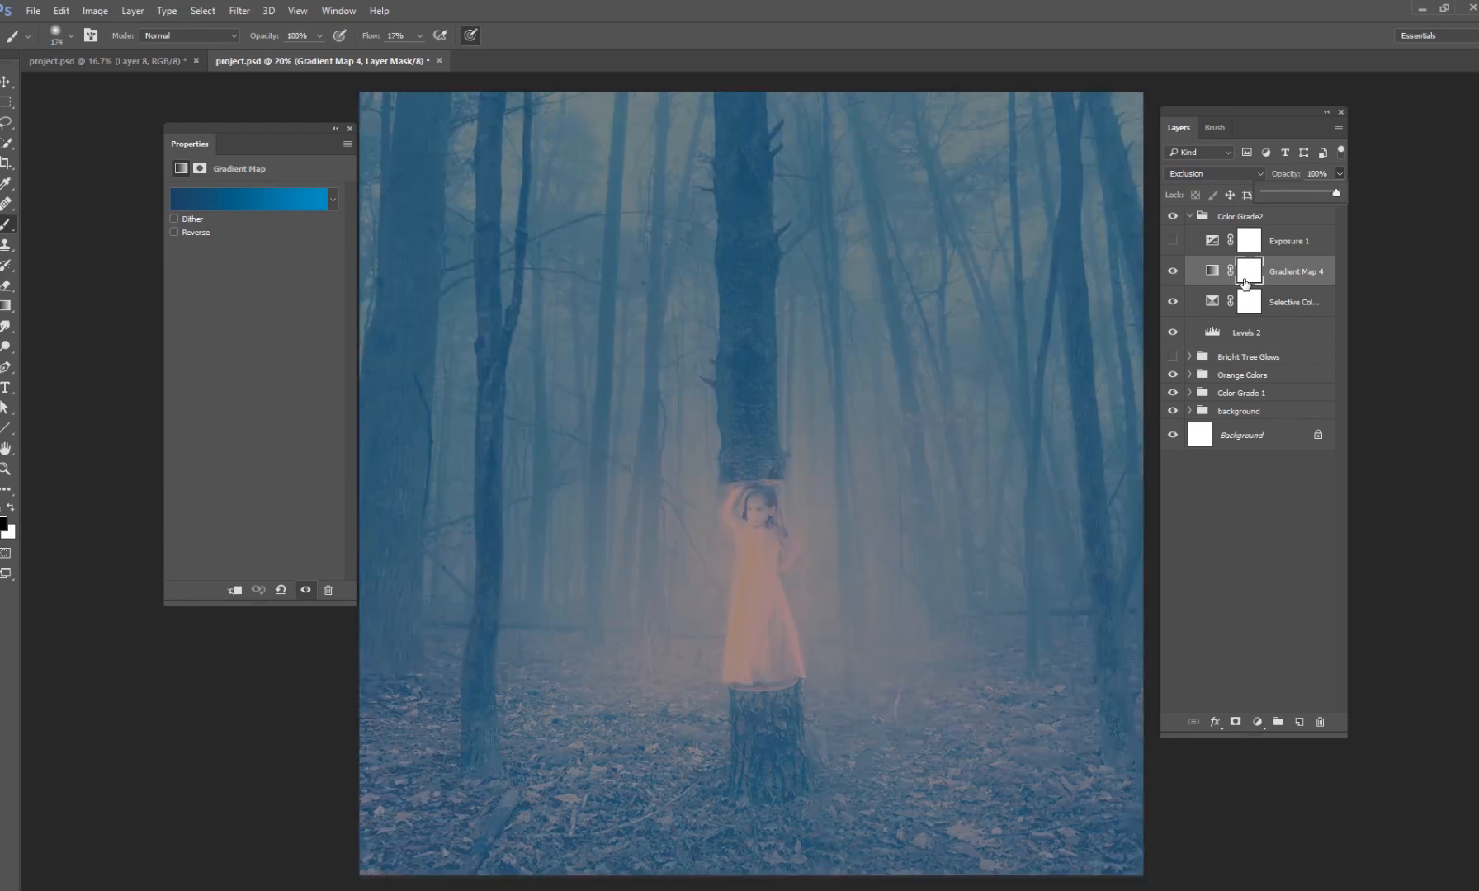
{"action": "mouse_move", "coordinate": [753, 556]}
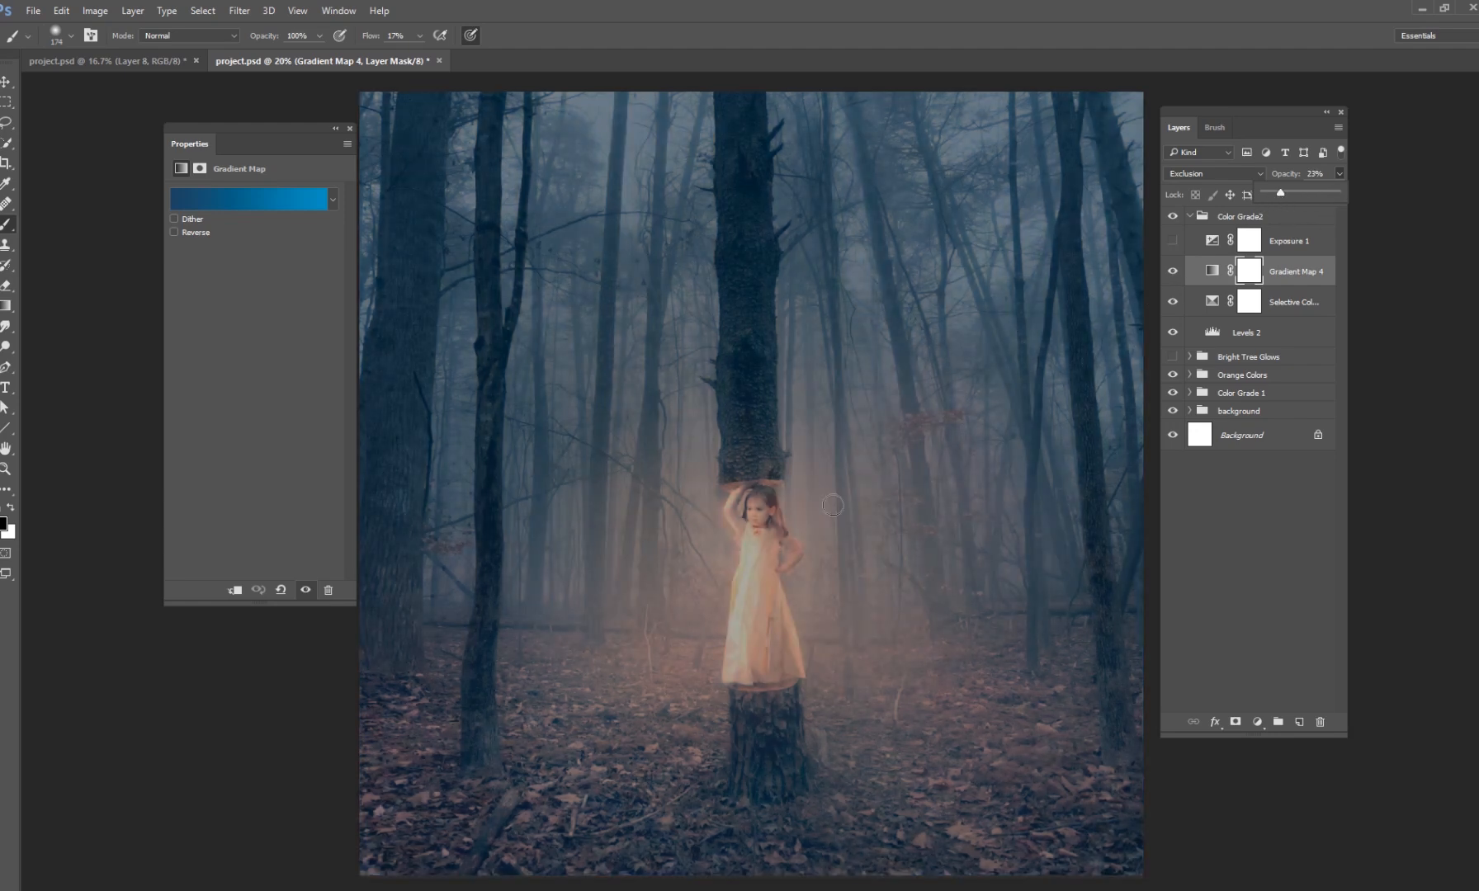
{"action": "left_click", "coordinate": [1174, 241]}
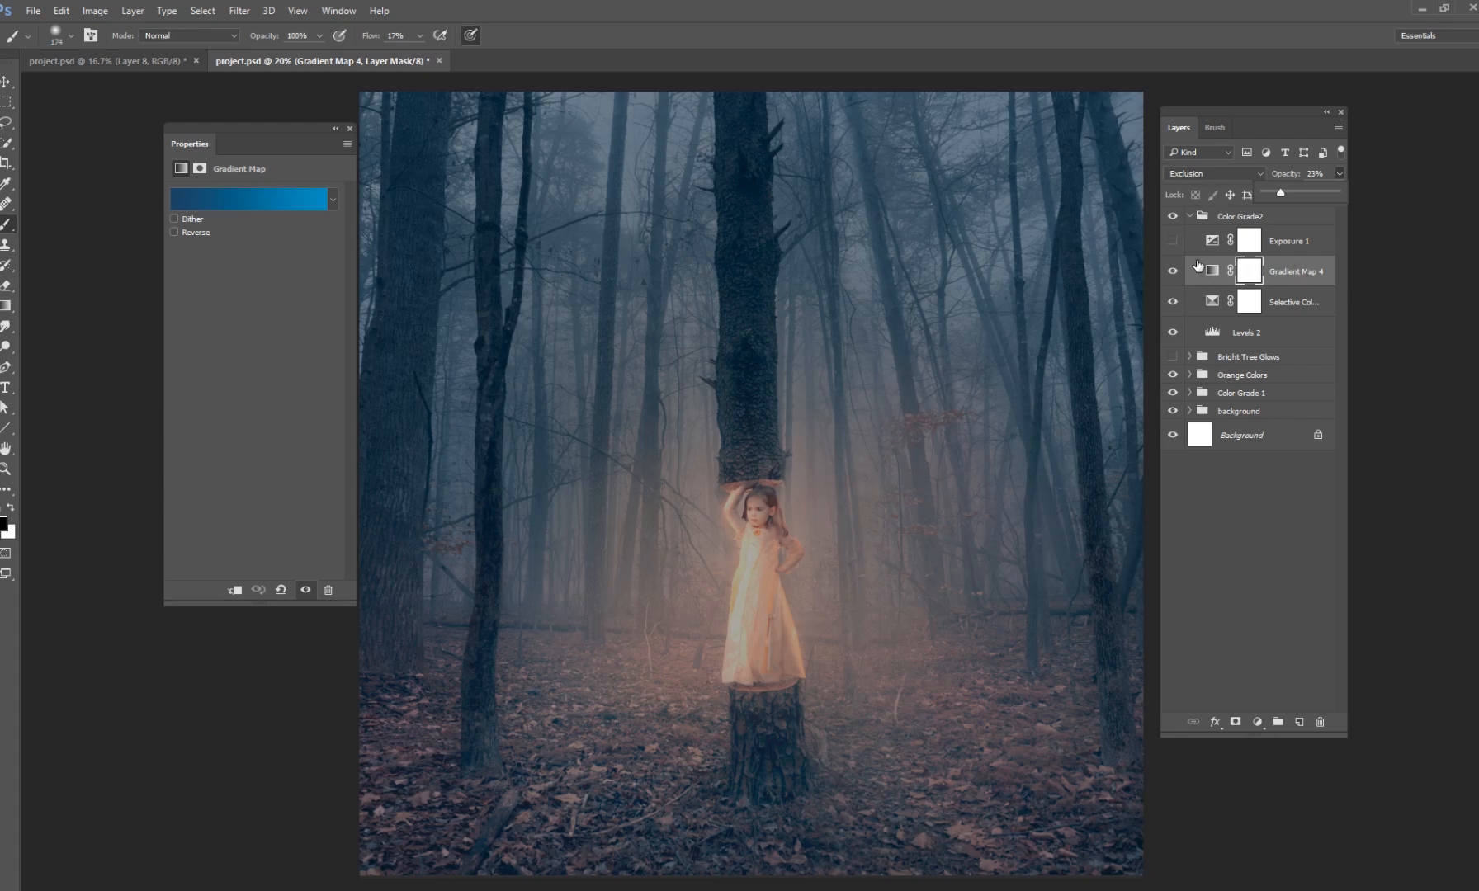
{"action": "left_click", "coordinate": [1174, 273]}
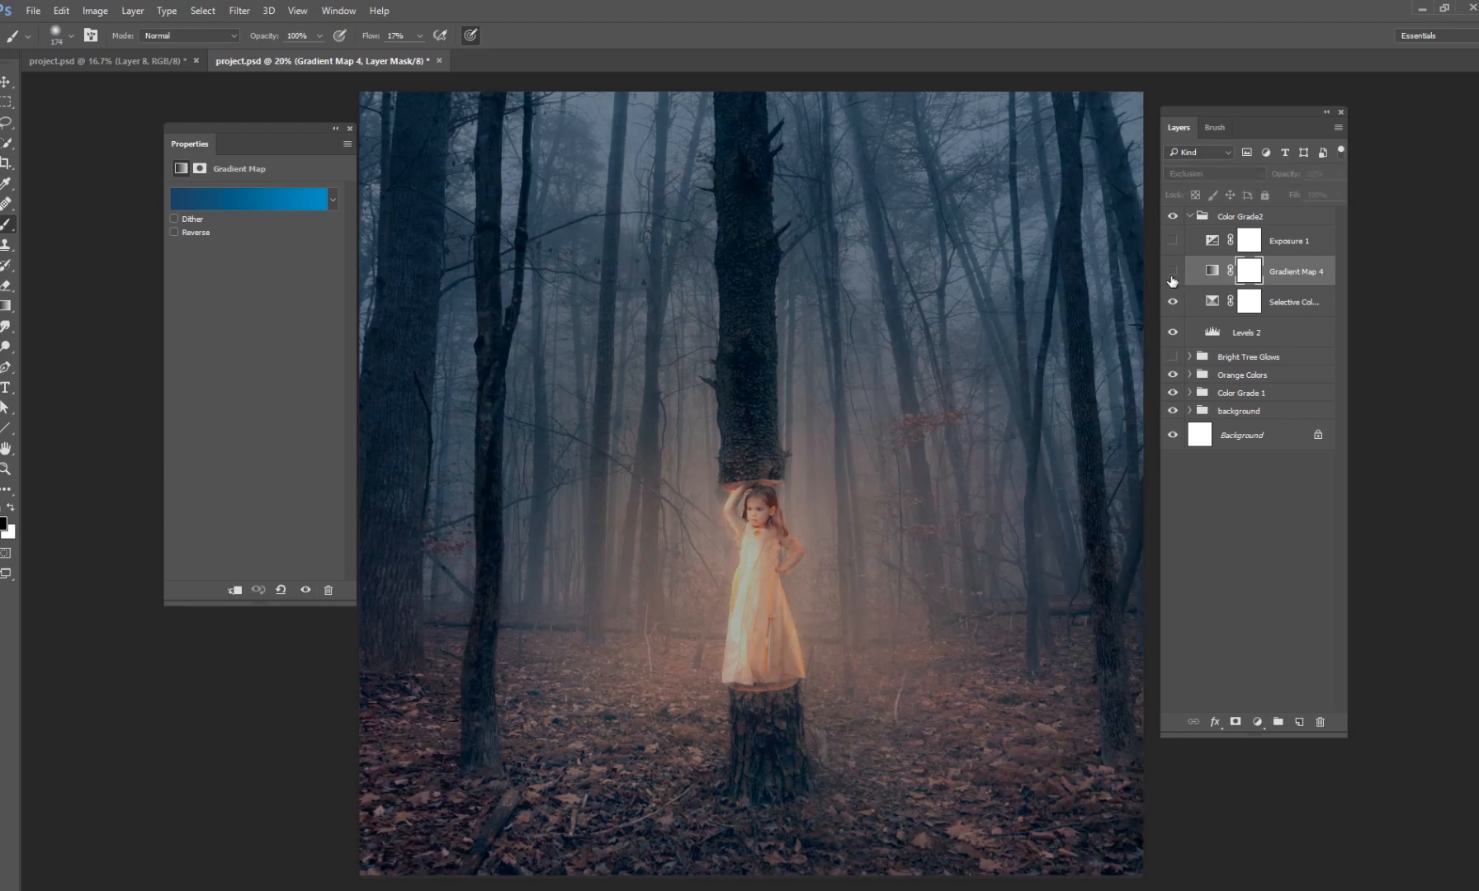
{"action": "left_click", "coordinate": [1172, 272]}
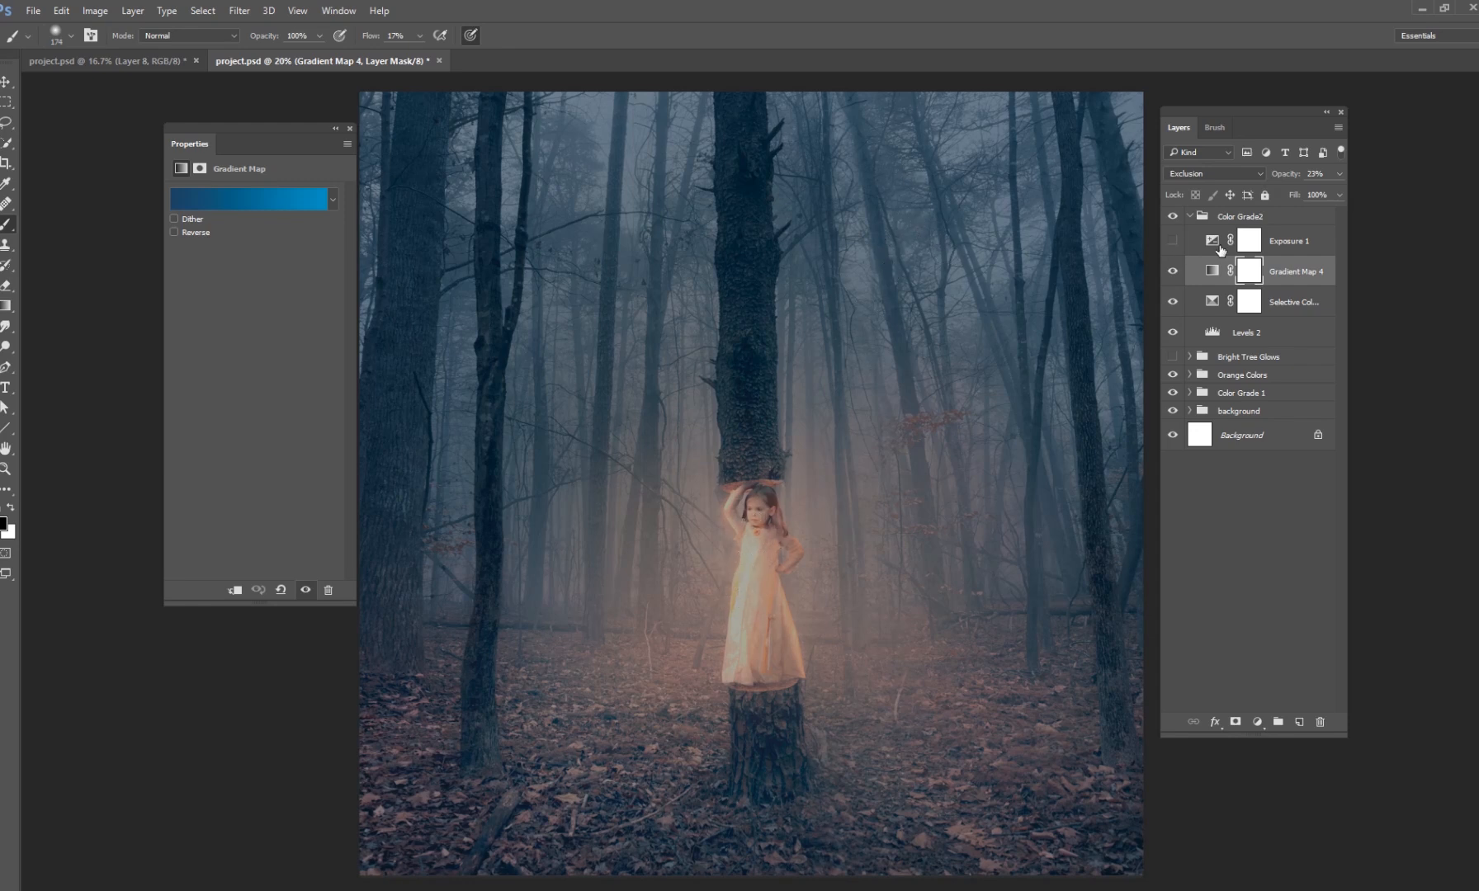
Switch on the Exposure 1 adjustment to brighten the girl's warm orange glow.
{"action": "left_click", "coordinate": [1288, 240]}
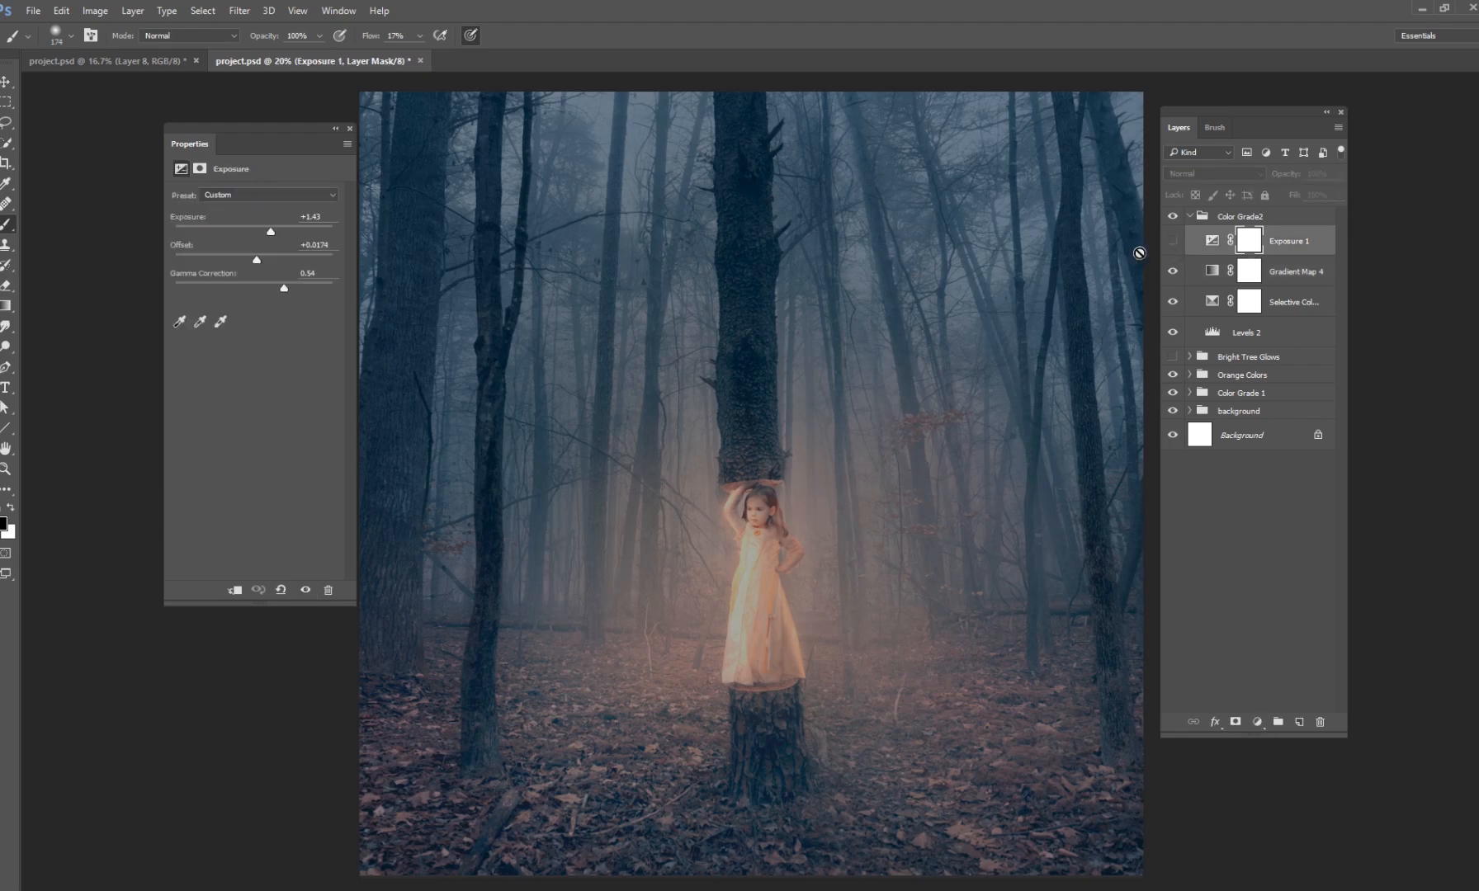
{"action": "left_click", "coordinate": [1211, 240]}
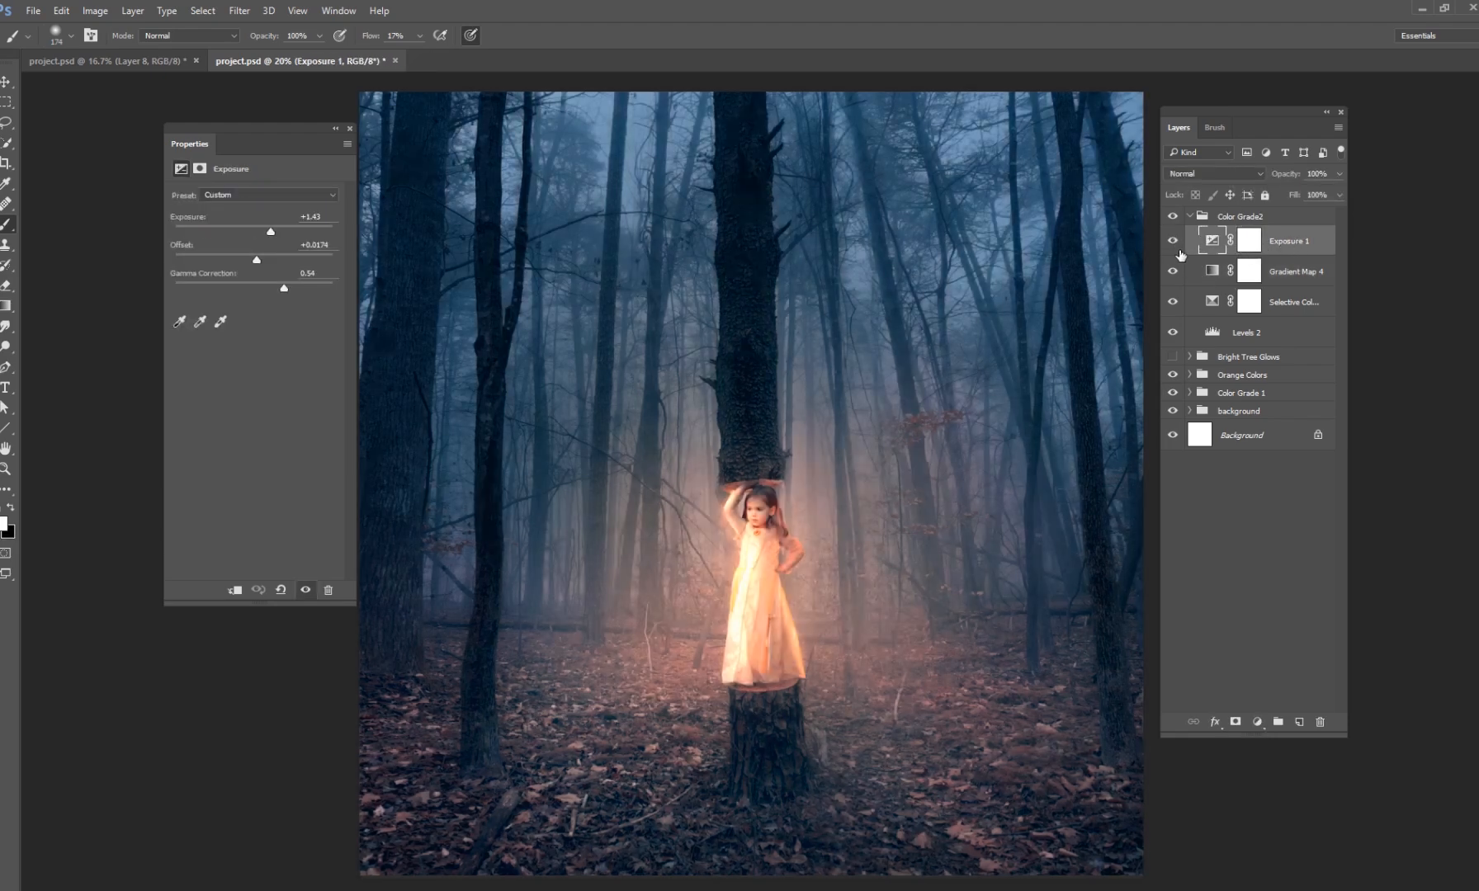
{"action": "left_click", "coordinate": [1172, 241]}
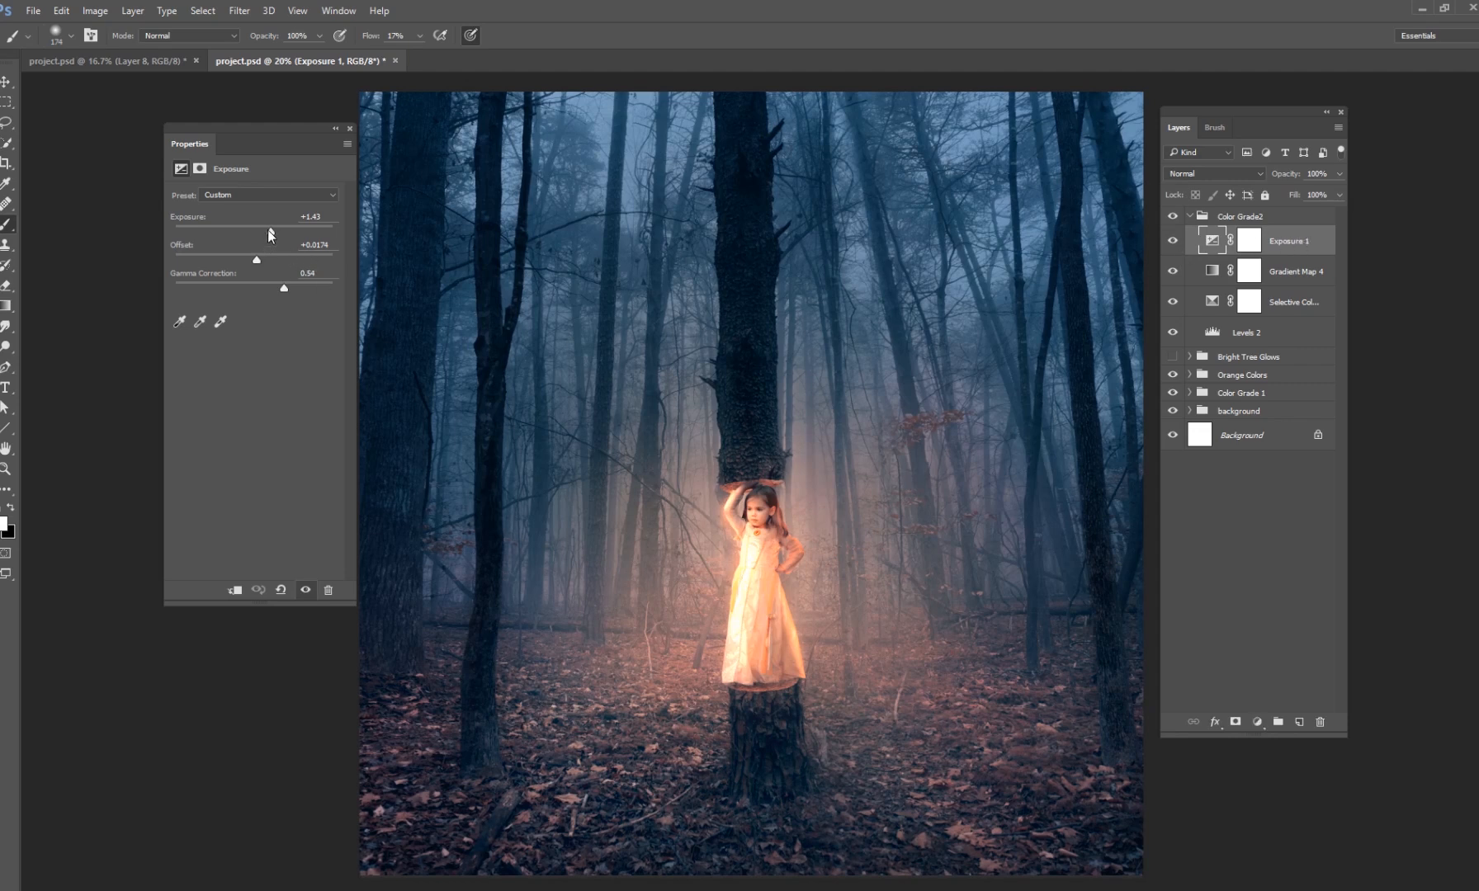
{"action": "mouse_move", "coordinate": [259, 274]}
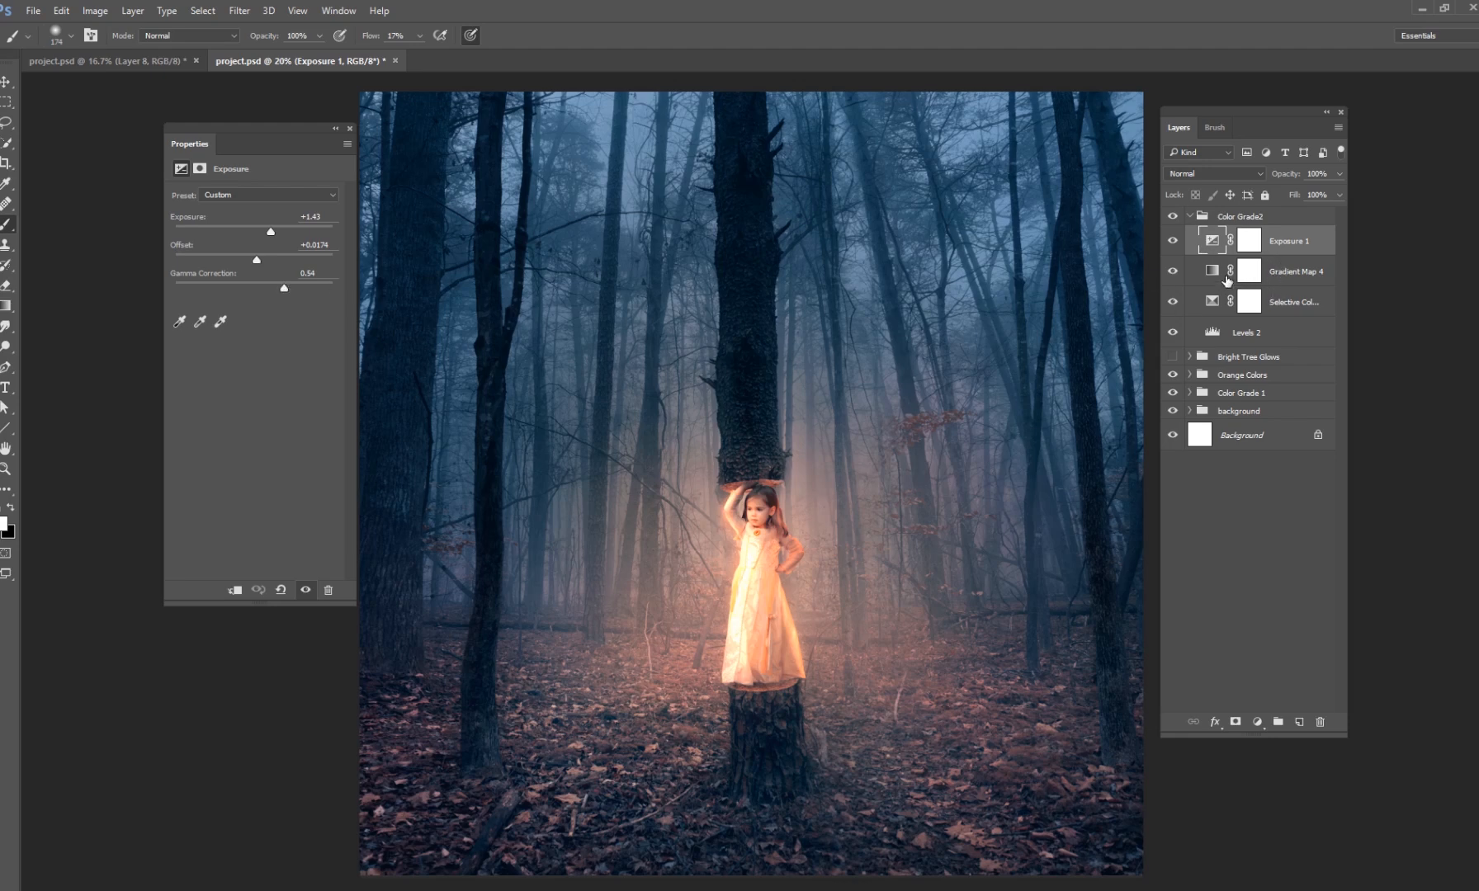
{"action": "mouse_move", "coordinate": [1216, 319]}
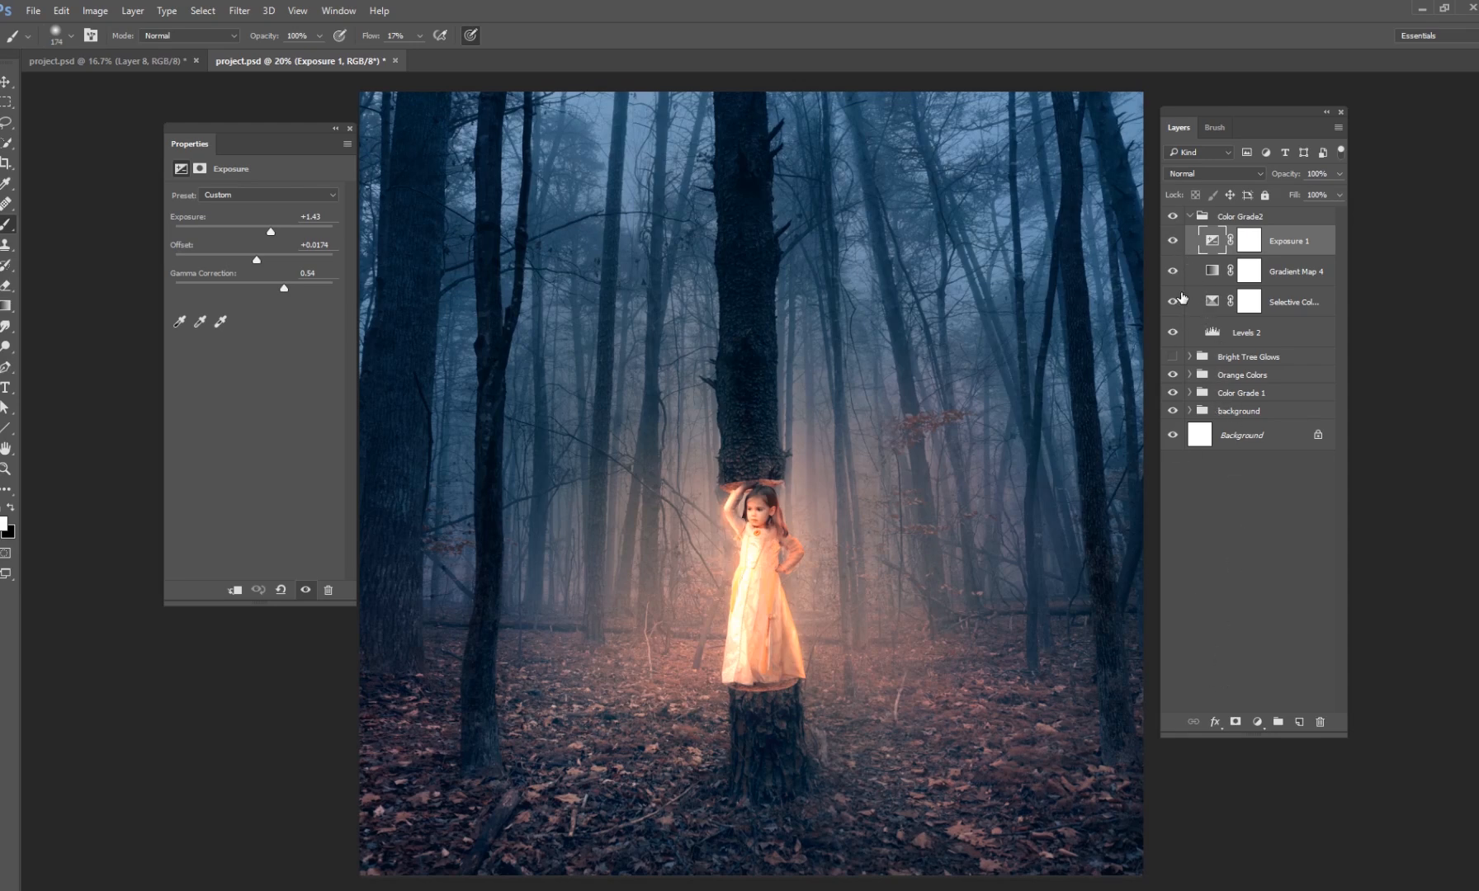
Toggle Exposure 1 off and on to compare, then select the Color Grade2 group.
{"action": "left_click", "coordinate": [1172, 241]}
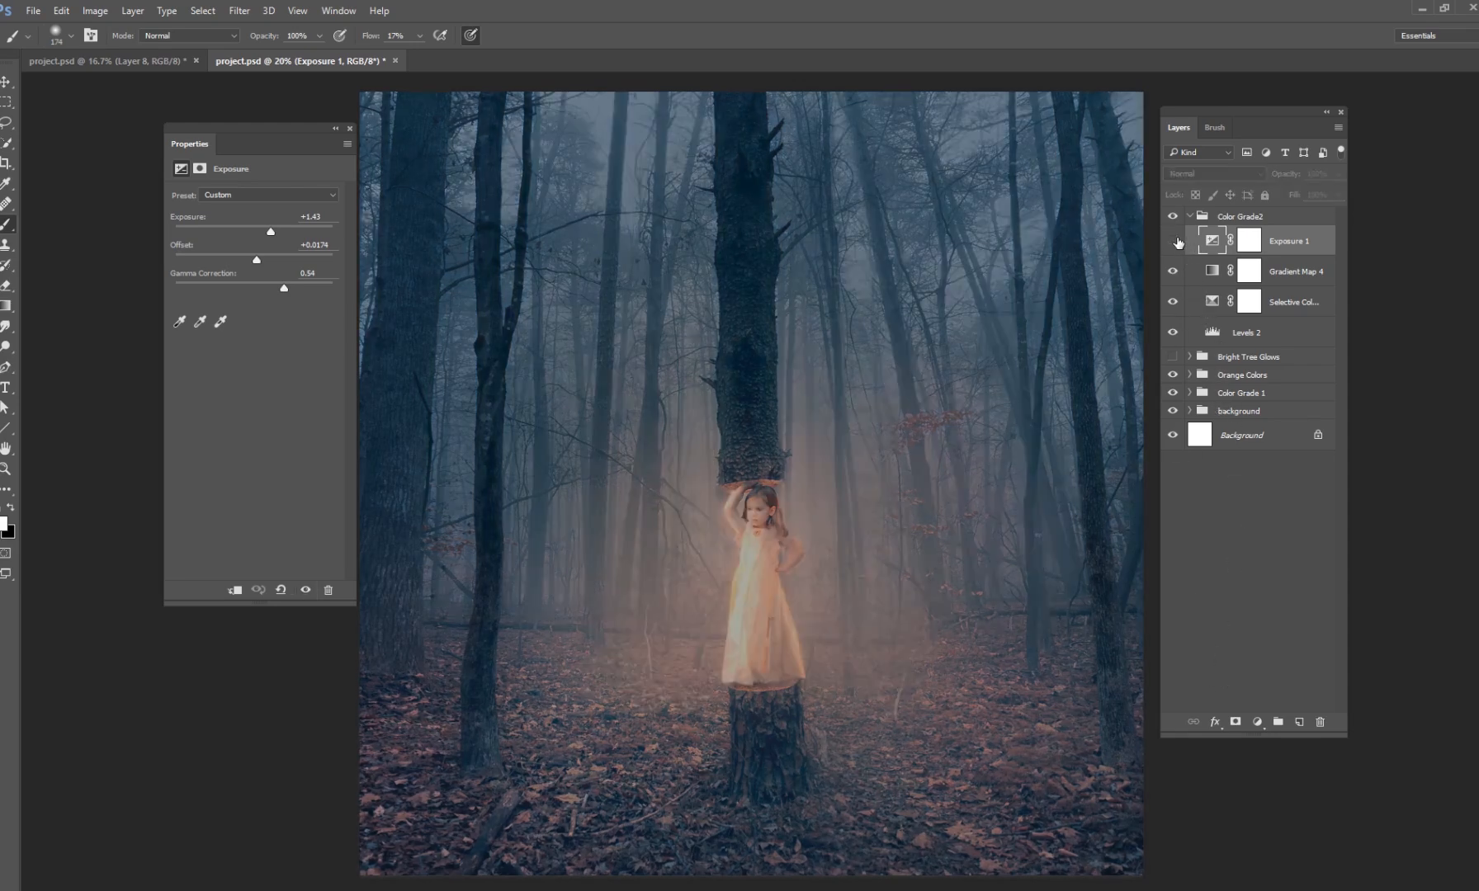
{"action": "left_click", "coordinate": [1173, 241]}
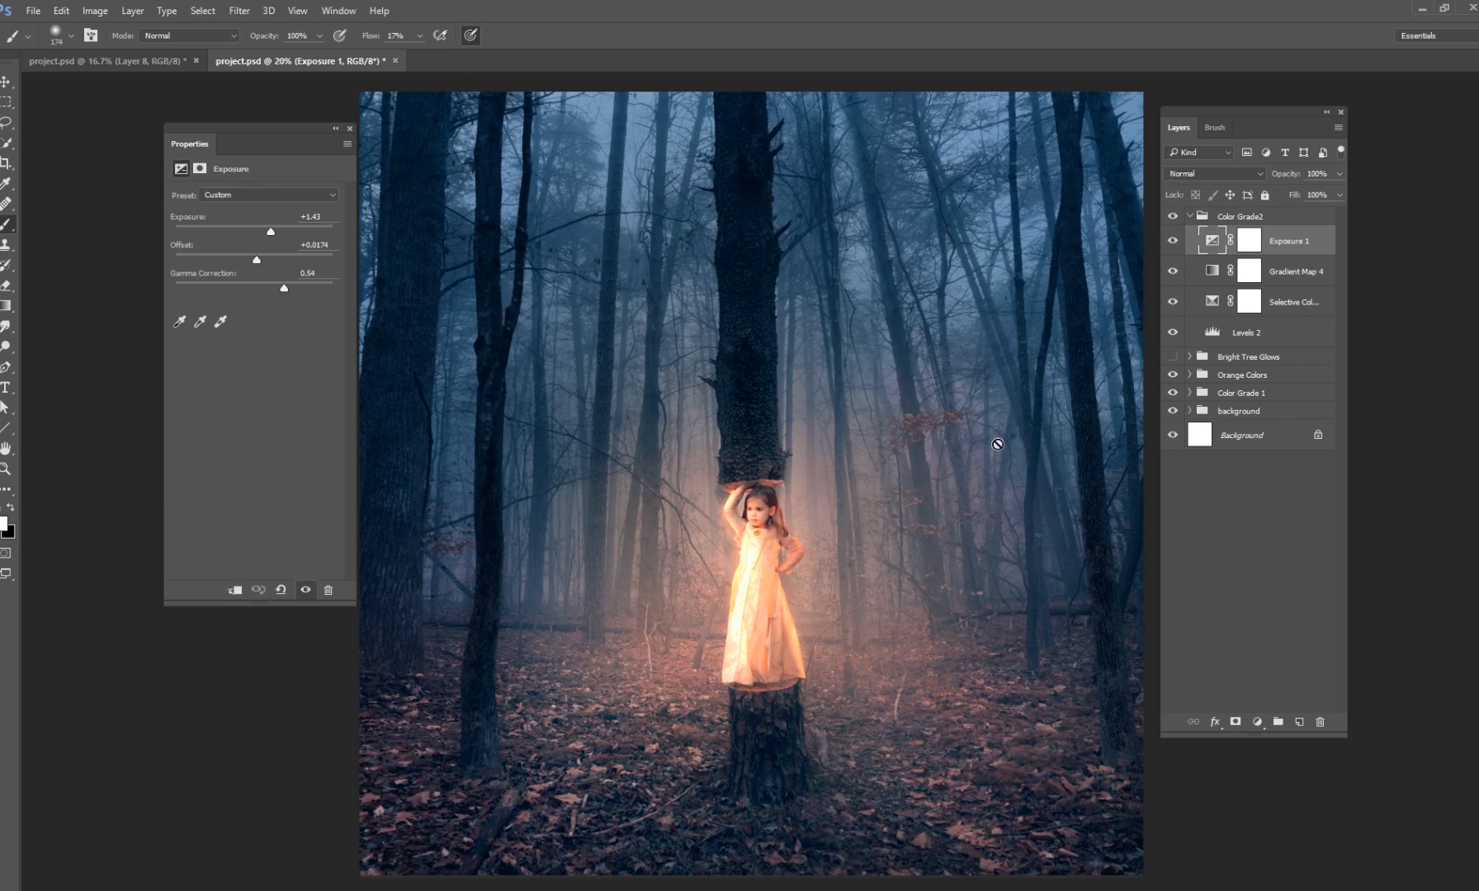
{"action": "left_click", "coordinate": [1190, 216]}
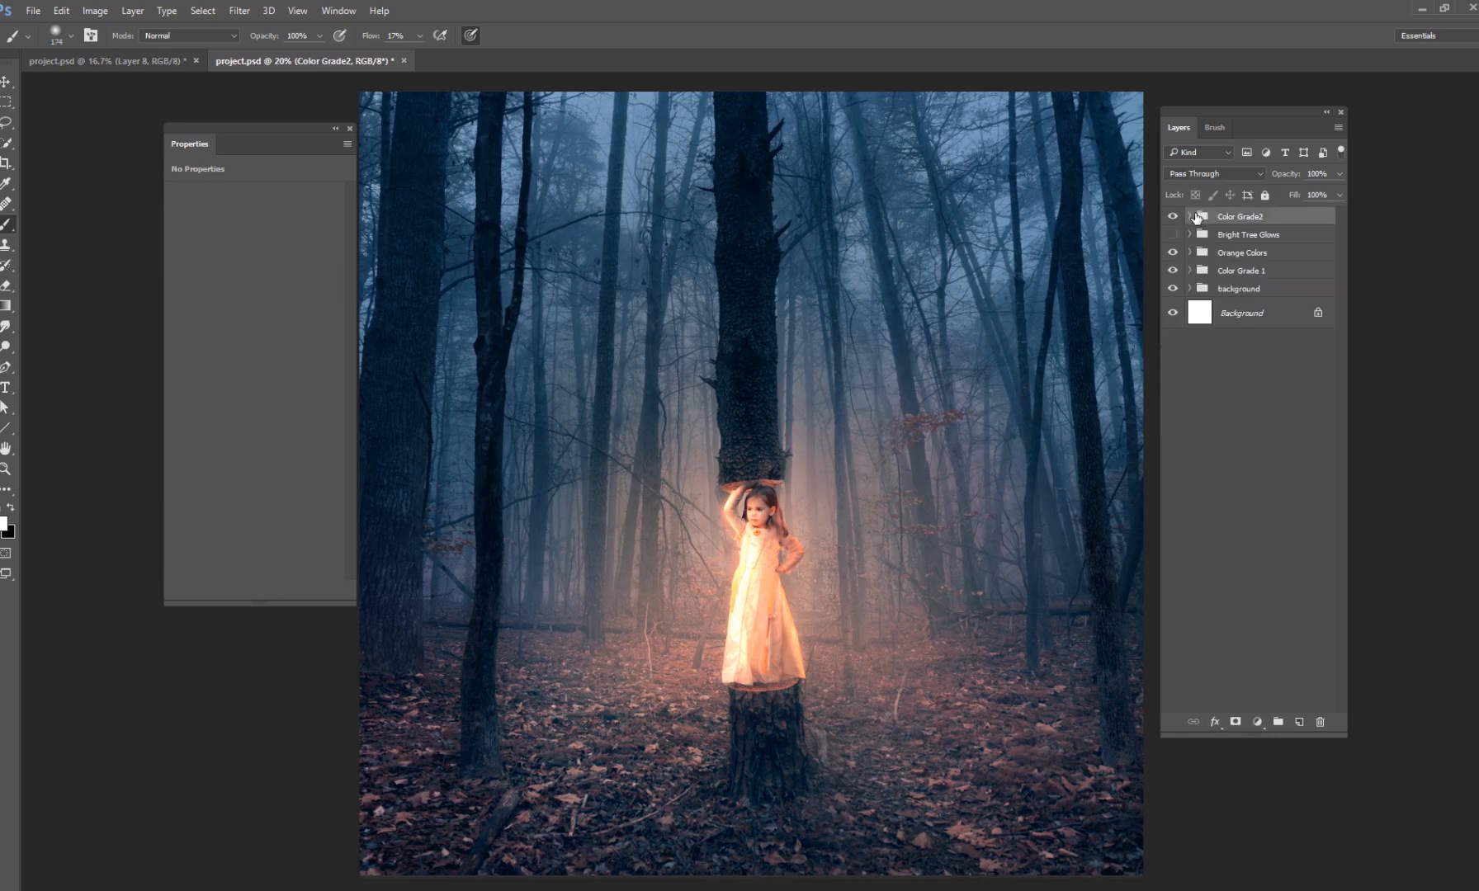
Step through the Color Grade 1, Orange Colors, Color Grade2 and Bright Tree Glows groups.
{"action": "left_click", "coordinate": [1241, 271]}
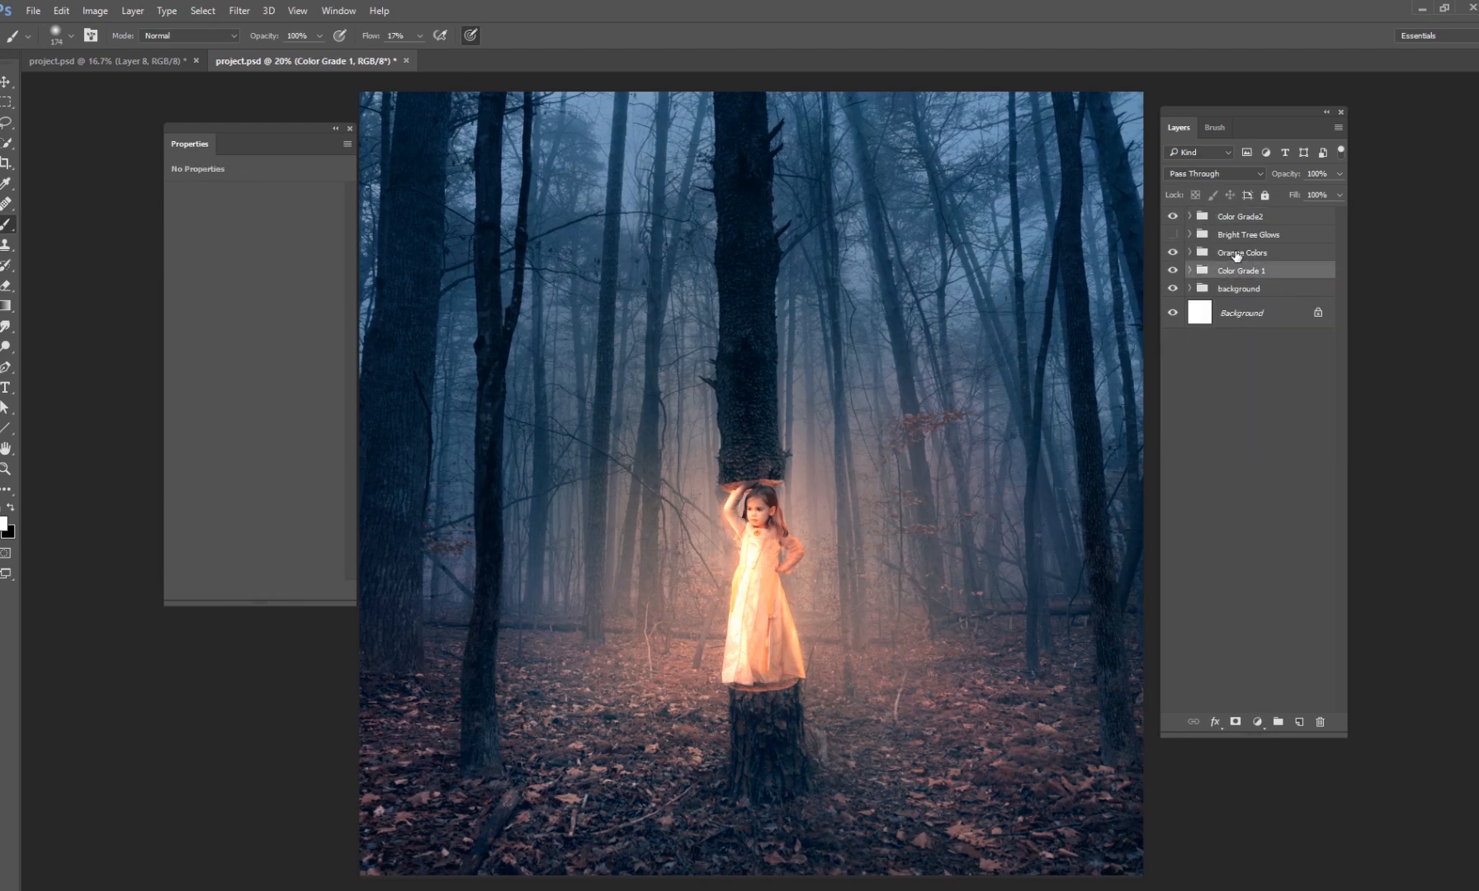
{"action": "left_click", "coordinate": [1241, 253]}
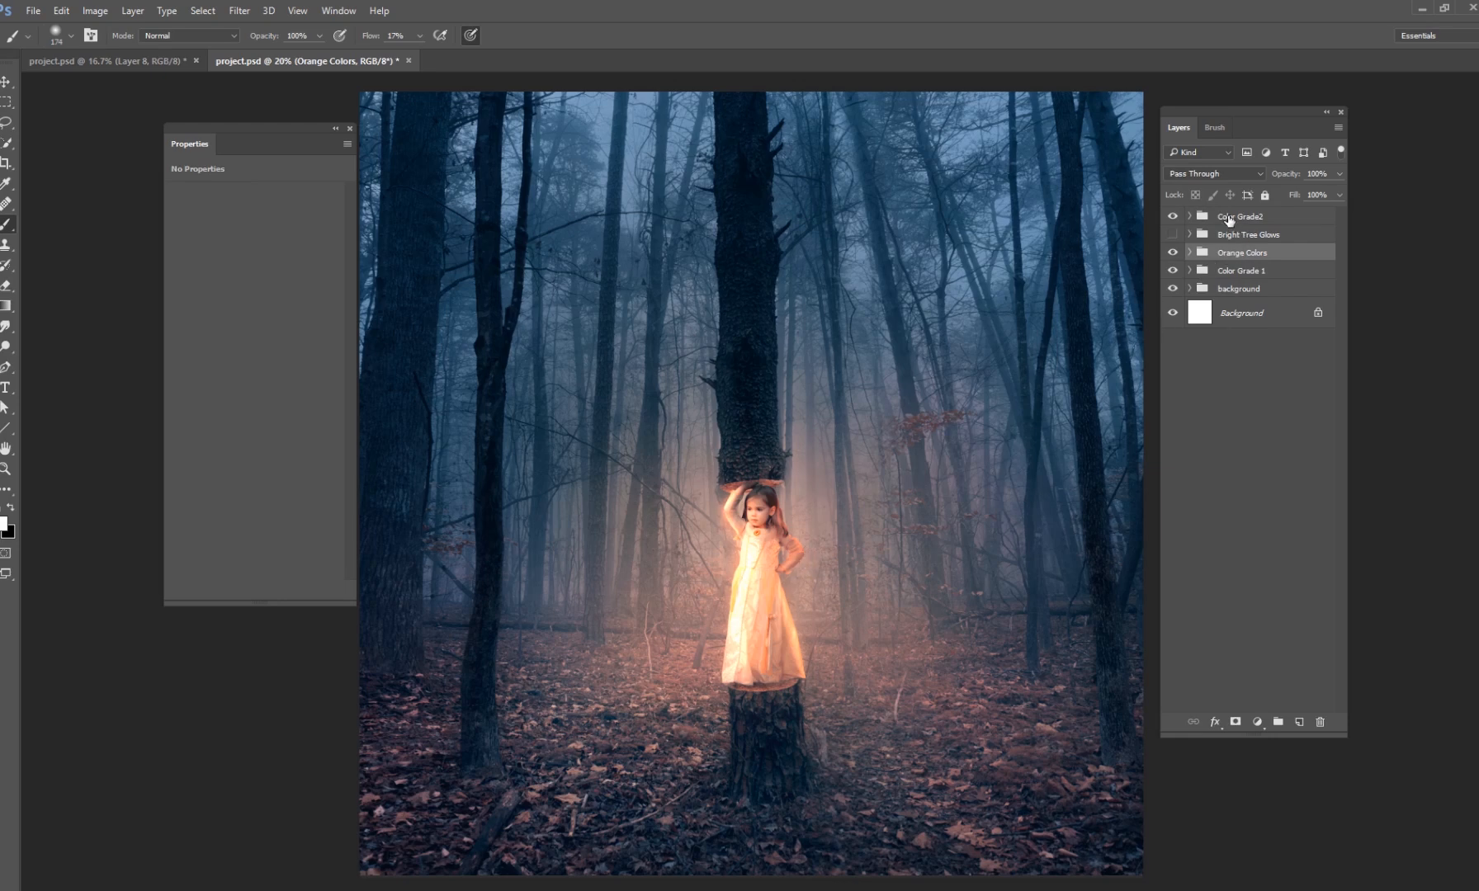
{"action": "left_click", "coordinate": [1240, 216]}
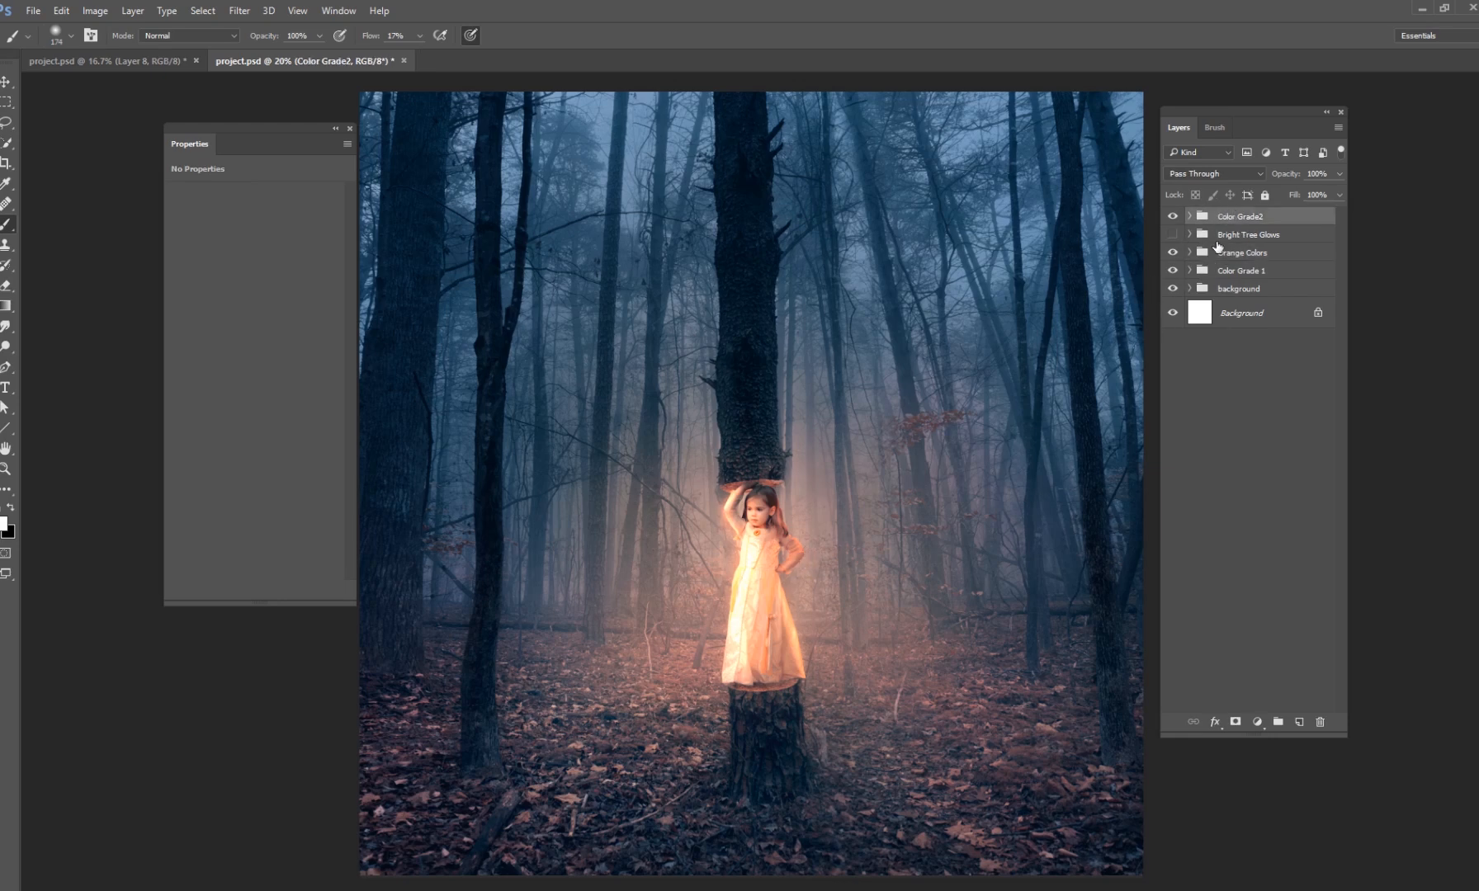
{"action": "left_click", "coordinate": [1246, 234]}
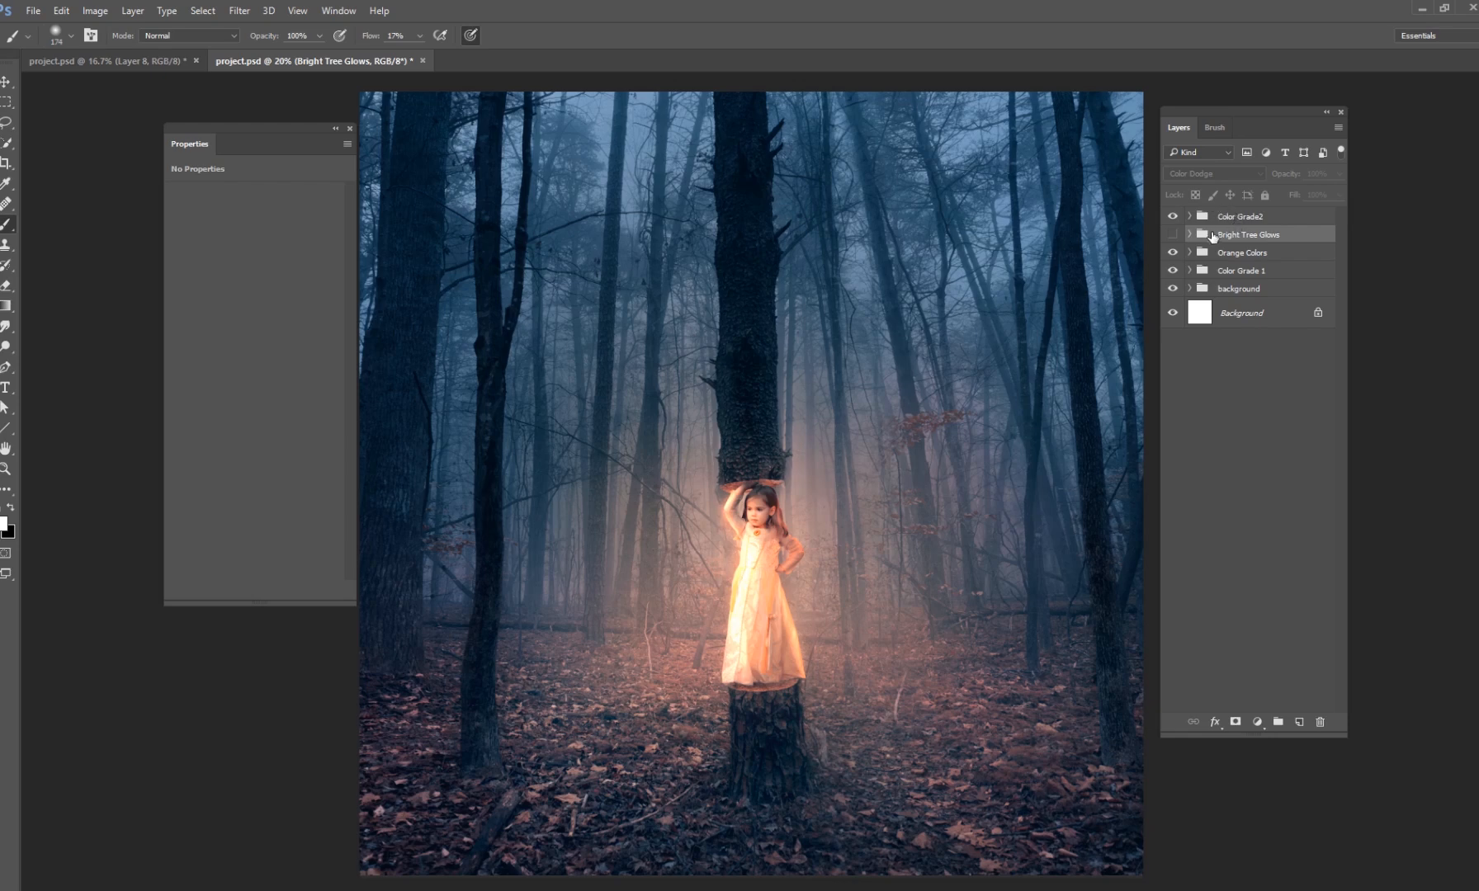
Make Bright Tree Glows visible, briefly expanding it to review its layers.
{"action": "left_click", "coordinate": [1172, 234]}
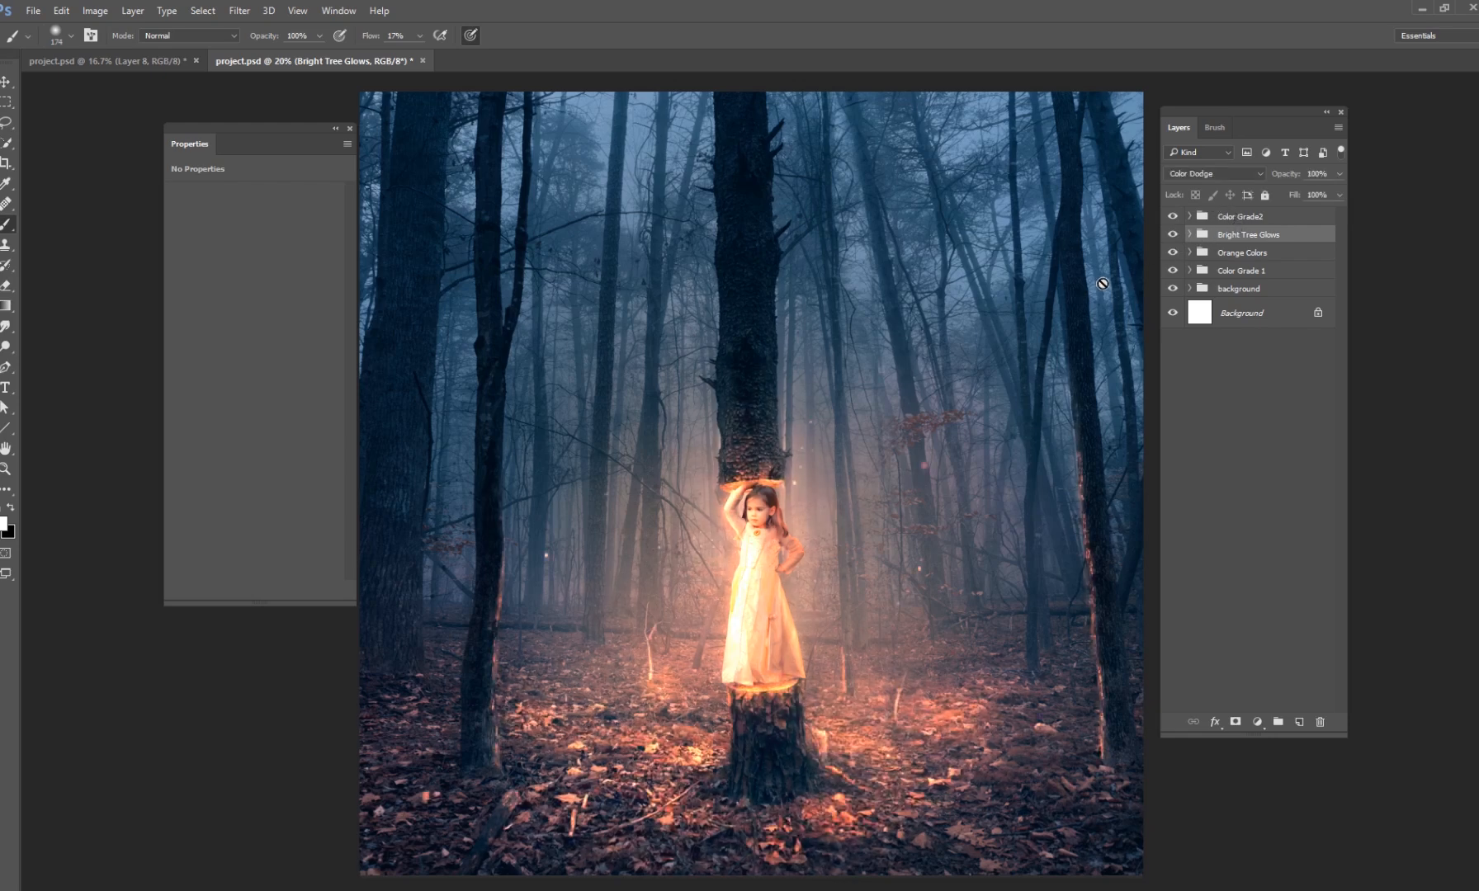
{"action": "left_click", "coordinate": [1190, 234]}
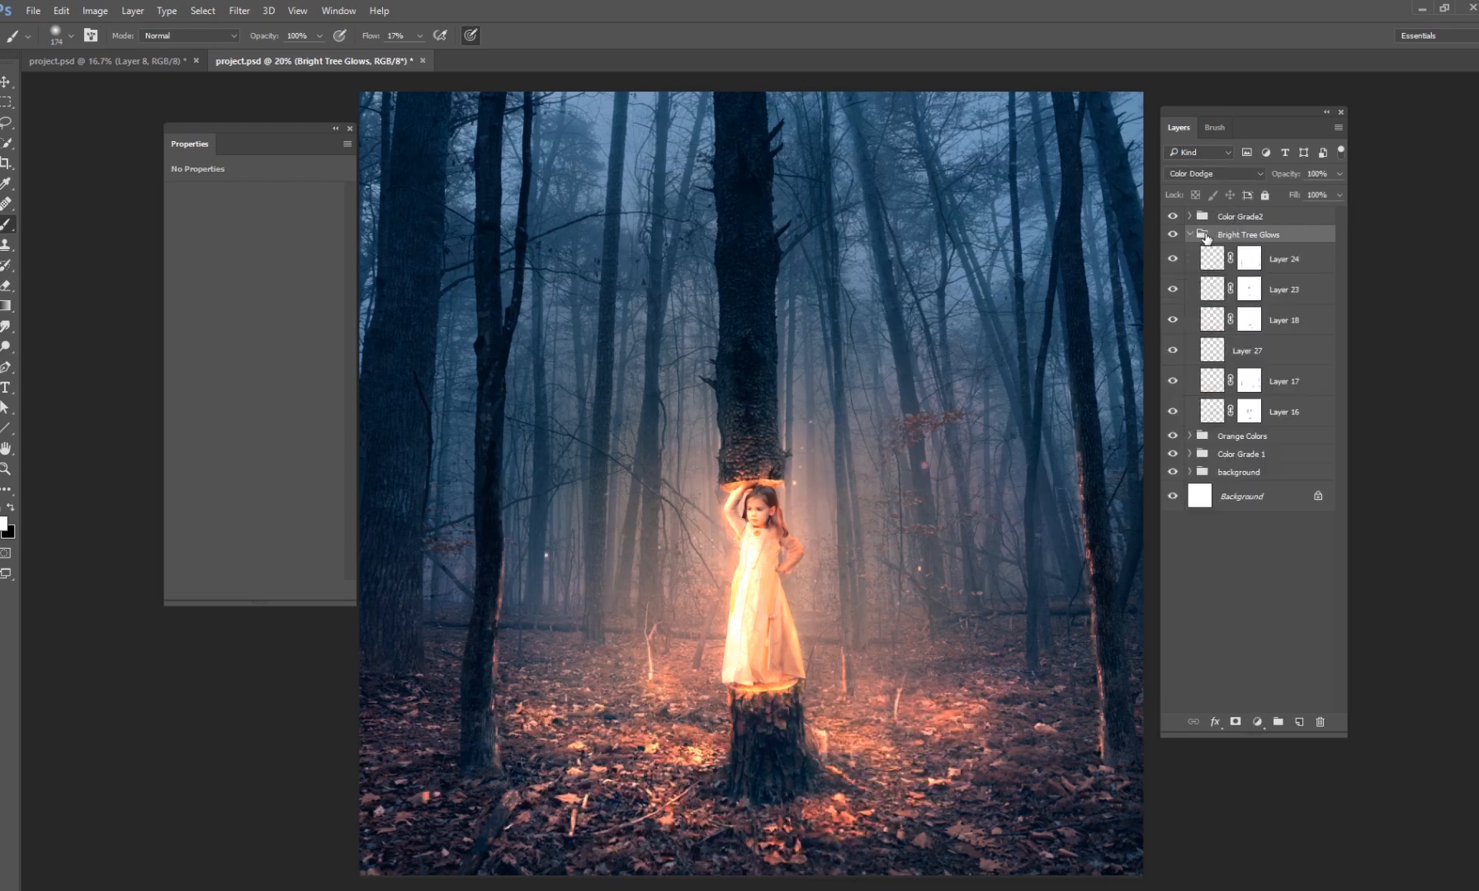
{"action": "left_click", "coordinate": [1190, 234]}
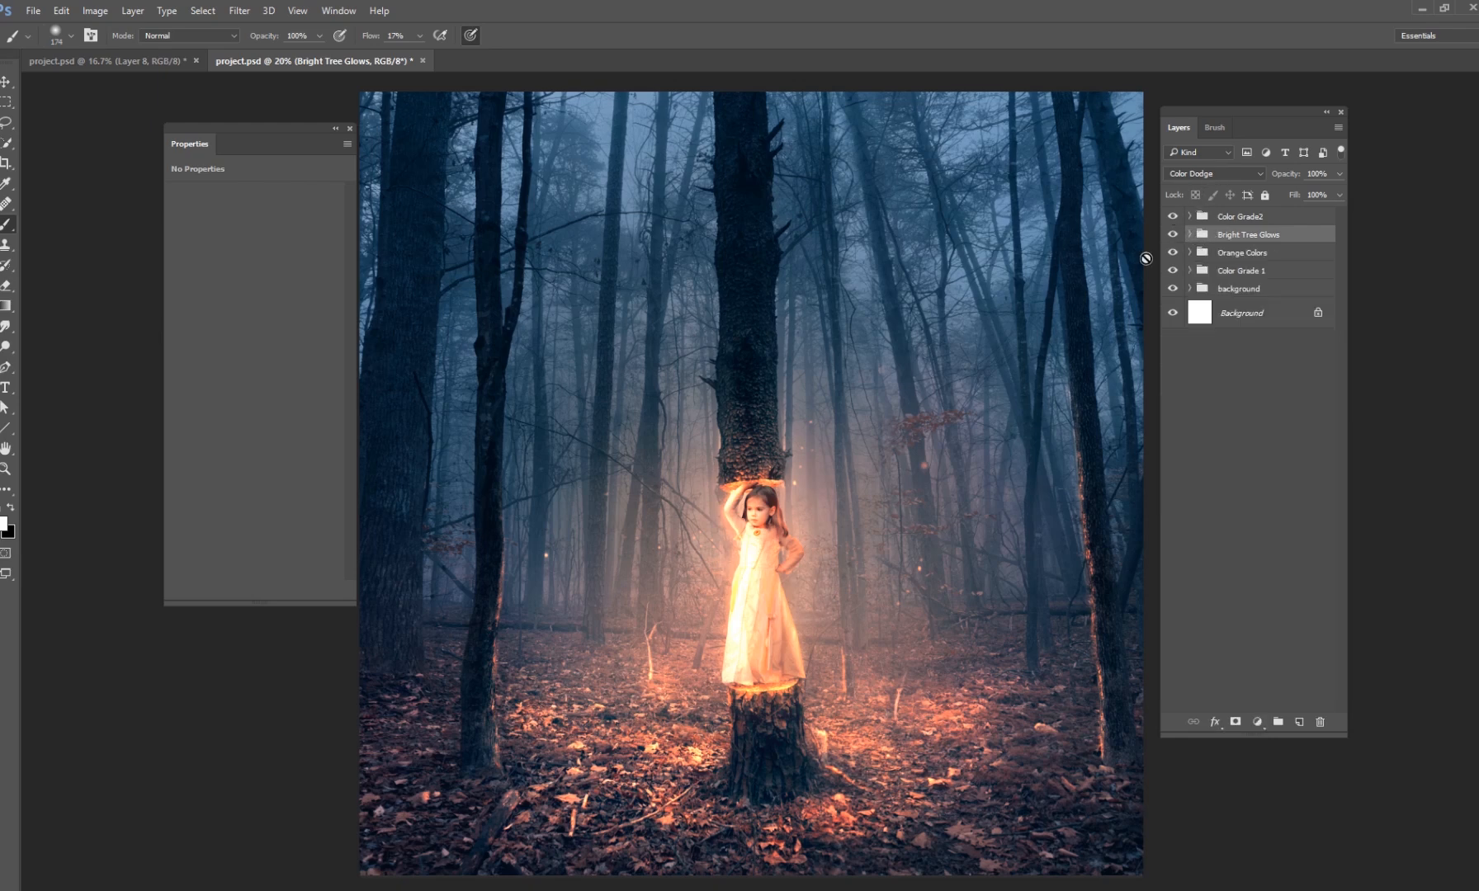
{"action": "mouse_move", "coordinate": [1118, 338]}
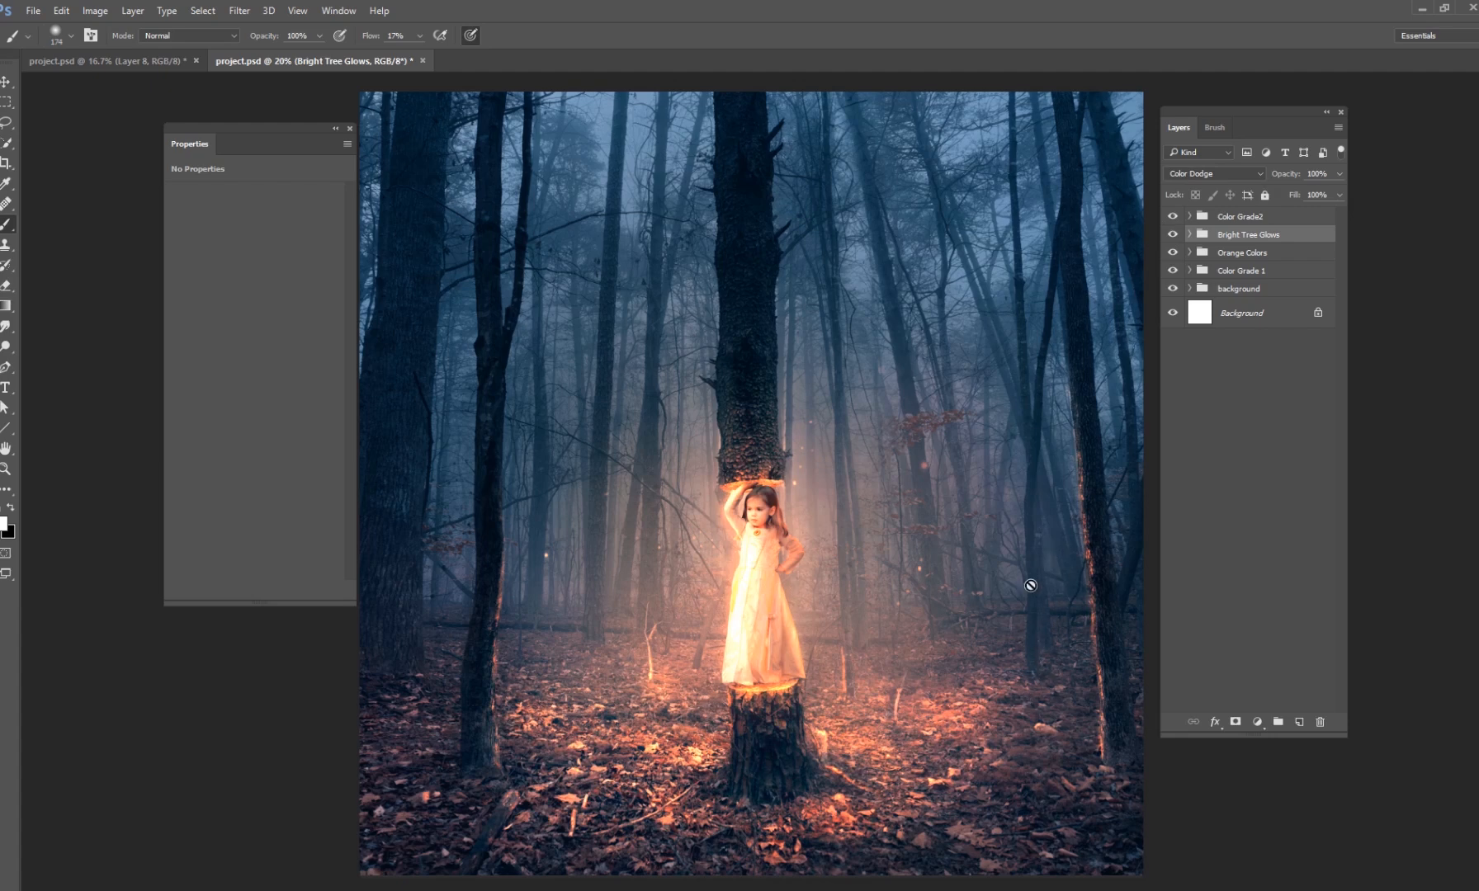
{"action": "mouse_move", "coordinate": [1111, 347]}
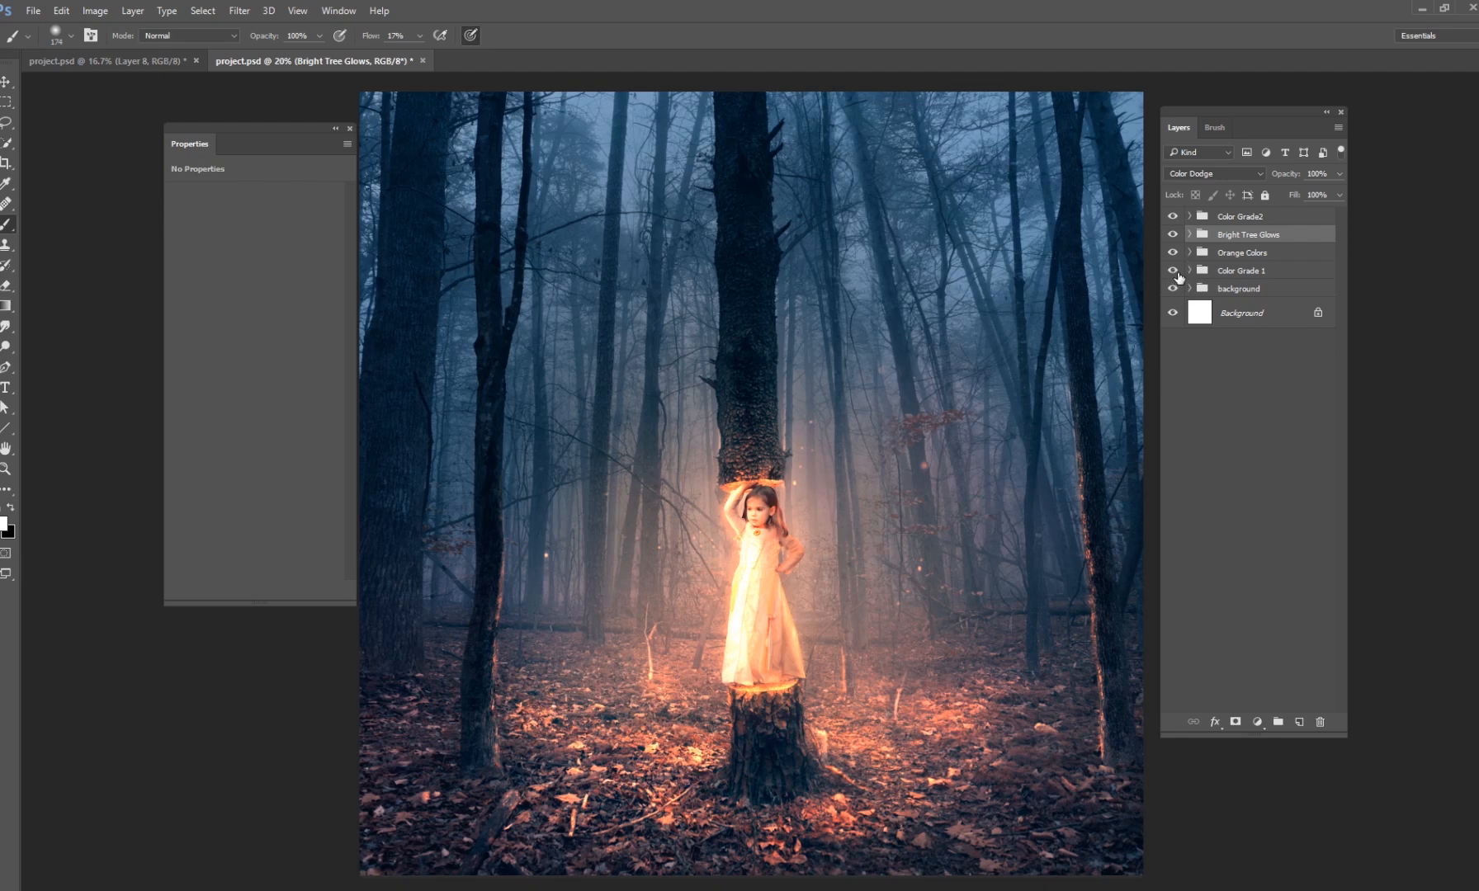
{"action": "left_click", "coordinate": [1172, 287]}
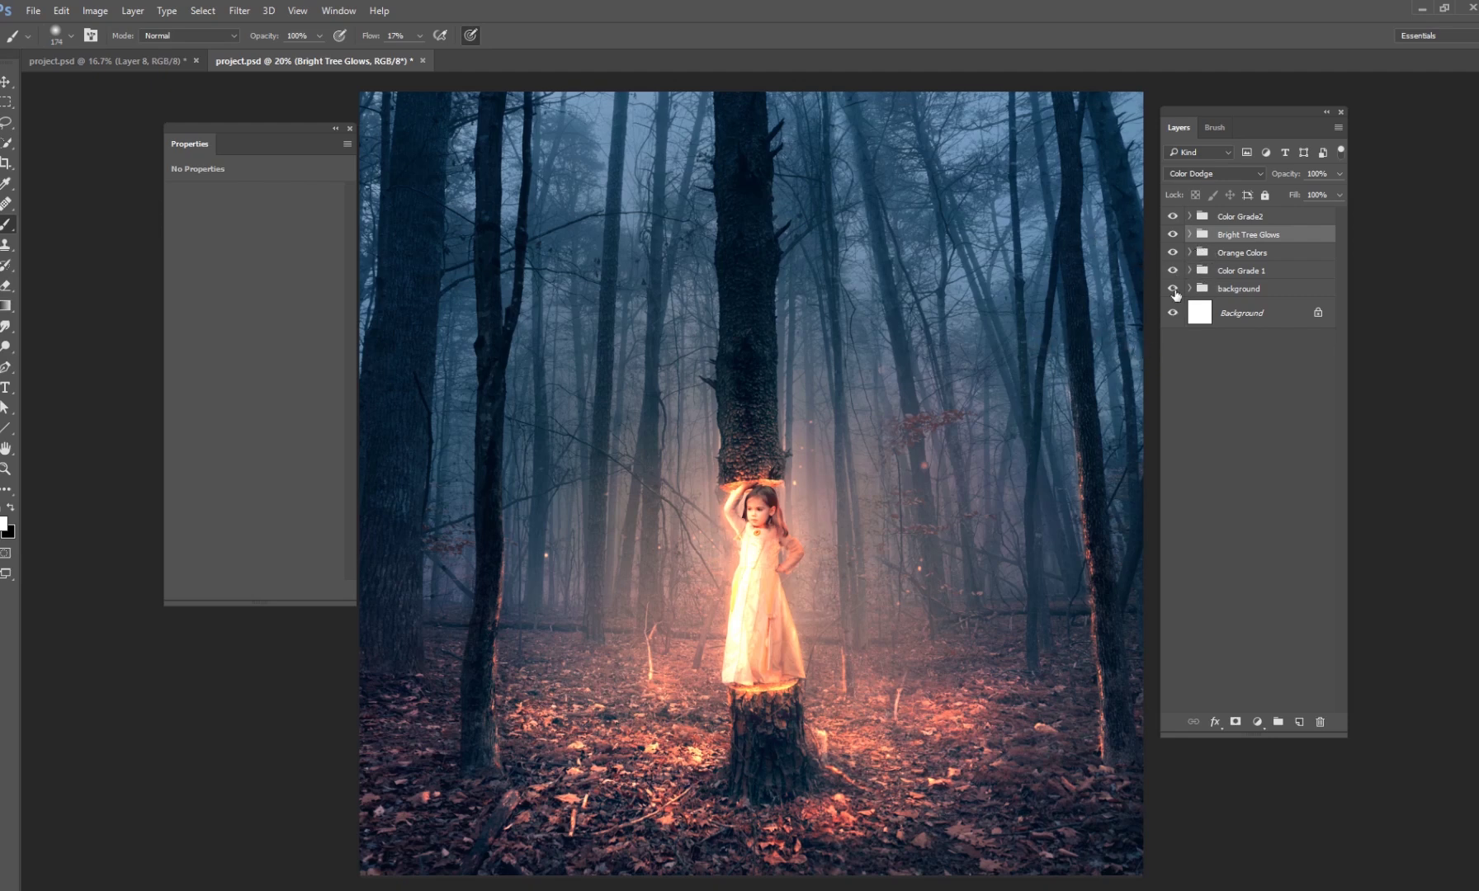
{"action": "left_click", "coordinate": [1173, 216]}
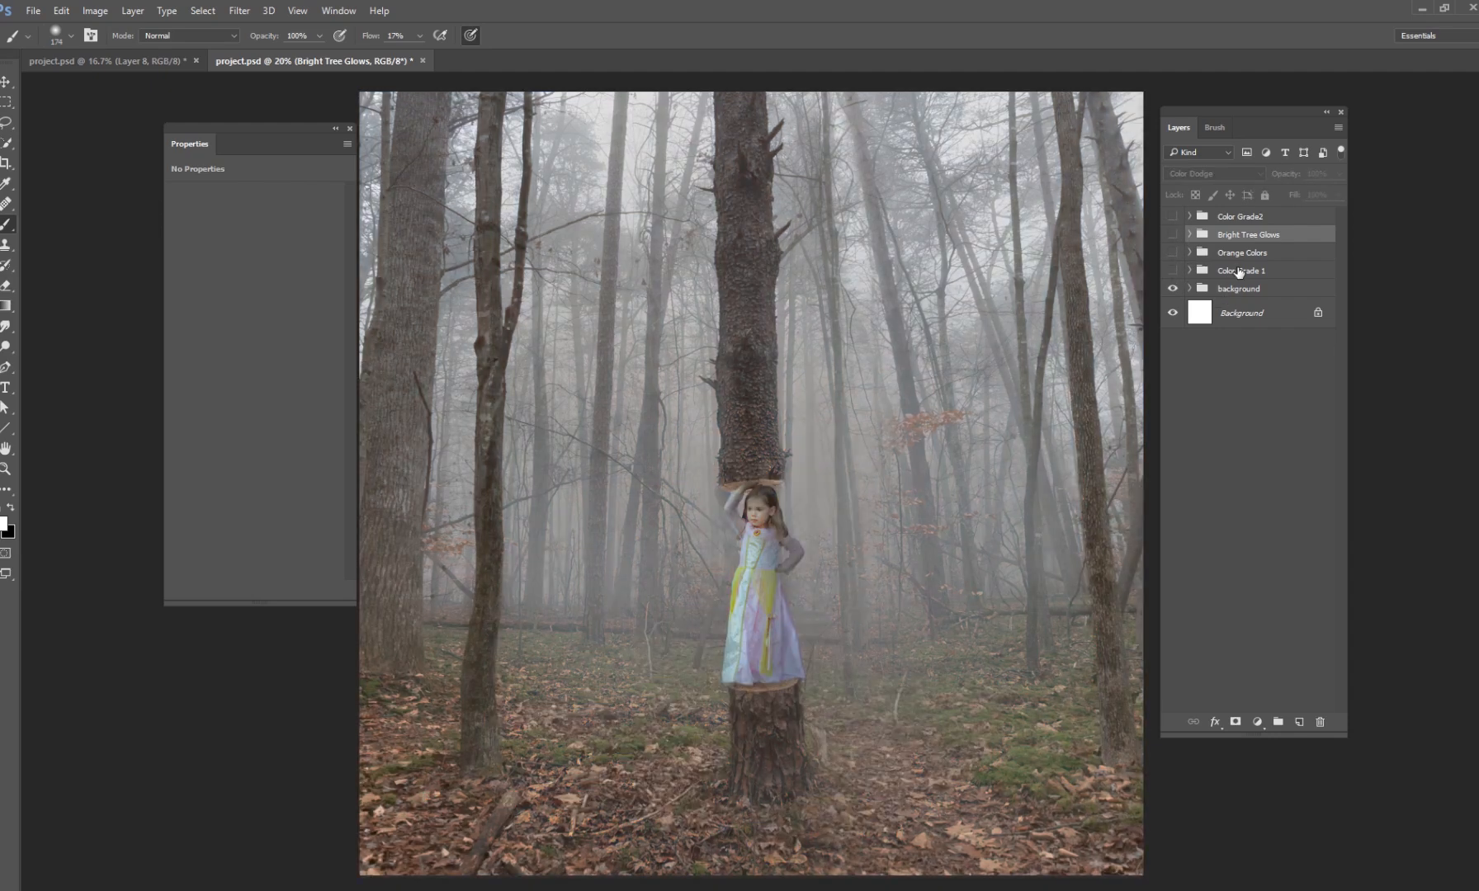
{"action": "left_click", "coordinate": [1172, 234]}
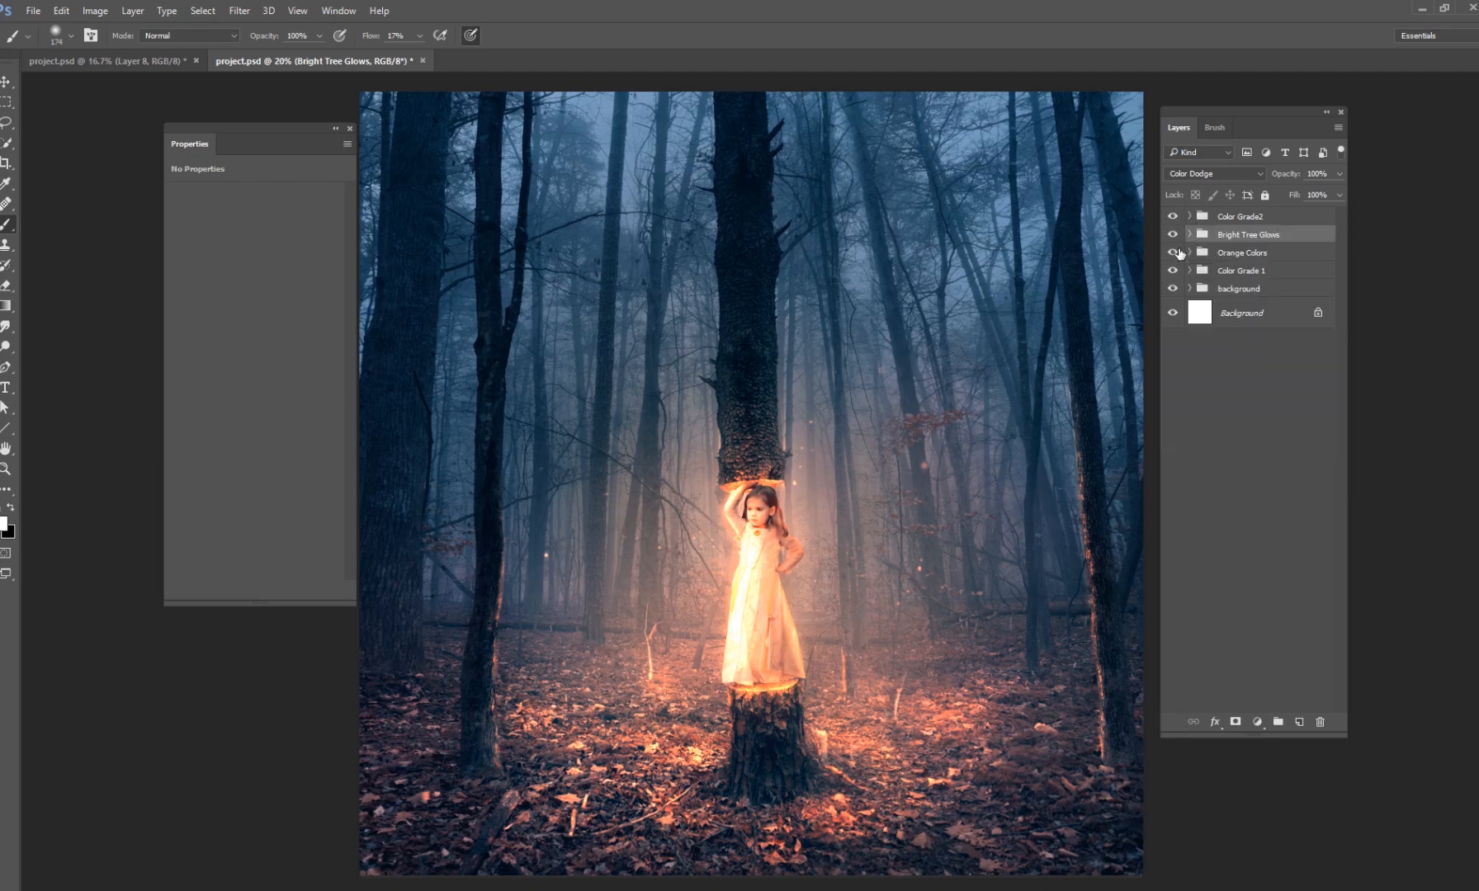
{"action": "left_click", "coordinate": [1174, 217]}
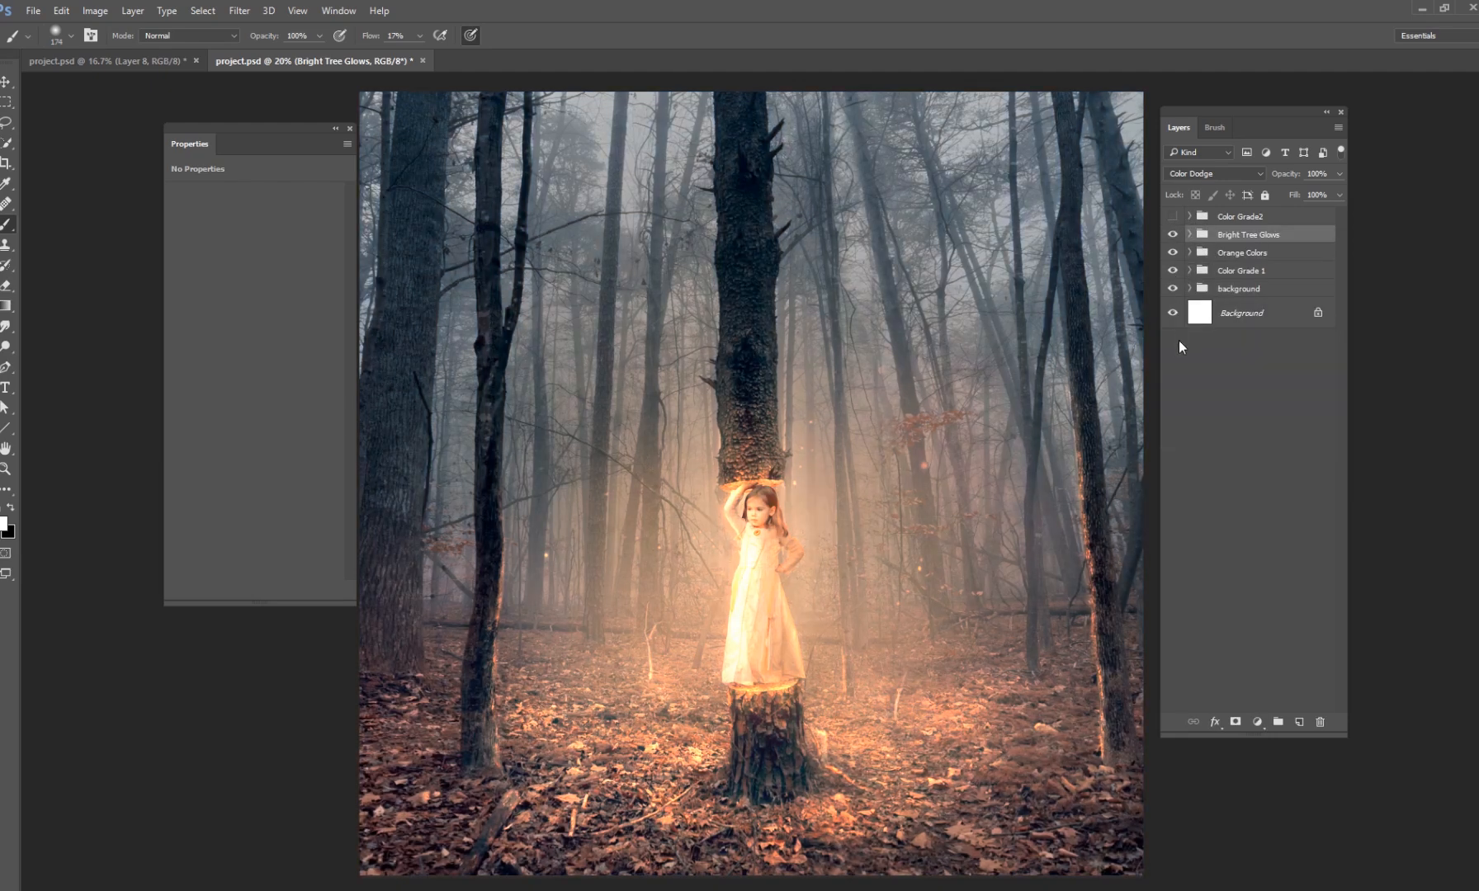
{"action": "left_click", "coordinate": [1172, 217]}
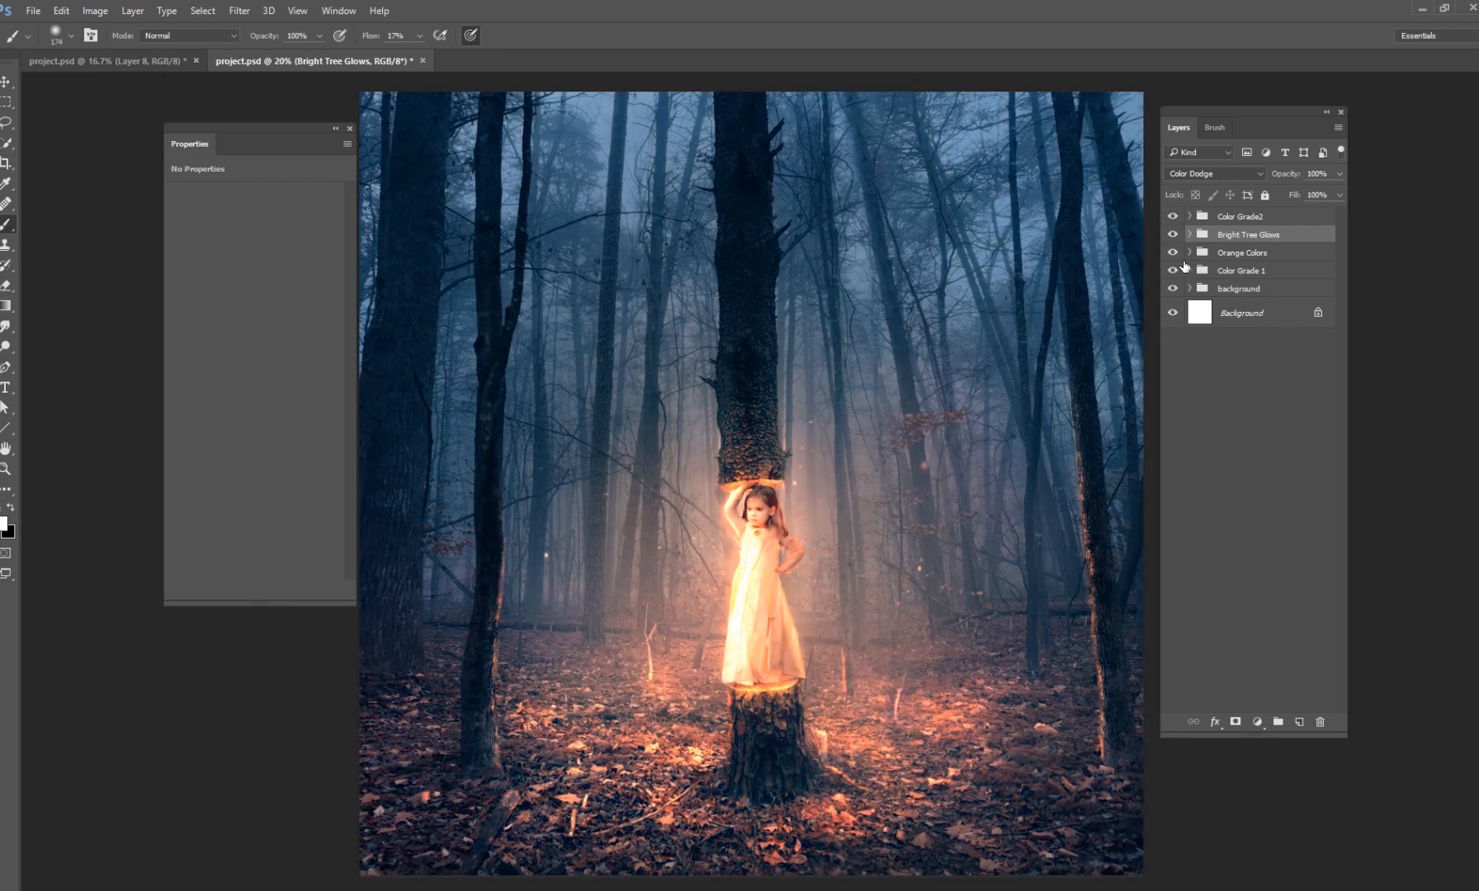
{"action": "left_click", "coordinate": [1172, 234]}
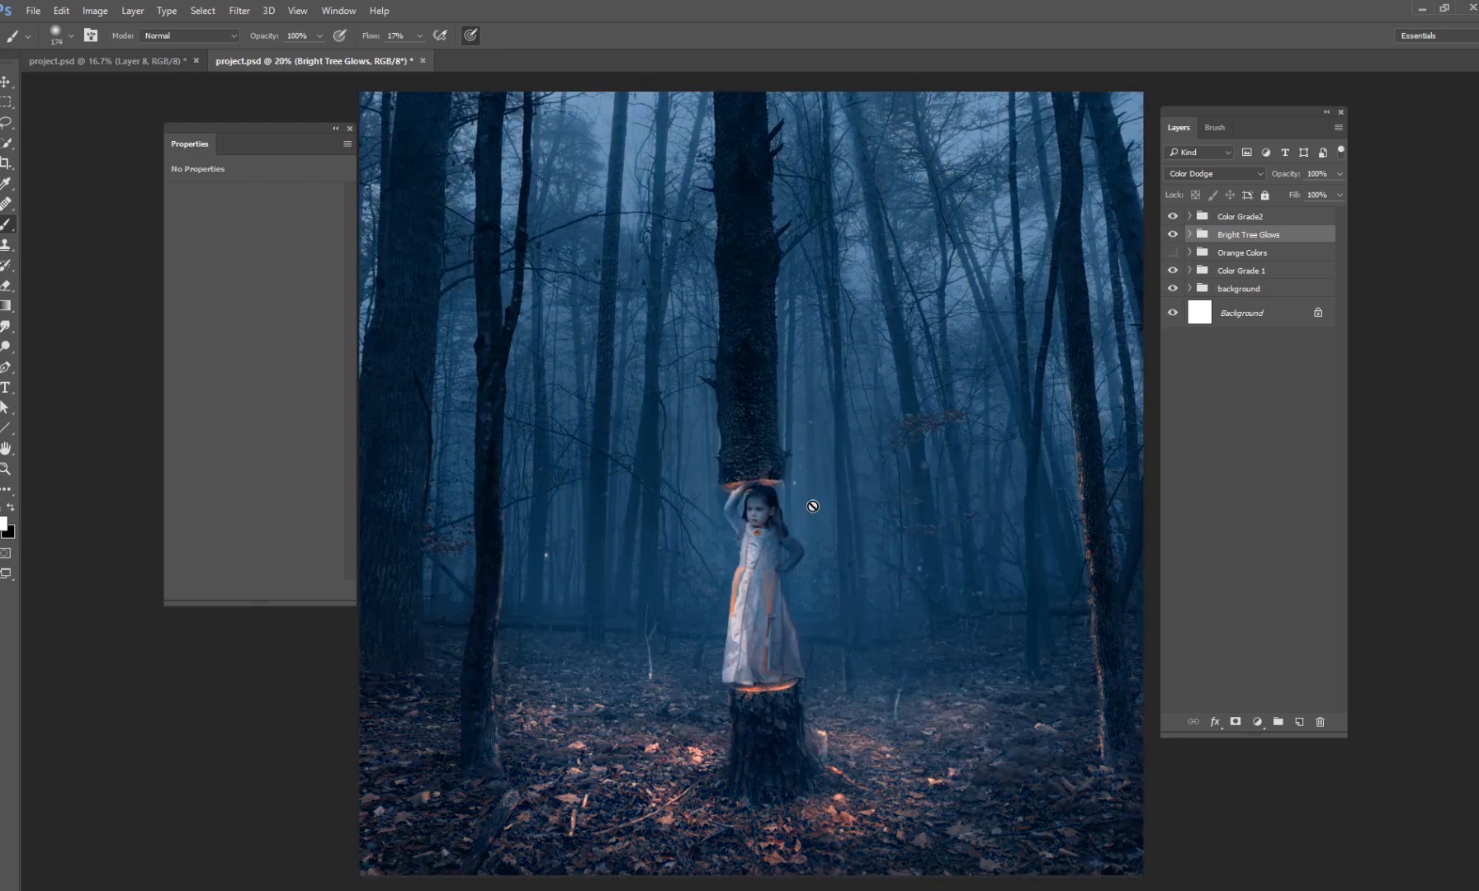
{"action": "left_click", "coordinate": [1174, 253]}
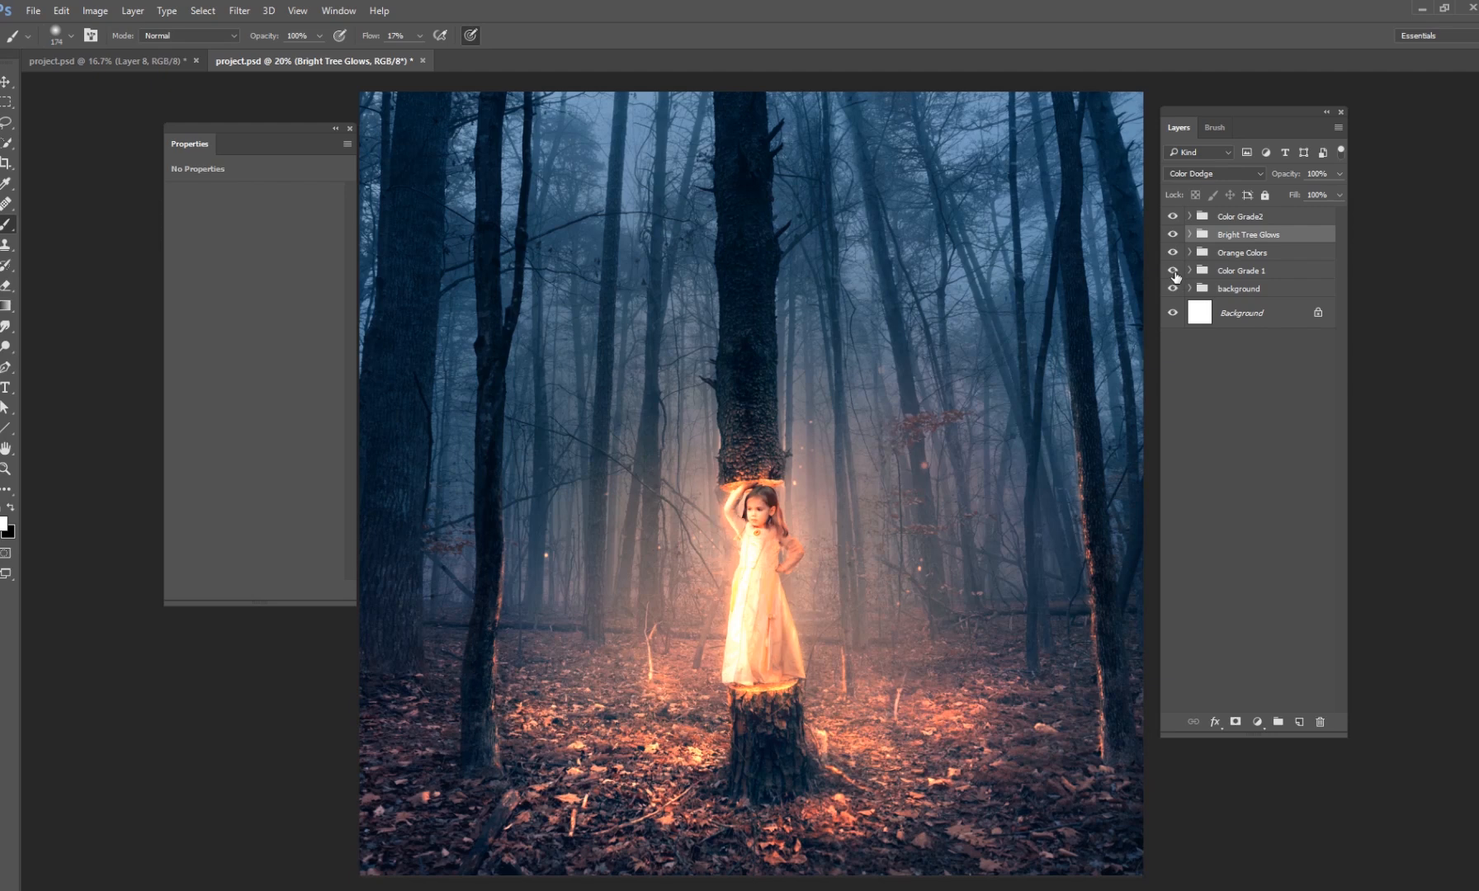
{"action": "left_click", "coordinate": [1174, 270]}
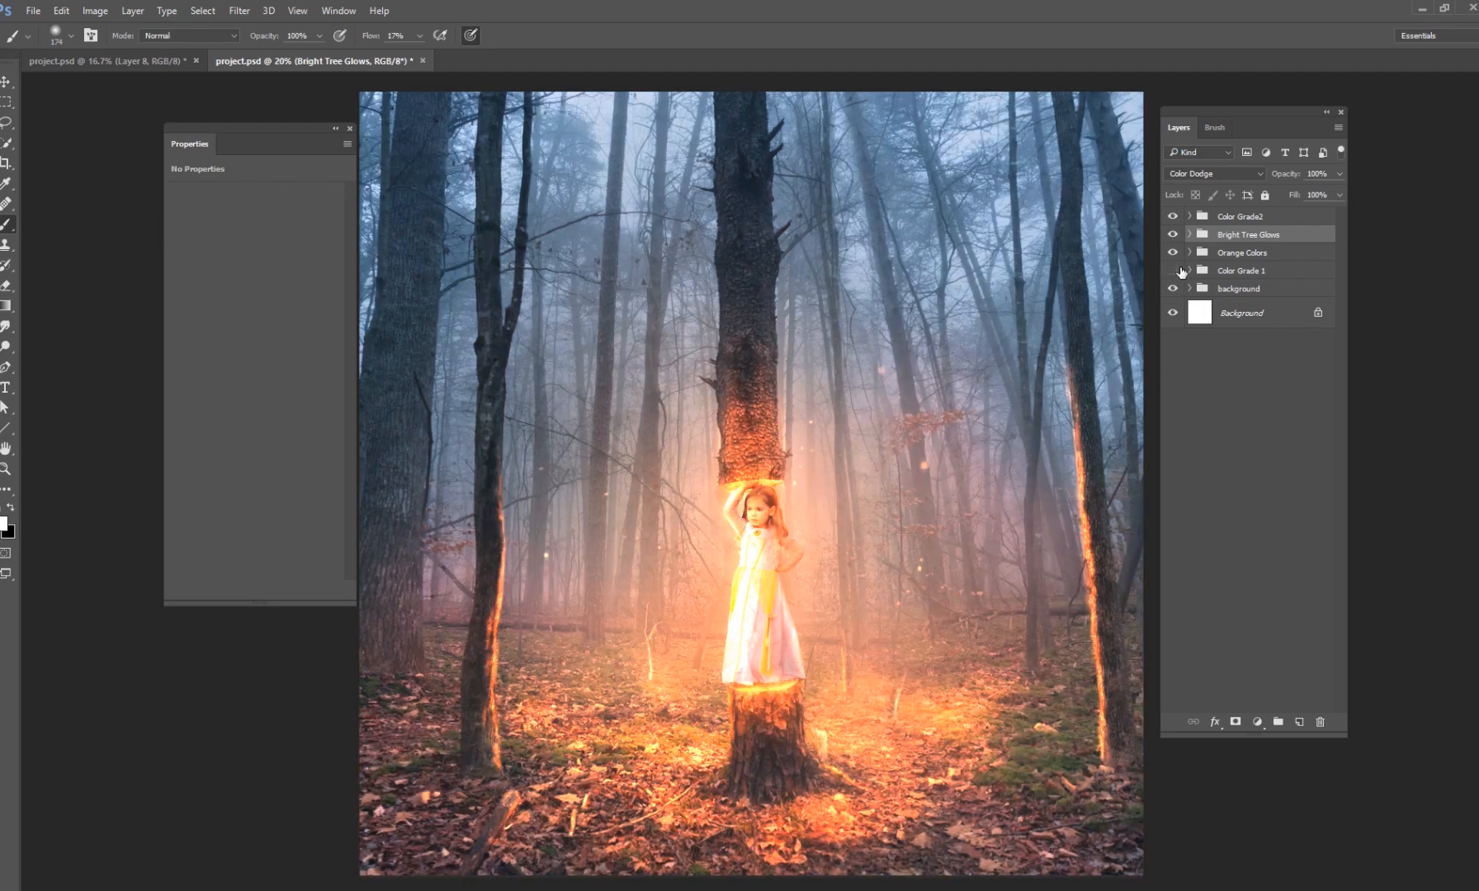
{"action": "left_click", "coordinate": [1173, 270]}
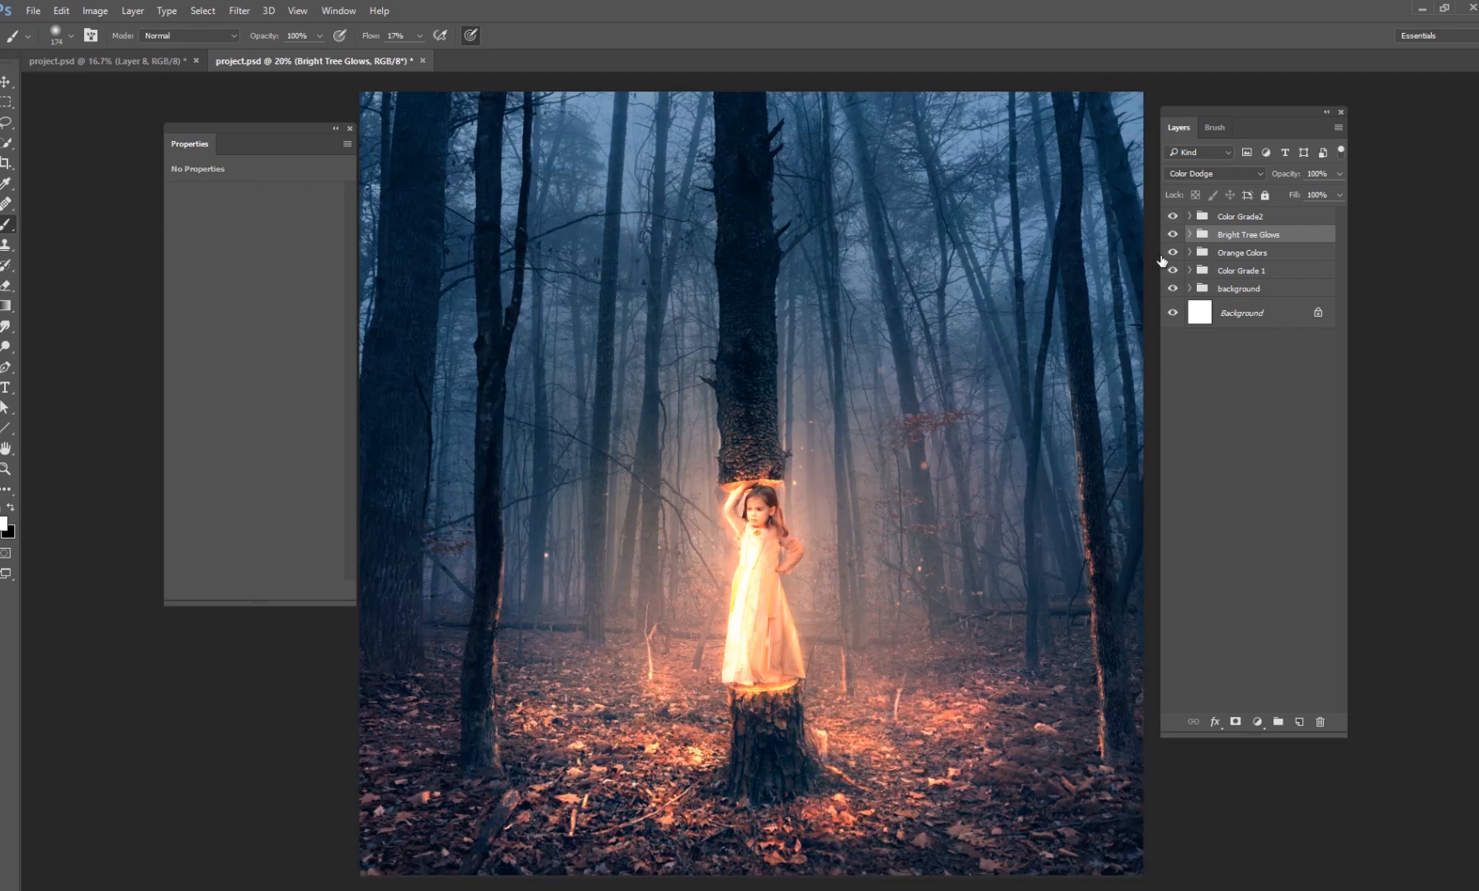
{"action": "mouse_move", "coordinate": [1271, 335]}
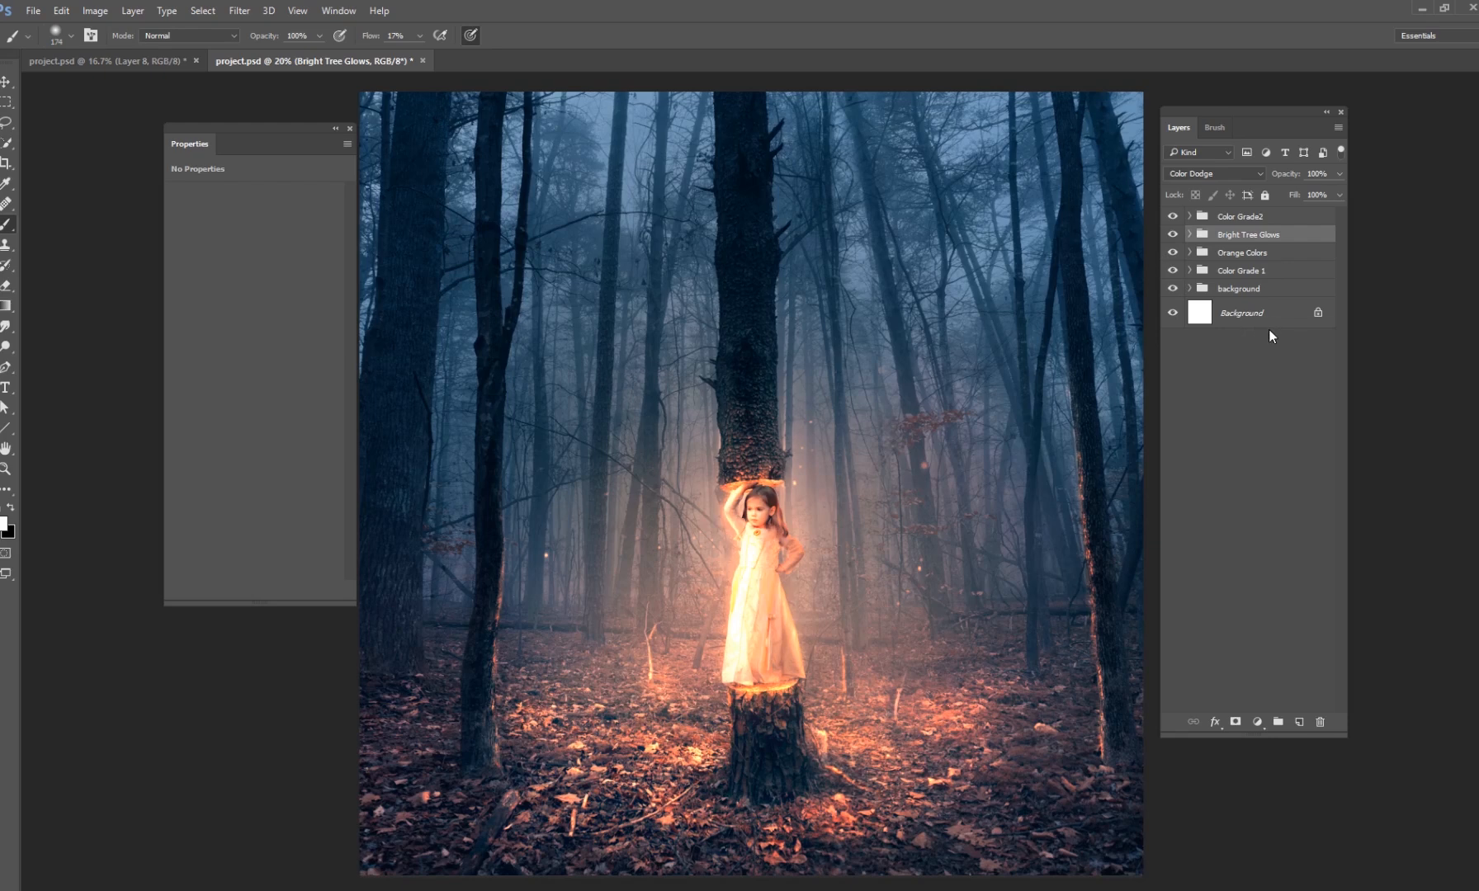
{"action": "mouse_move", "coordinate": [1271, 328]}
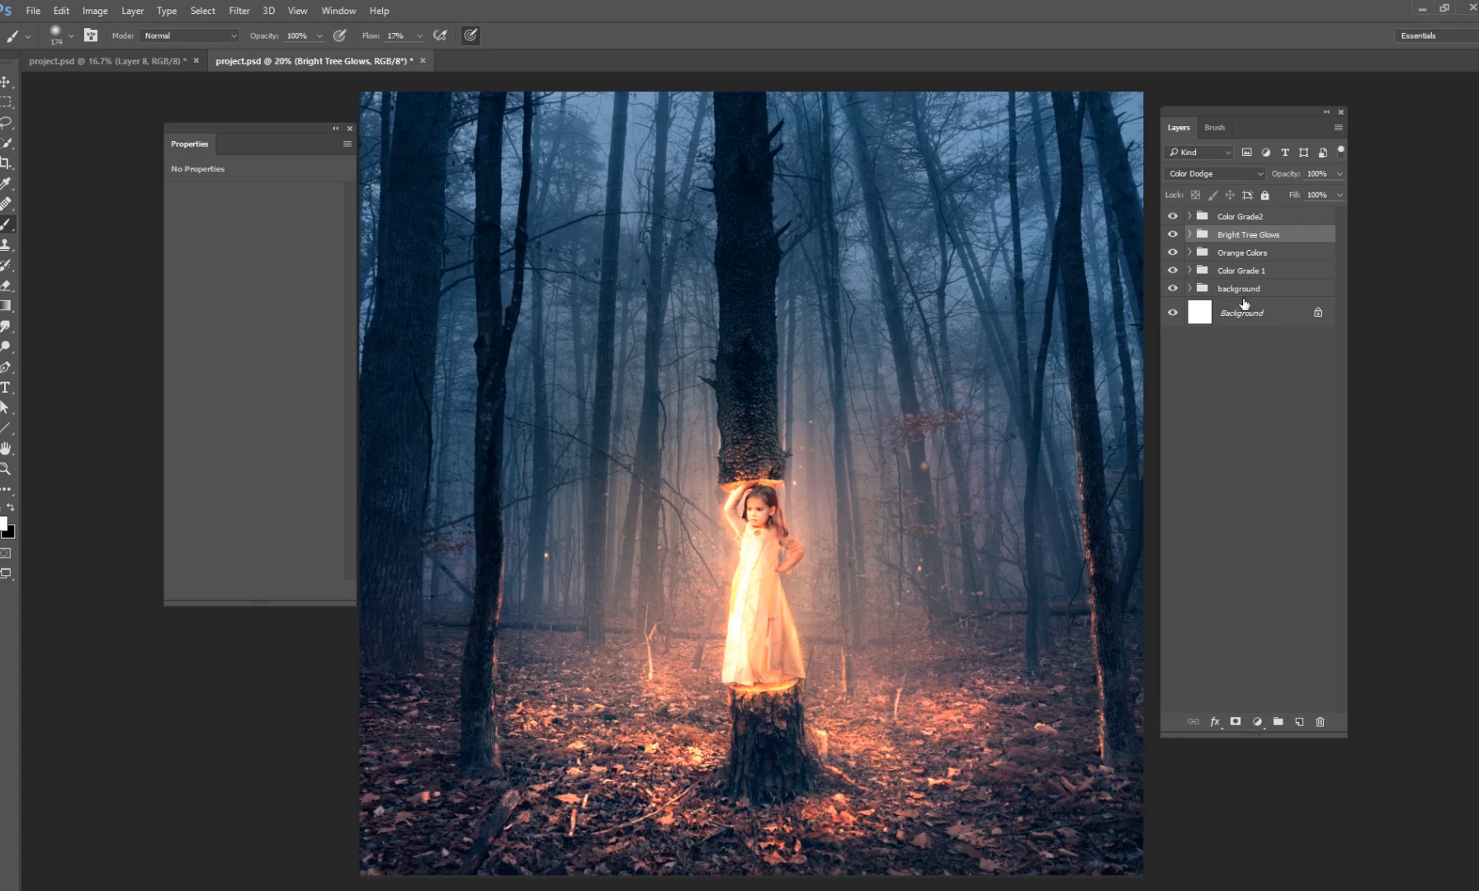
{"action": "mouse_move", "coordinate": [1255, 312]}
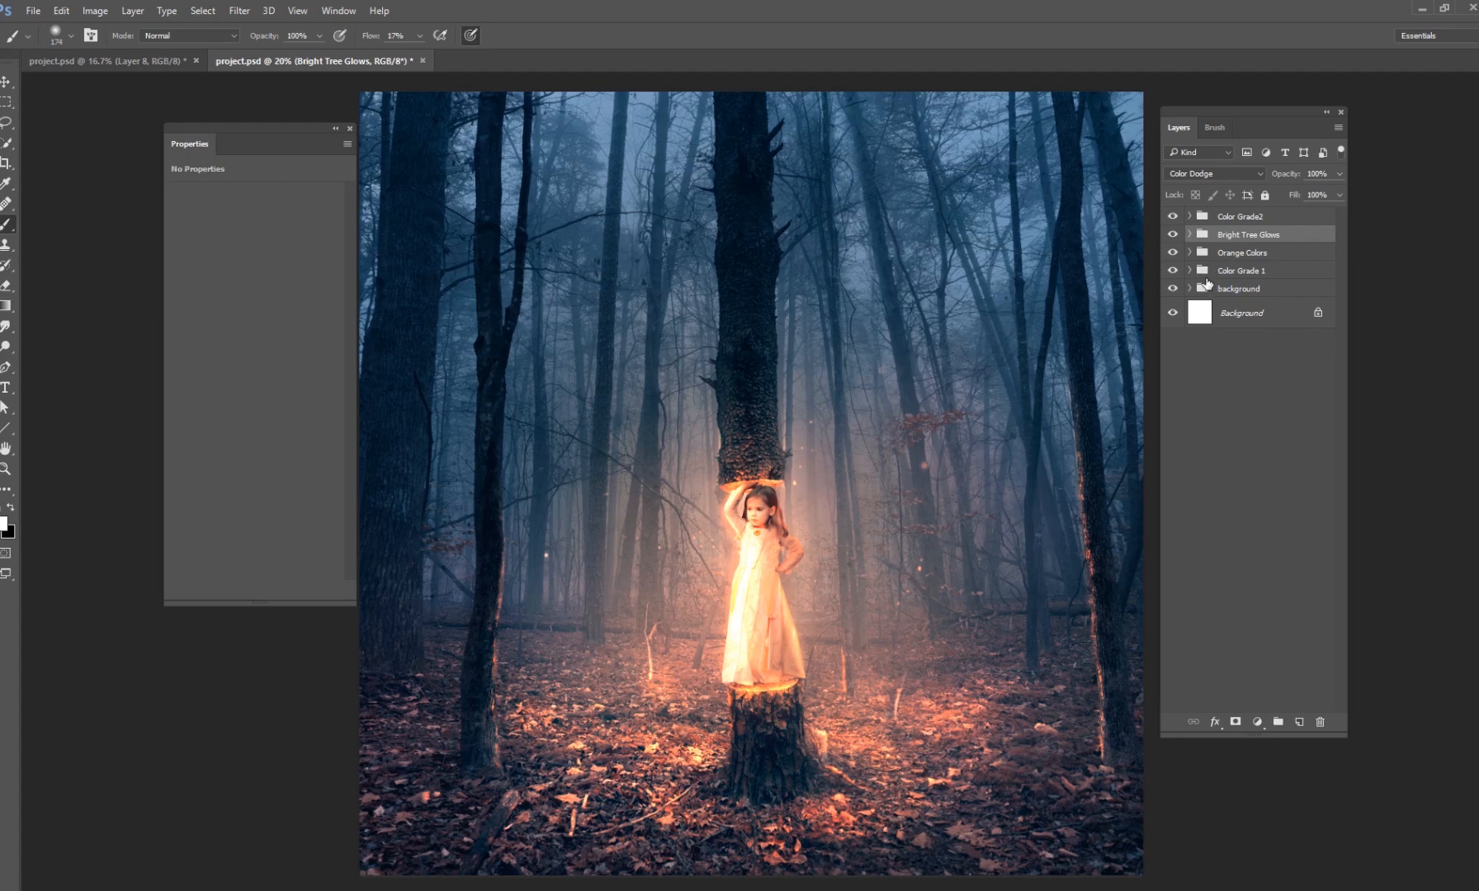
{"action": "left_click", "coordinate": [1241, 312]}
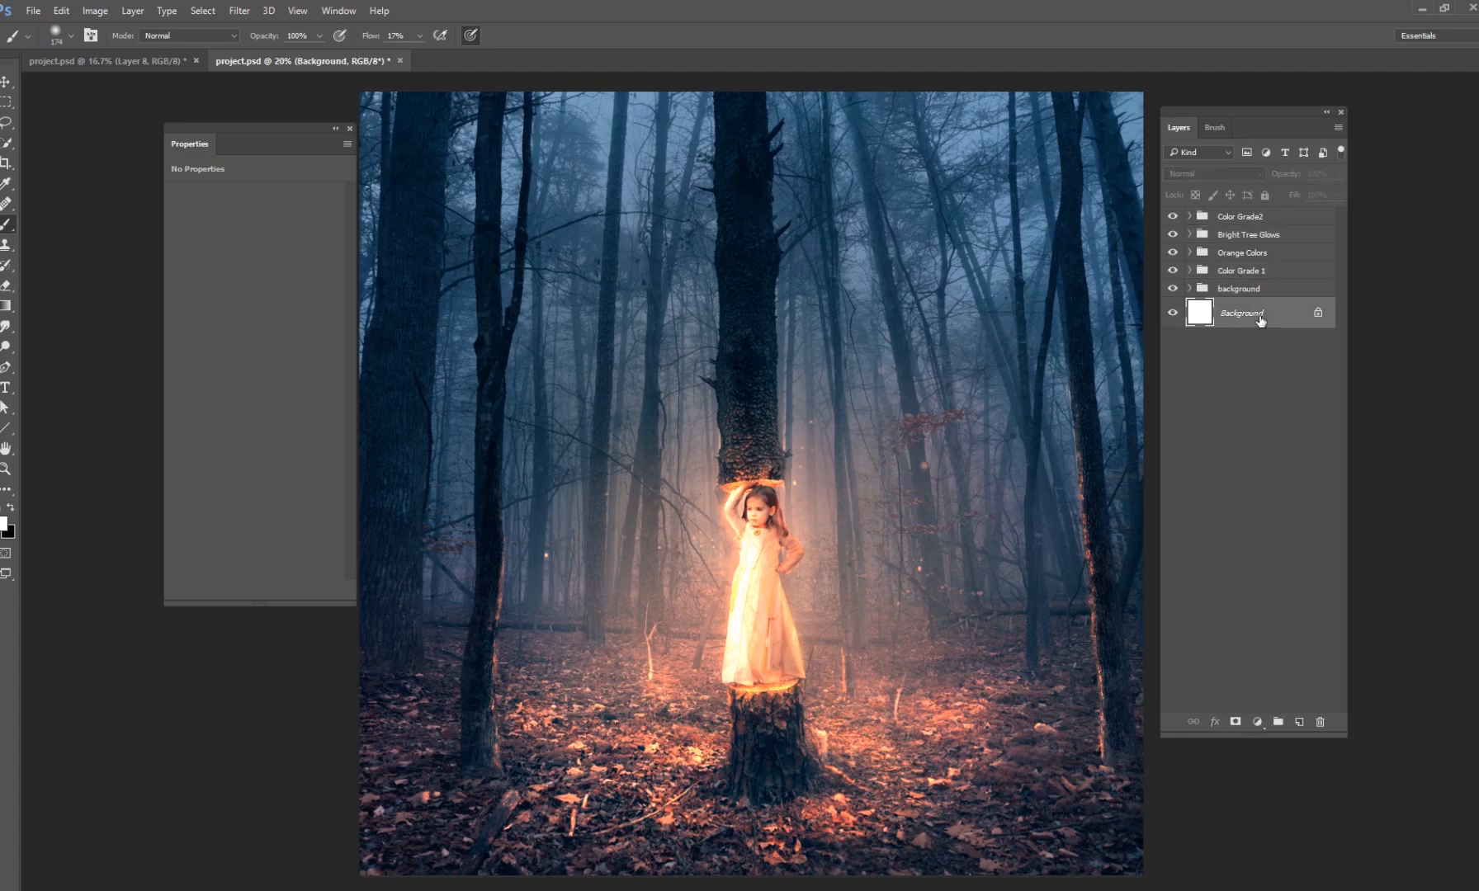
{"action": "mouse_move", "coordinate": [1121, 368]}
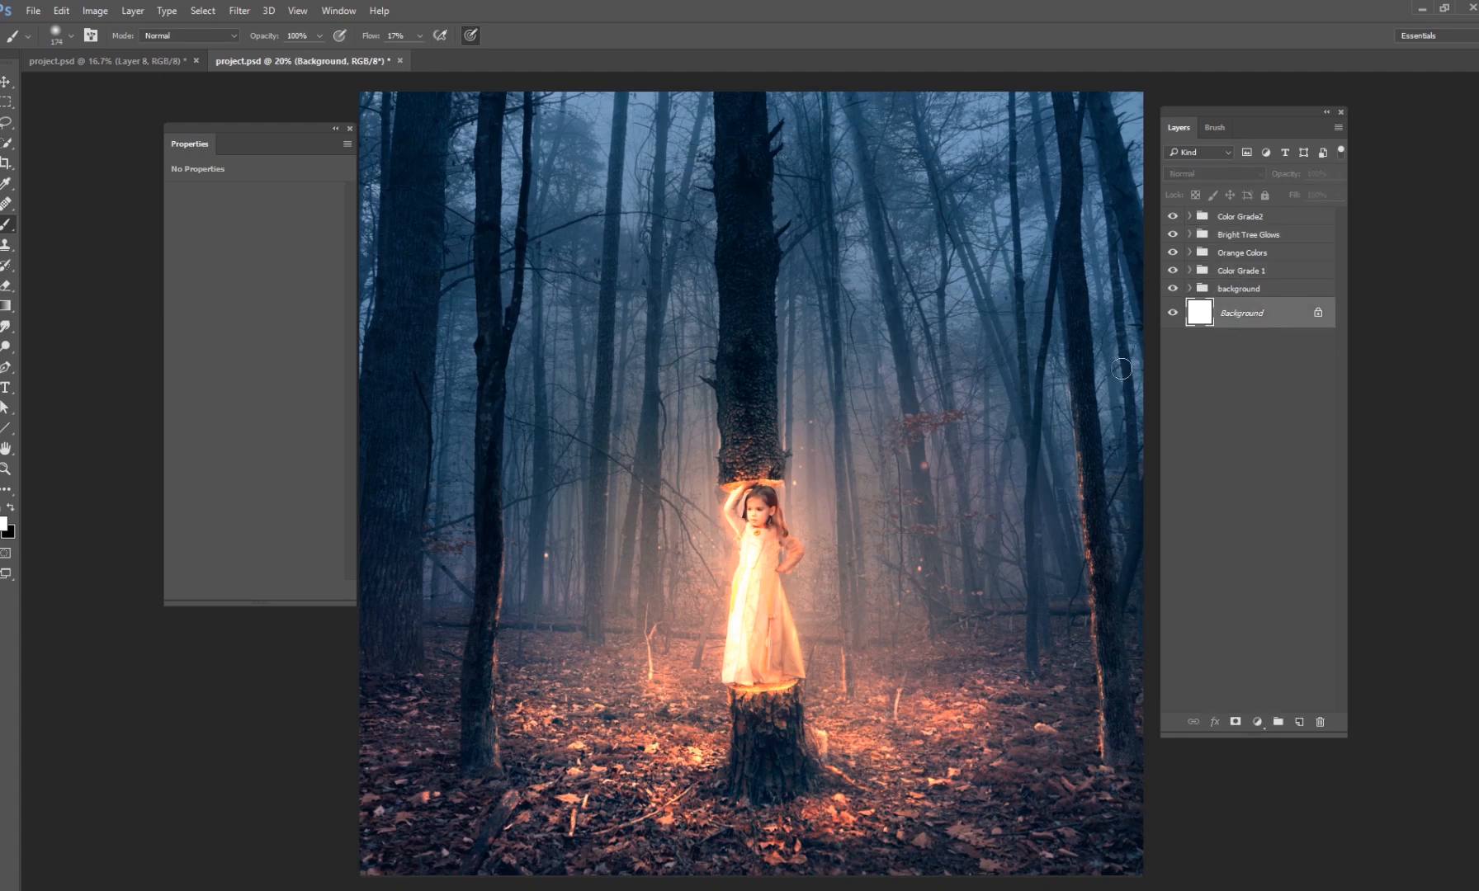
{"action": "mouse_move", "coordinate": [1151, 345]}
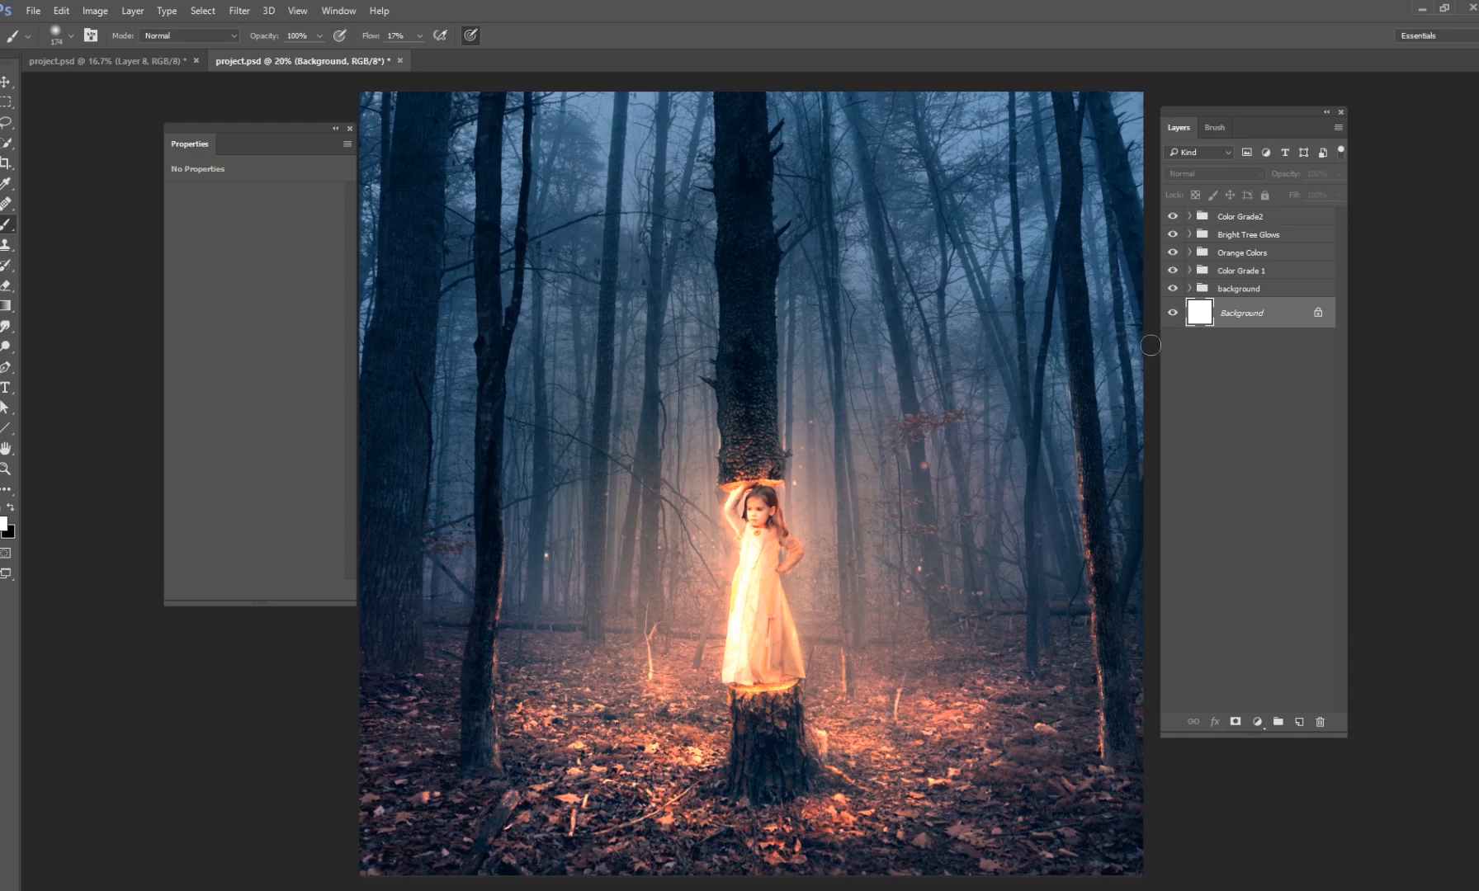